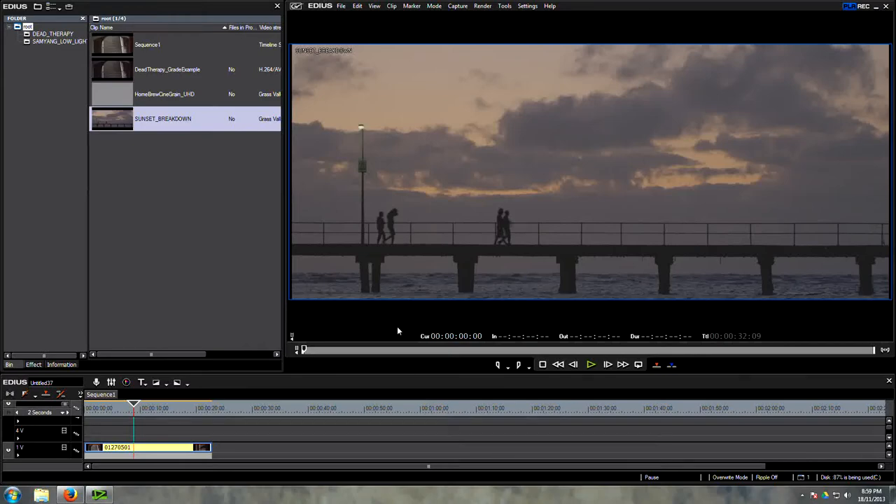
pyautogui.moveTo(258, 310)
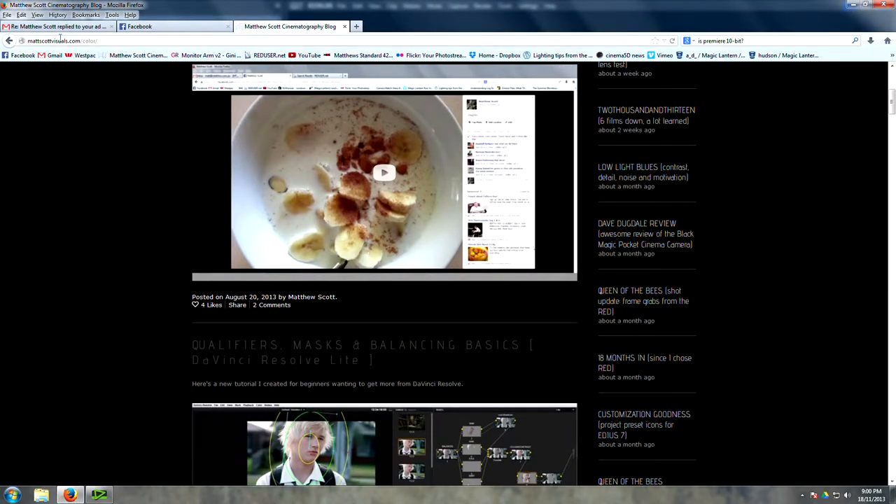
pyautogui.moveTo(462, 332)
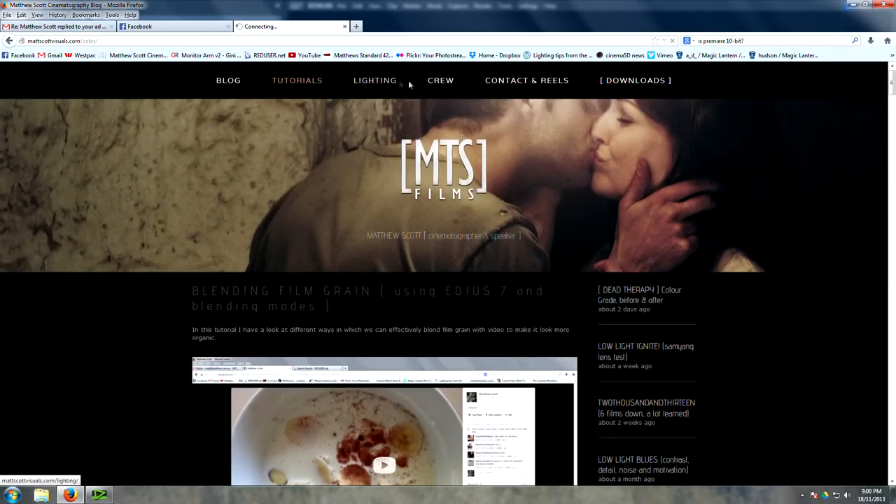
# Browse the blog's Lighting page, scroll the film grain tutorial, then return to EDIUS
pyautogui.click(375, 79)
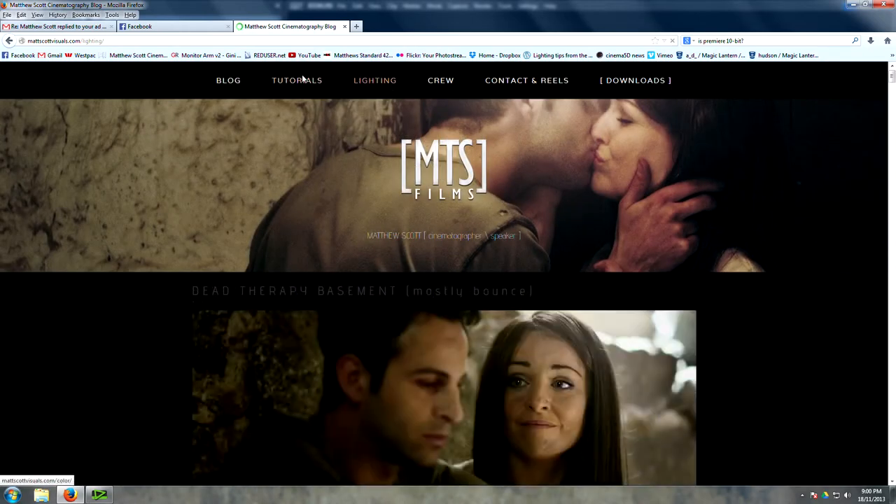
pyautogui.click(297, 80)
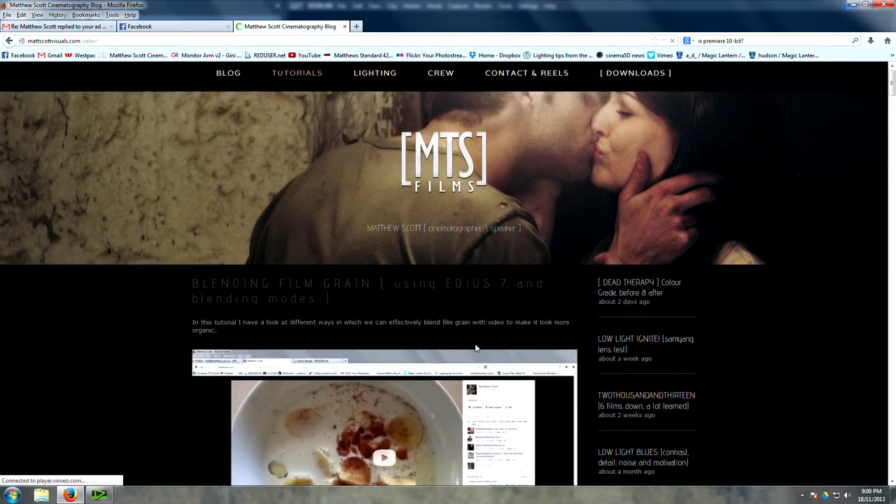
pyautogui.scroll(-3)
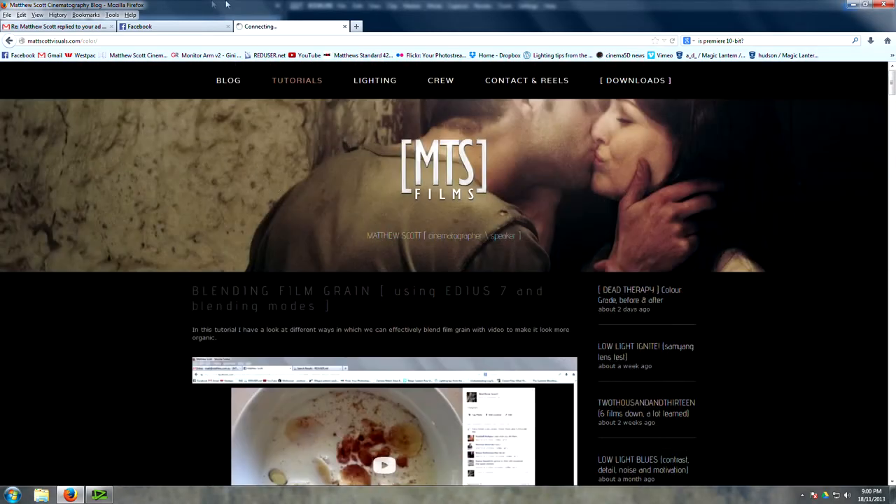
pyautogui.click(100, 496)
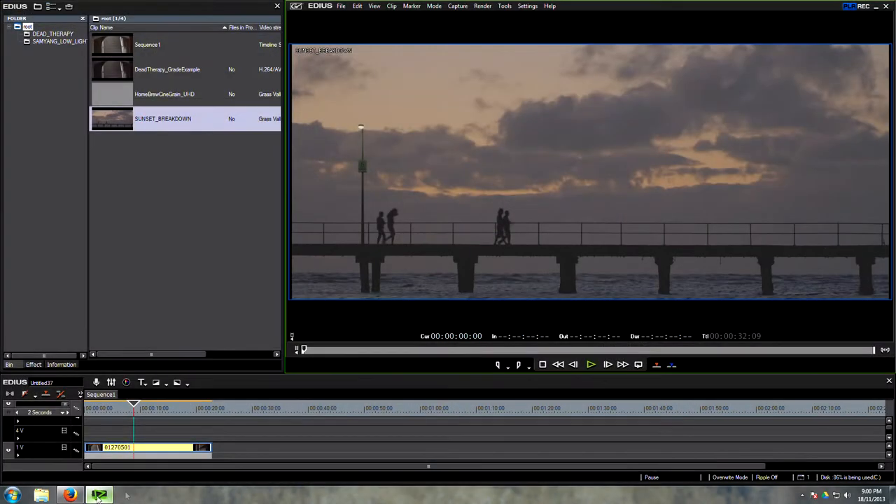
pyautogui.moveTo(343, 332)
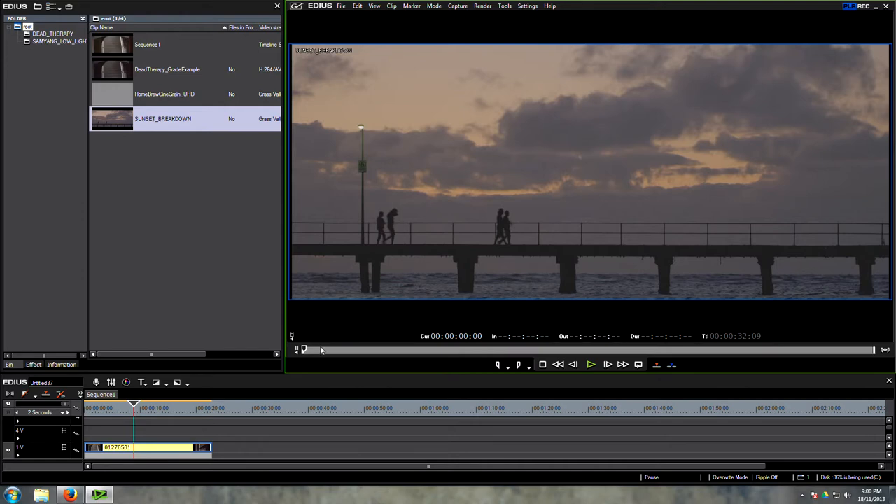
pyautogui.moveTo(319, 355)
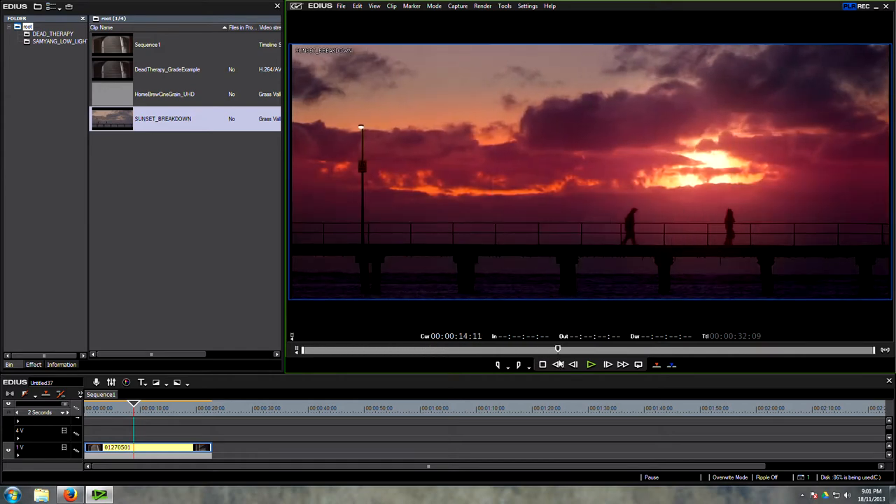
# Scrub through SUNSET_BREAKDOWN, then load DeadTherapy_GradeExample from the bin into the Player
pyautogui.moveTo(557, 348); pyautogui.dragTo(498, 348)
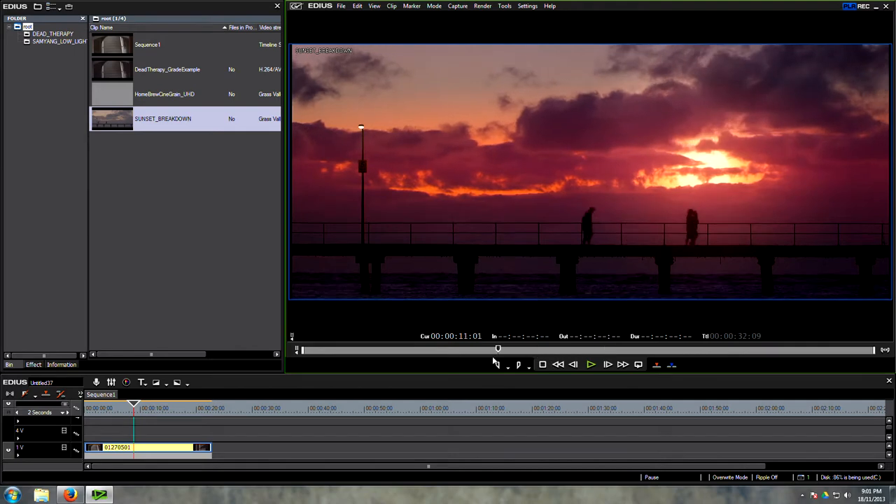
pyautogui.moveTo(497, 347); pyautogui.dragTo(390, 348)
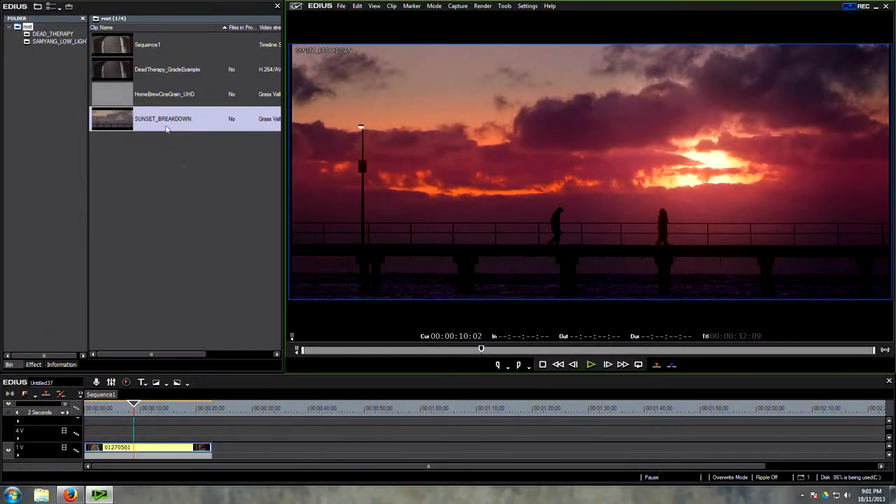
pyautogui.doubleClick(166, 69)
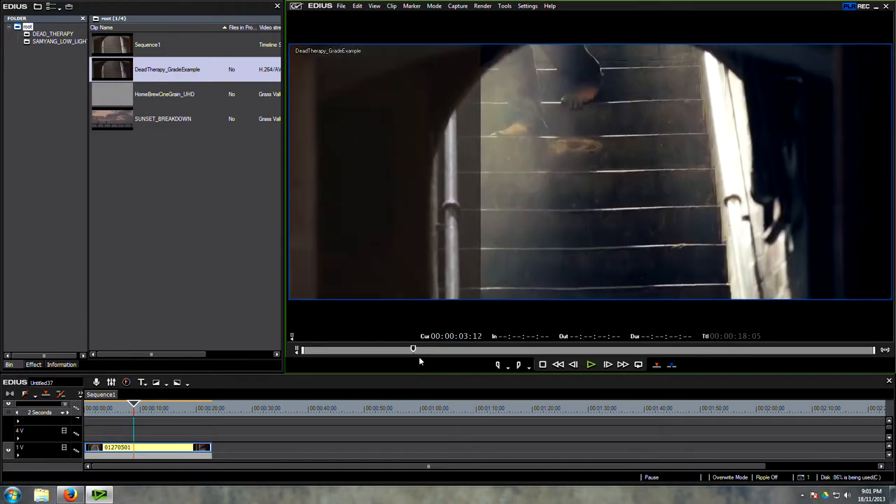
pyautogui.click(590, 364)
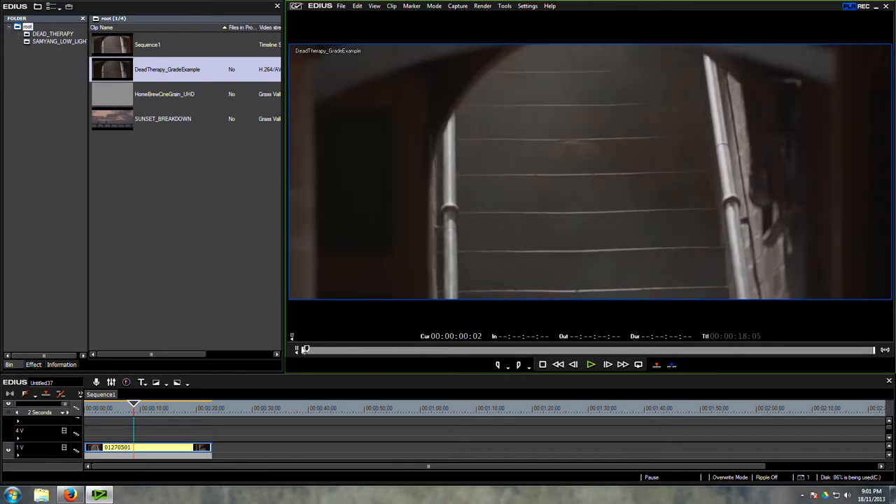
pyautogui.moveTo(305, 348); pyautogui.dragTo(401, 348)
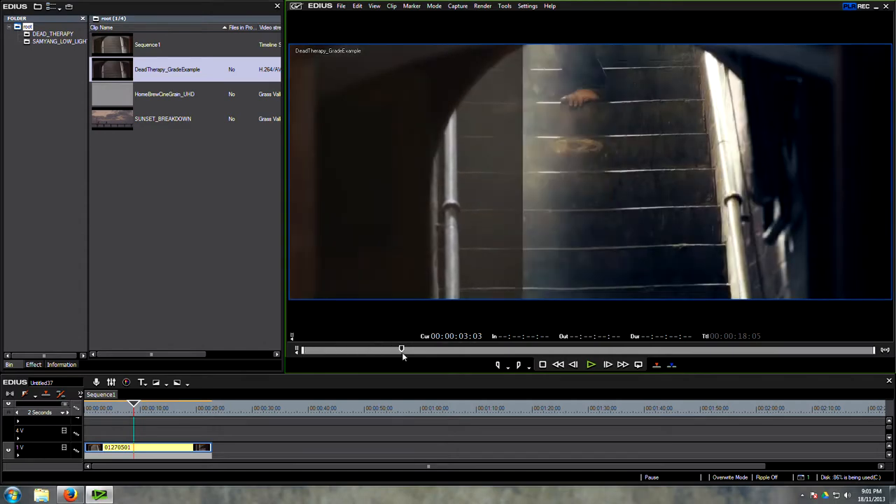
pyautogui.moveTo(401, 348); pyautogui.dragTo(489, 348)
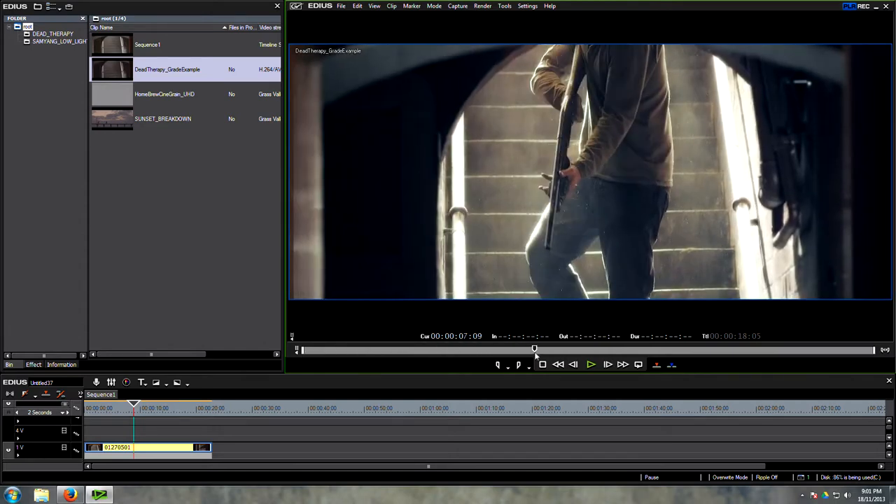
pyautogui.moveTo(535, 349); pyautogui.dragTo(608, 349)
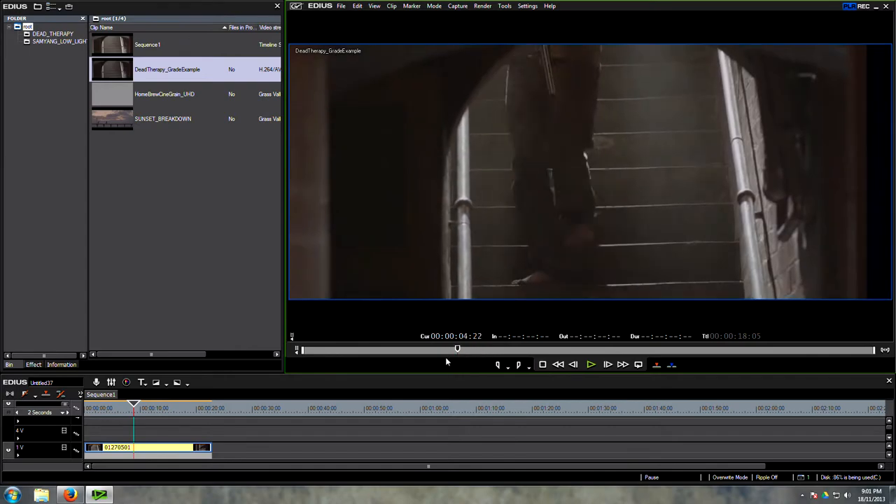
pyautogui.click(590, 363)
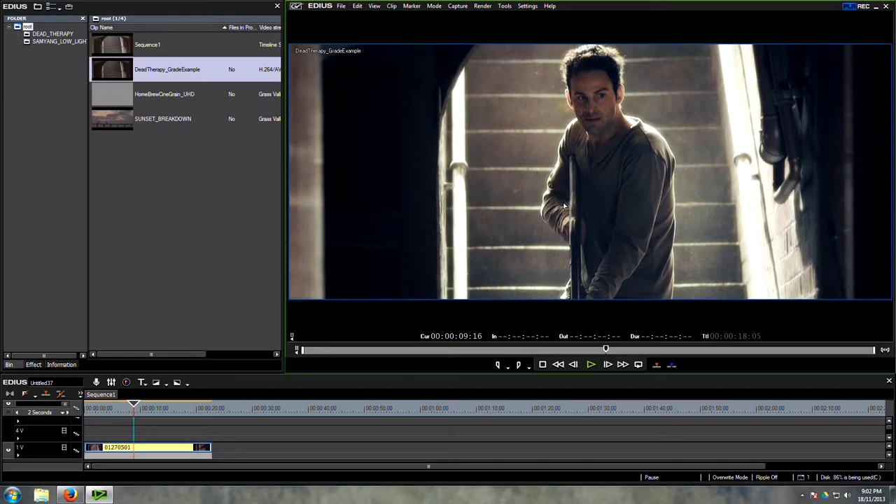
pyautogui.moveTo(616, 180)
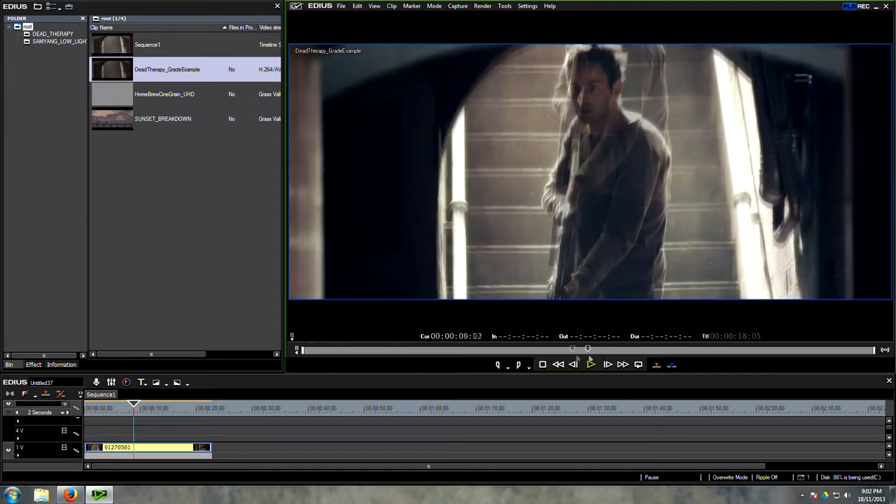
pyautogui.click(590, 364)
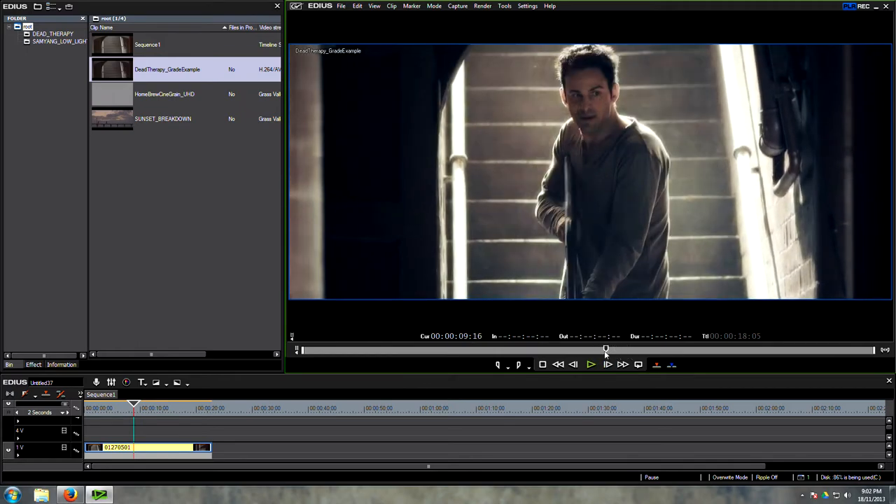
pyautogui.moveTo(605, 348); pyautogui.dragTo(599, 348)
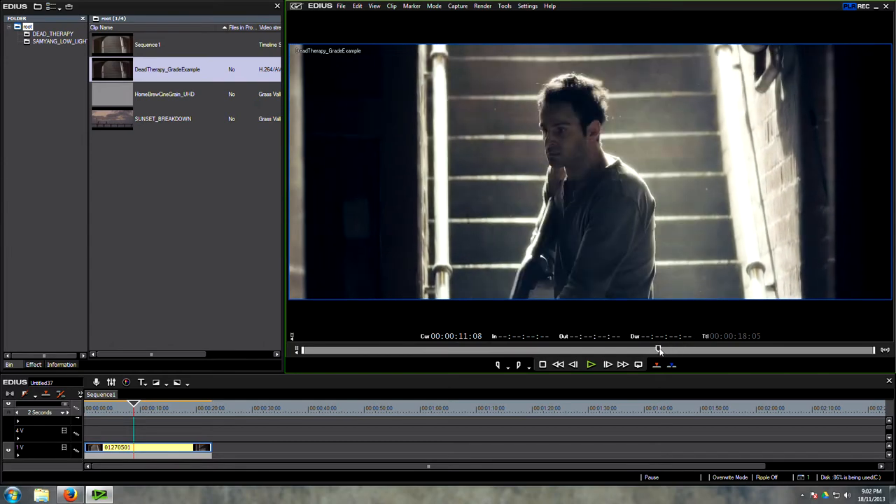
pyautogui.moveTo(658, 350); pyautogui.dragTo(642, 350)
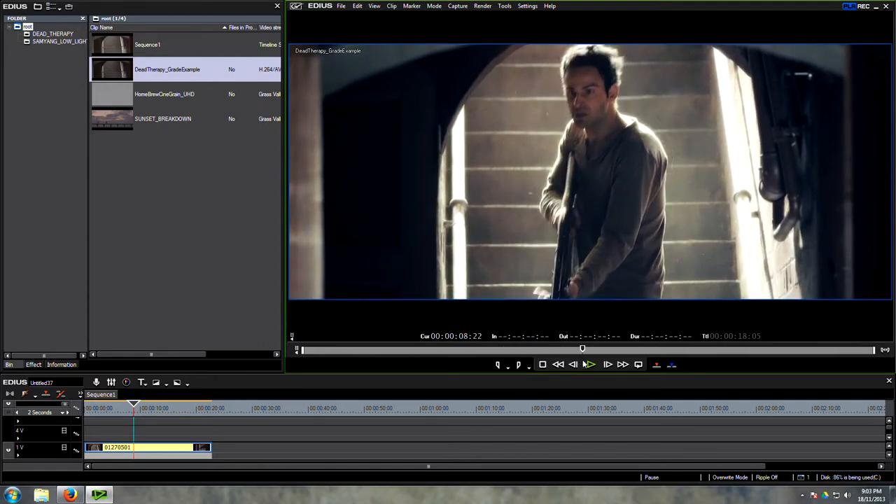
pyautogui.click(588, 363)
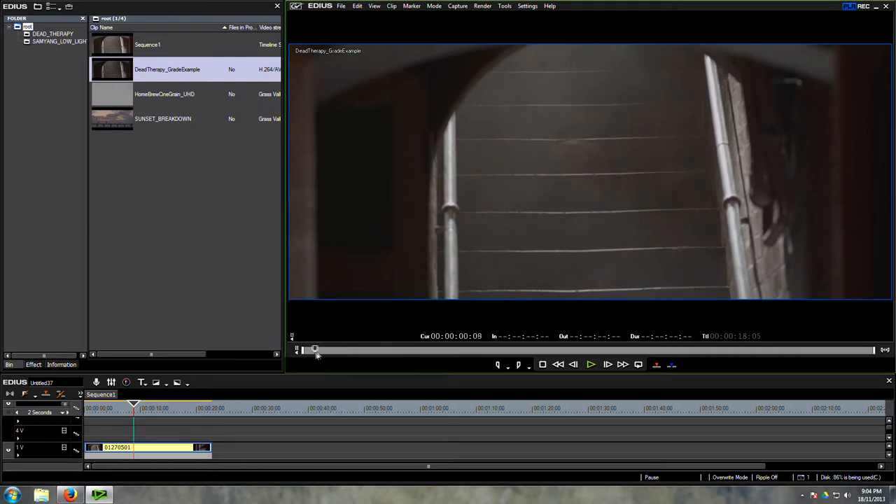
# Scrub the staircase clip to the feet on the stairs and switch to dual Player/Recorder view
pyautogui.moveTo(315, 348); pyautogui.dragTo(369, 348)
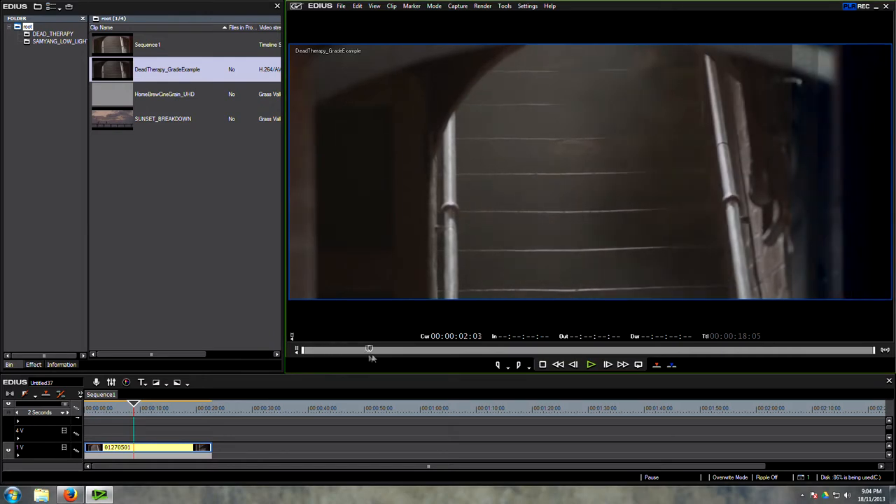
pyautogui.moveTo(369, 348); pyautogui.dragTo(411, 348)
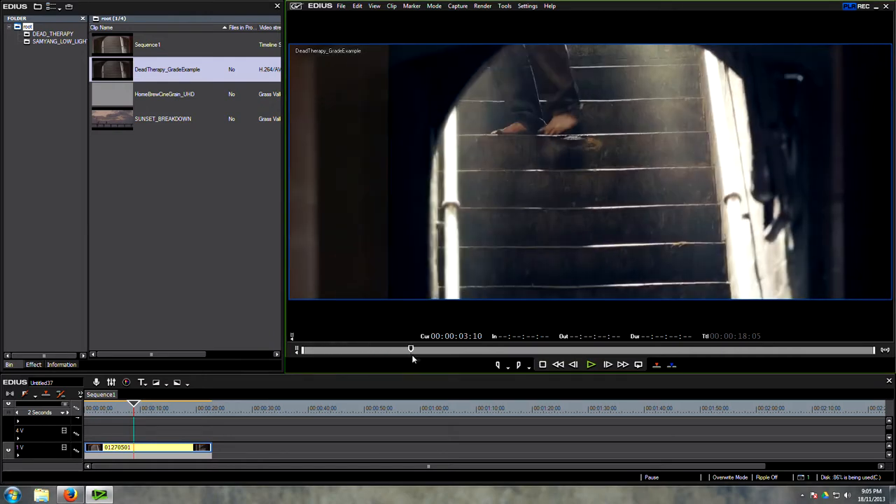
pyautogui.moveTo(411, 348); pyautogui.dragTo(468, 348)
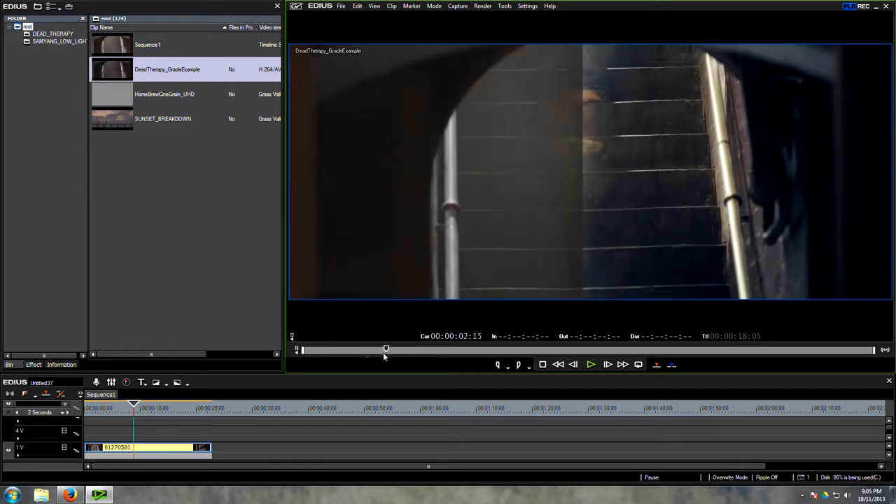
pyautogui.moveTo(385, 349); pyautogui.dragTo(332, 349)
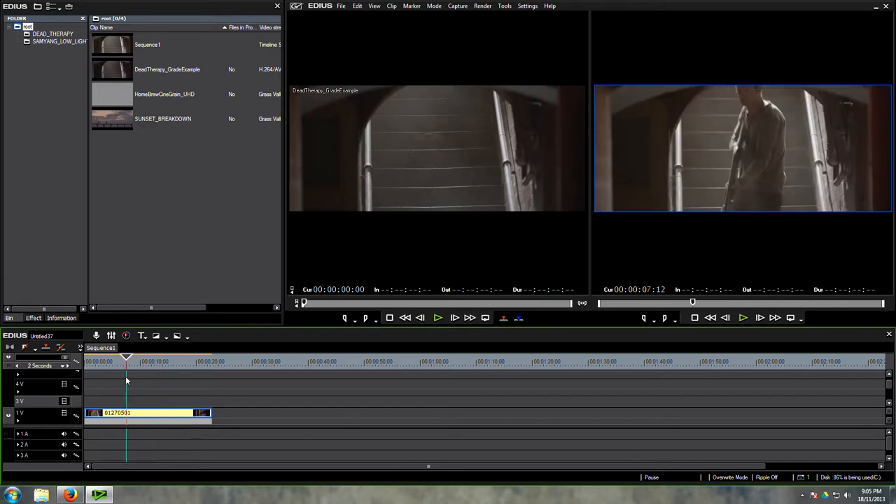
# Set the project frame size to custom 1920×814 at 23.98p and confirm
pyautogui.moveTo(126, 361); pyautogui.dragTo(154, 361)
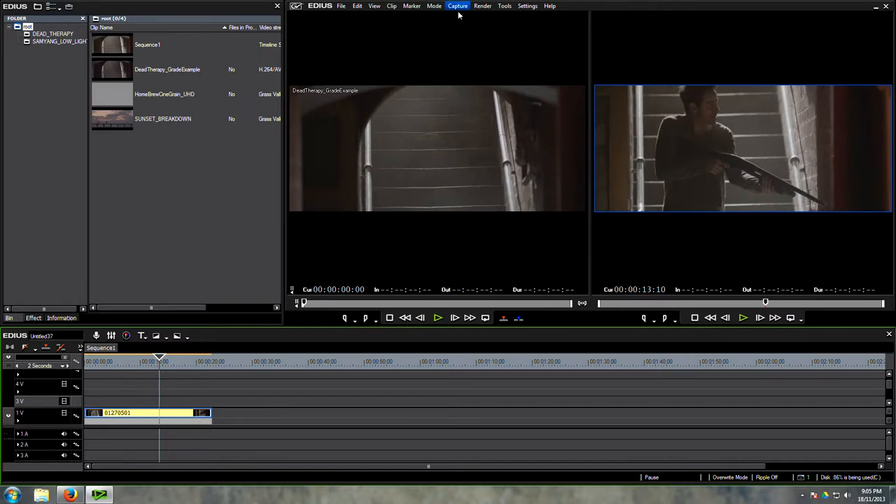
pyautogui.click(527, 6)
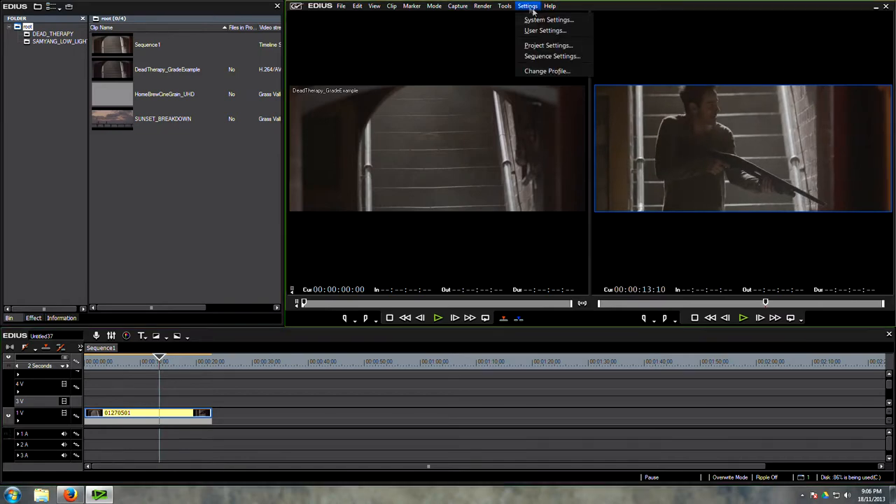
pyautogui.click(548, 45)
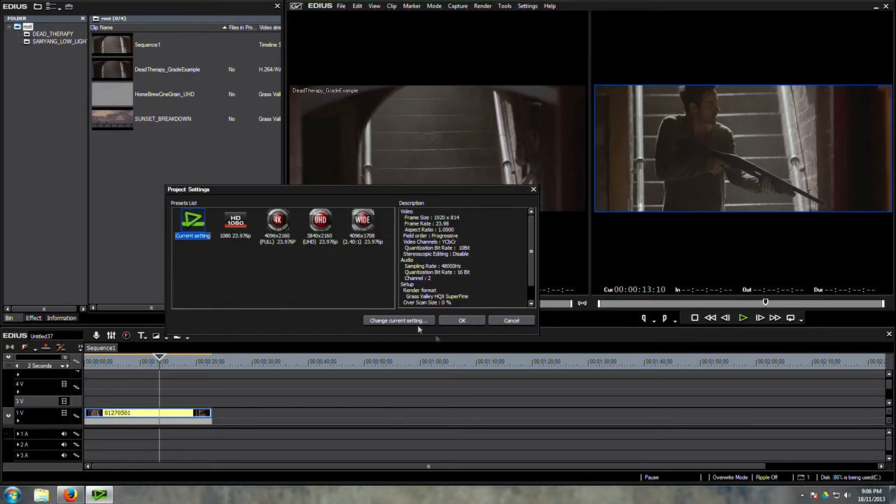
pyautogui.click(399, 320)
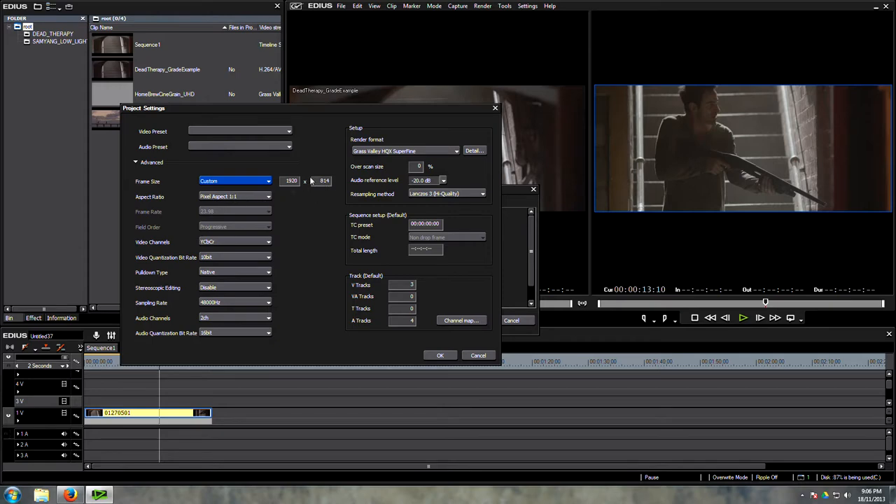
pyautogui.moveTo(445, 369)
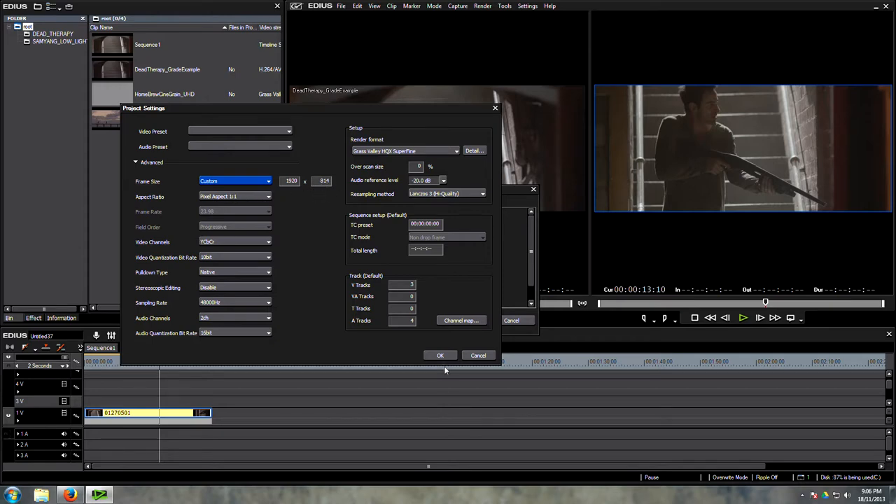
pyautogui.click(439, 355)
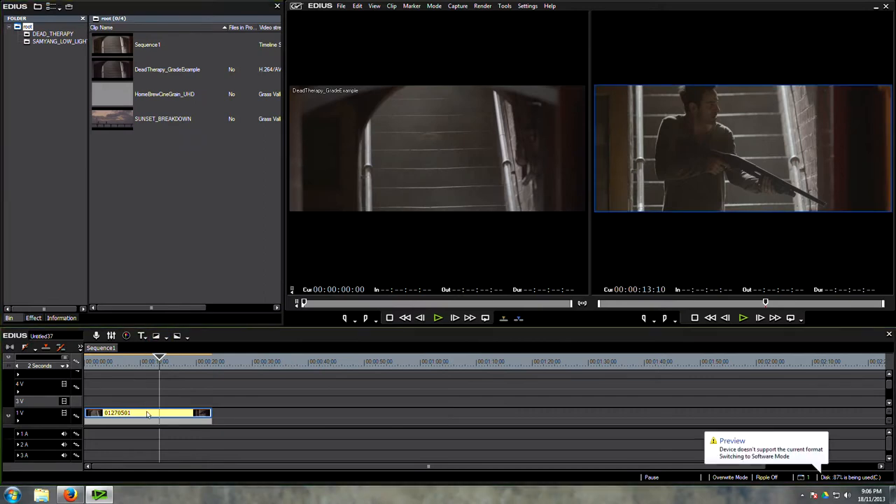
# Review the staircase clip's crop and transform in the Layouter, then close it with OK
pyautogui.click(61, 317)
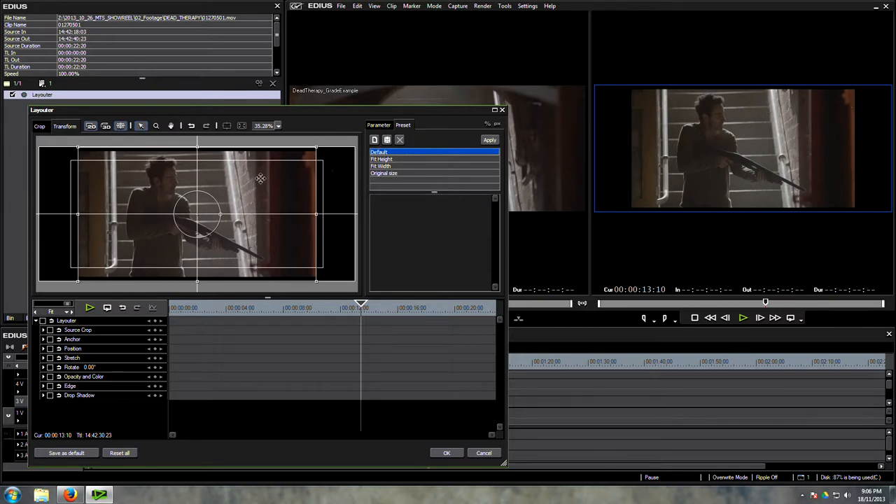
pyautogui.click(381, 166)
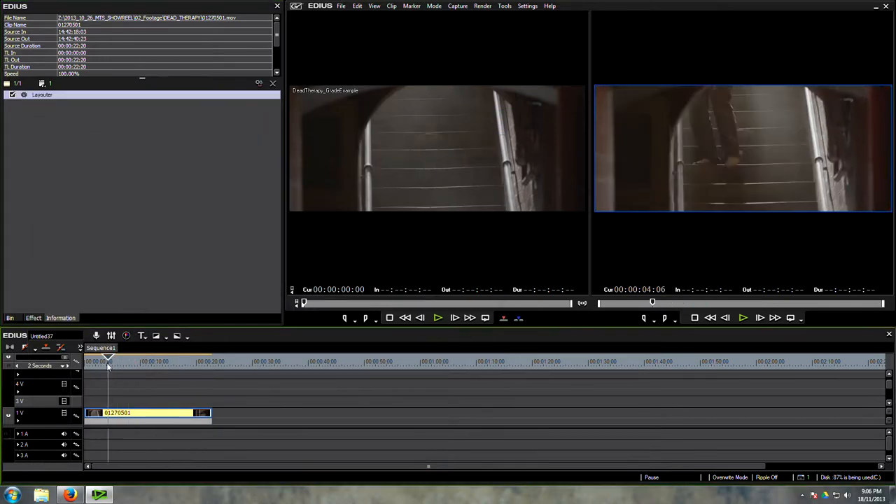
# Move the playhead into the staircase clip and open the Vector Scope/Waveform window
pyautogui.click(161, 361)
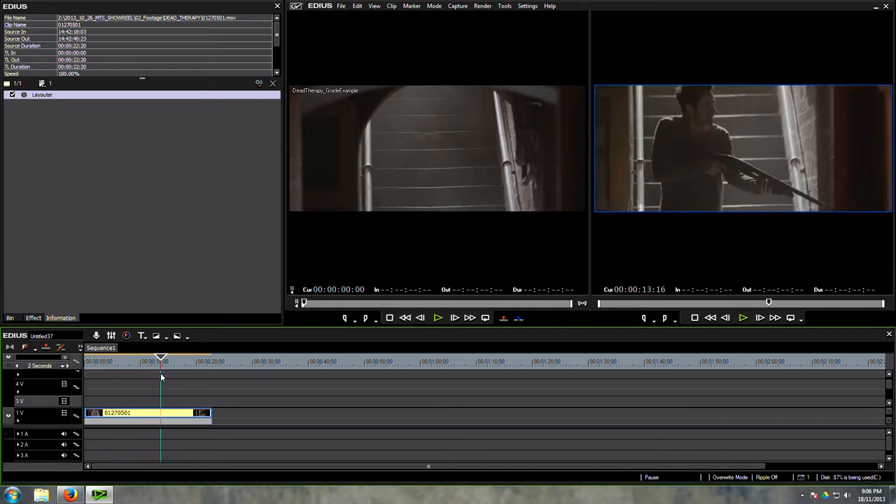
pyautogui.click(135, 361)
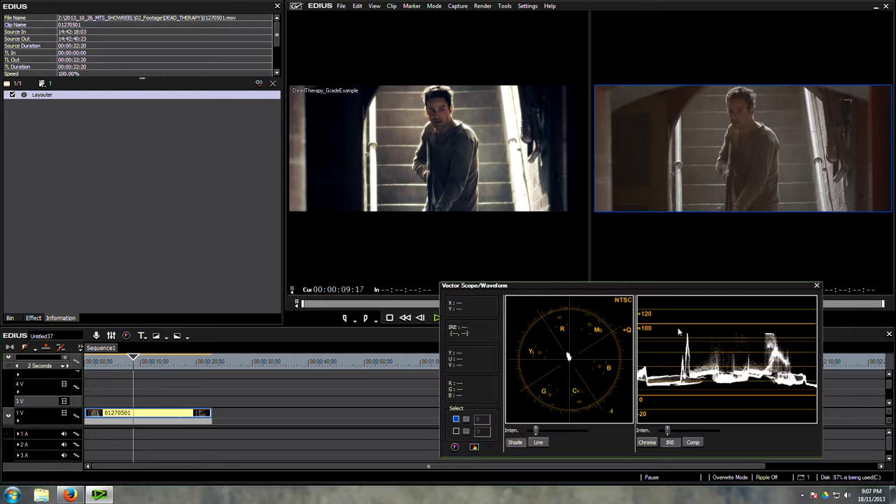
# Drag Color Balance onto the staircase clip, opening its settings with all values at zero
pyautogui.moveTo(473, 285); pyautogui.dragTo(512, 228)
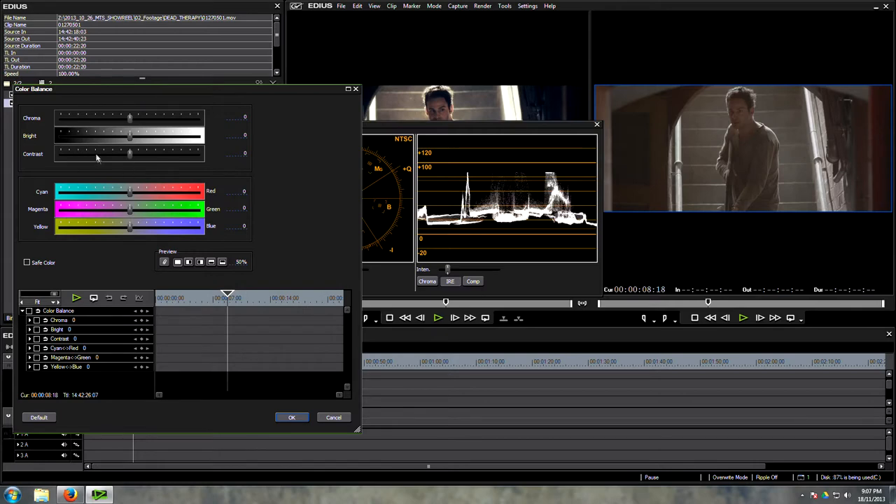
# Try raising and lowering the Color Balance contrast, settling on a moderate increase
pyautogui.moveTo(129, 154); pyautogui.dragTo(136, 154)
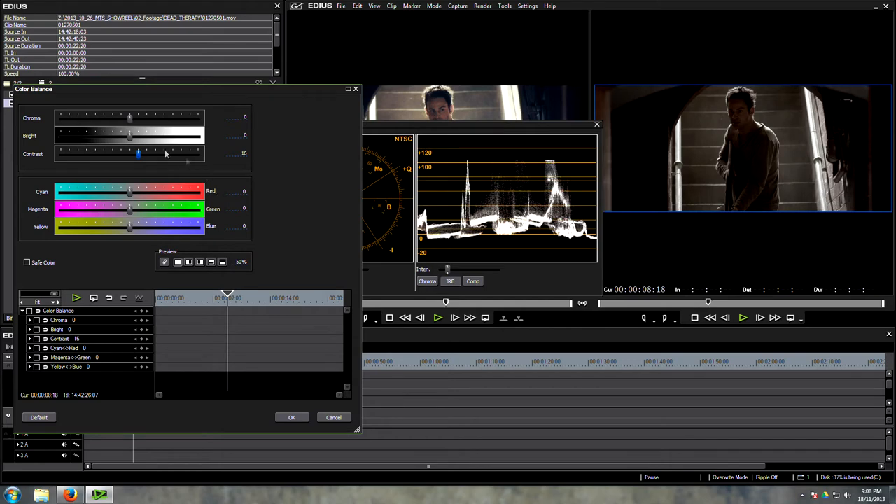
pyautogui.moveTo(137, 154); pyautogui.dragTo(131, 153)
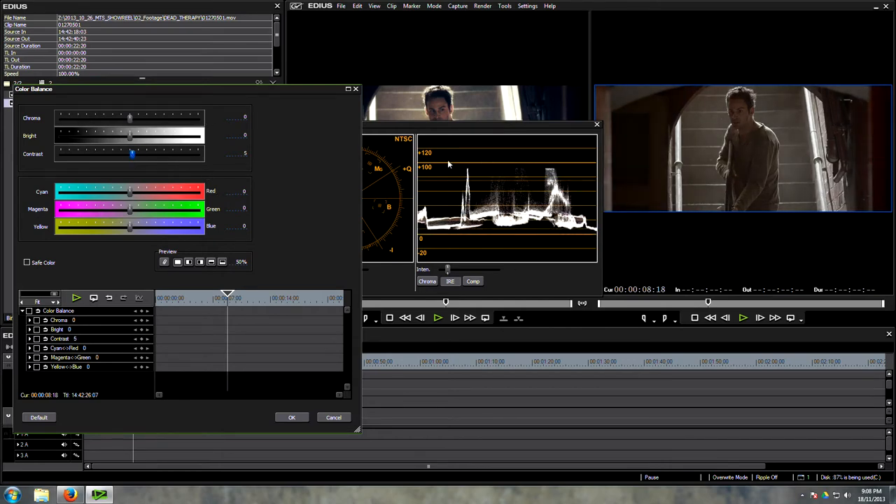
pyautogui.moveTo(132, 154); pyautogui.dragTo(130, 154)
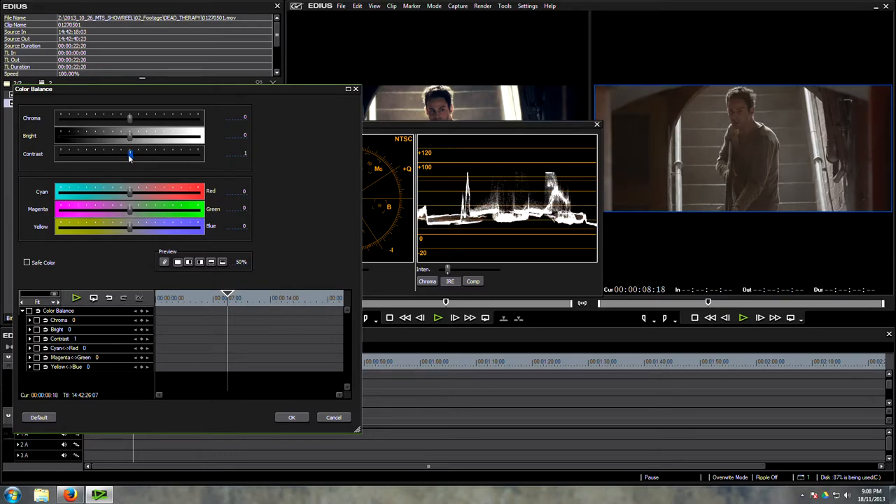
pyautogui.moveTo(130, 154); pyautogui.dragTo(135, 153)
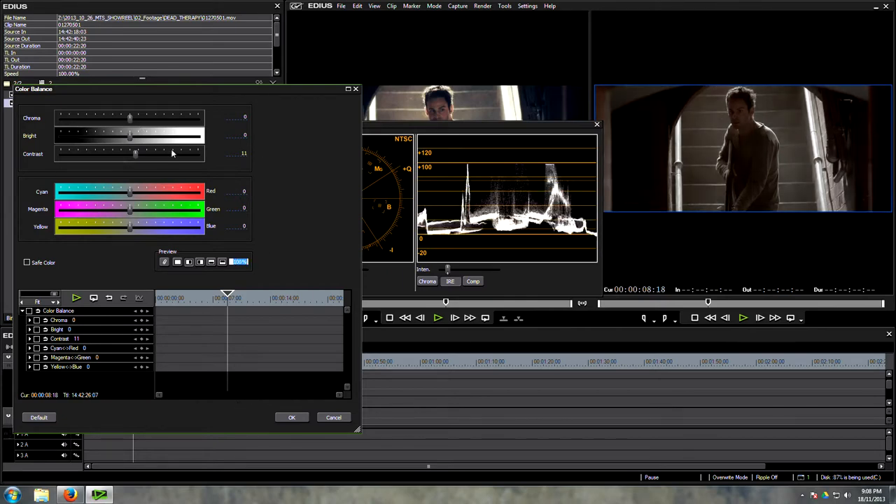
# Experiment with chroma saturation, then cancel Color Balance and show the clip's effect list
pyautogui.moveTo(129, 117); pyautogui.dragTo(137, 118)
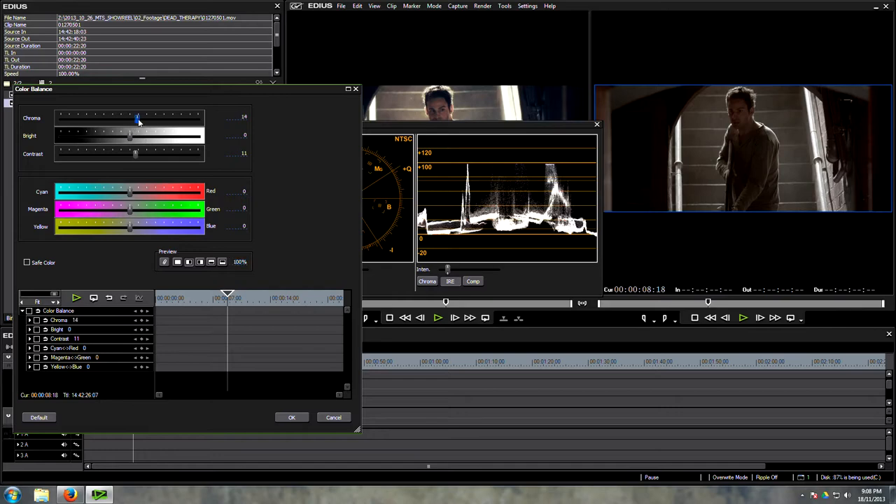
pyautogui.moveTo(137, 118); pyautogui.dragTo(145, 118)
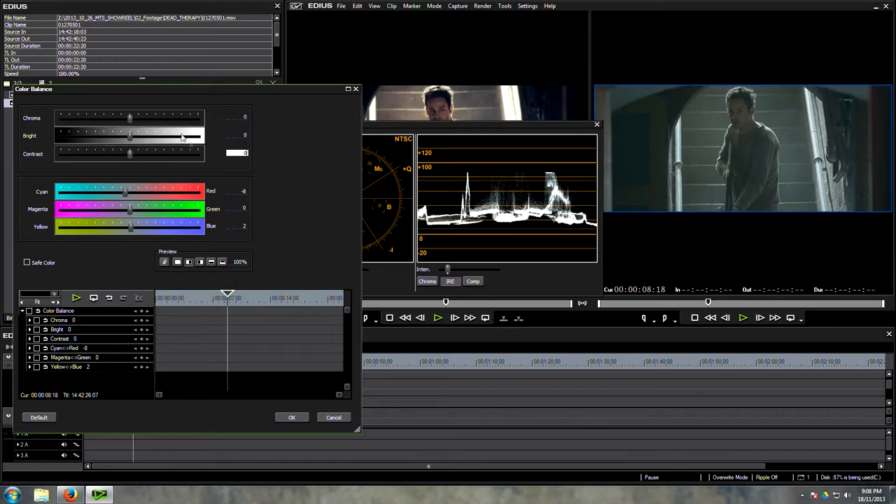
pyautogui.moveTo(130, 117); pyautogui.dragTo(149, 117)
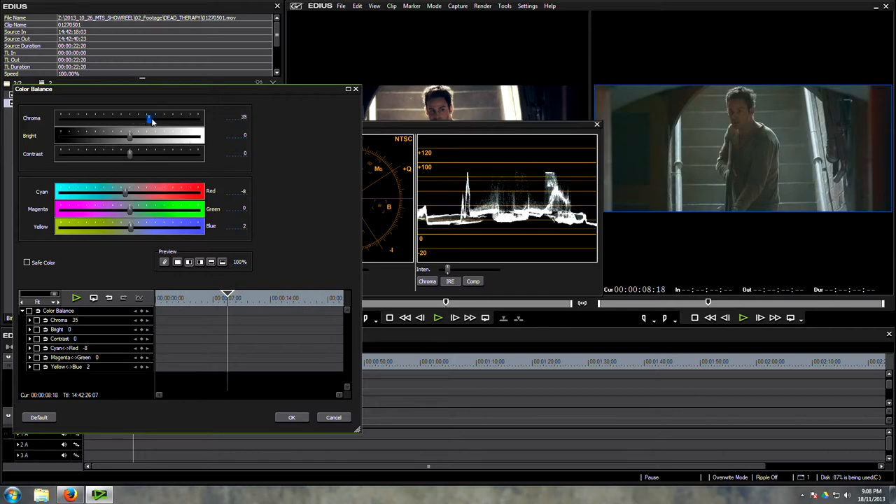
pyautogui.moveTo(148, 117); pyautogui.dragTo(157, 117)
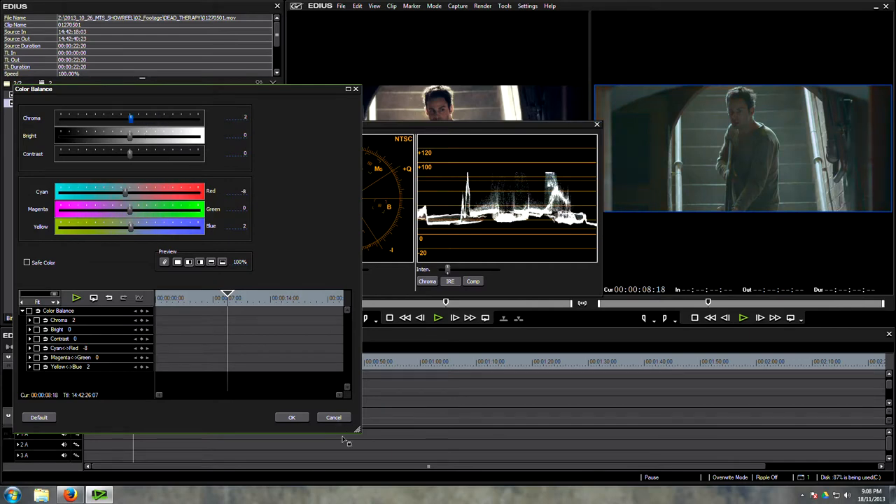
pyautogui.click(291, 417)
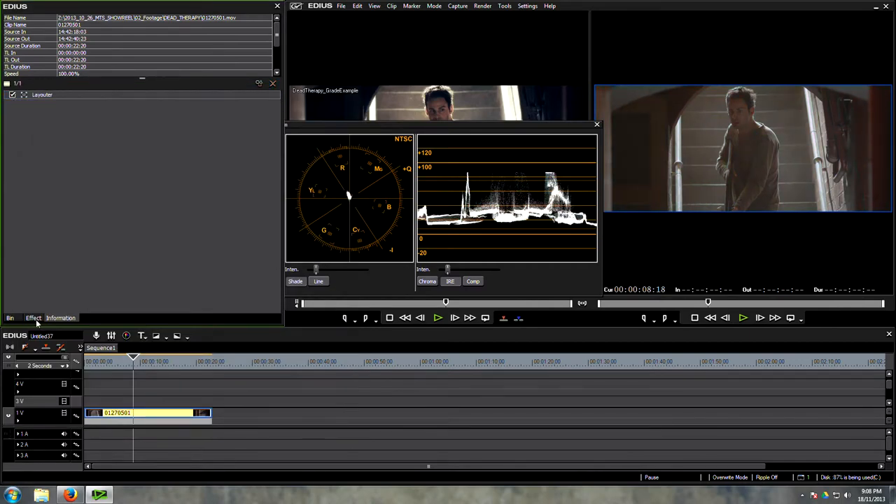
pyautogui.click(33, 317)
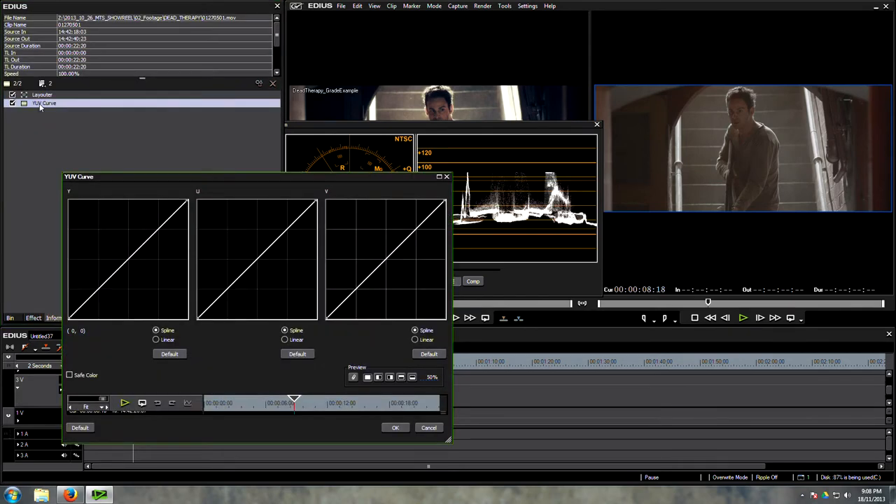
pyautogui.moveTo(221, 224)
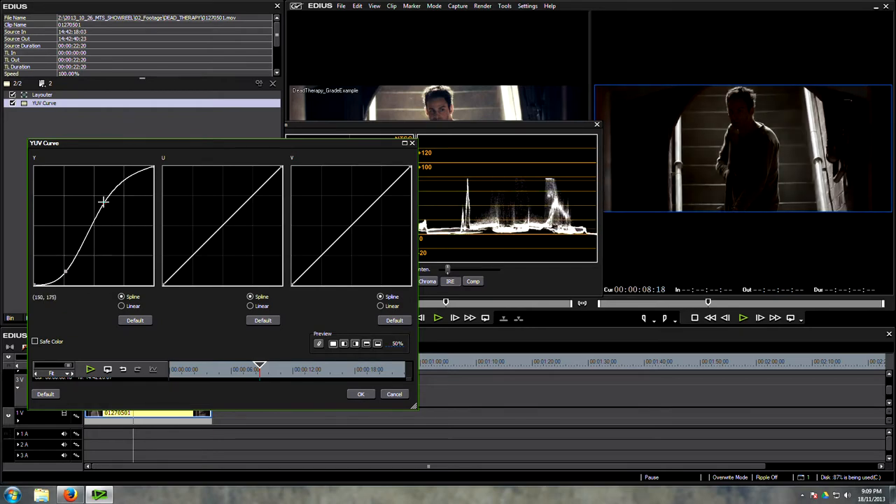
# Pull the Y curve's shadows down and lift its highlight end into a steep S
pyautogui.moveTo(105, 201); pyautogui.dragTo(103, 198)
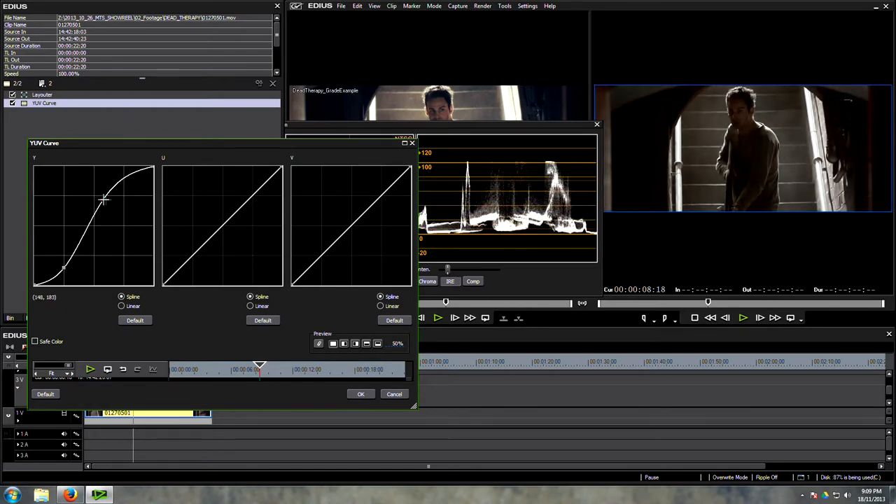
pyautogui.moveTo(103, 199); pyautogui.dragTo(82, 248)
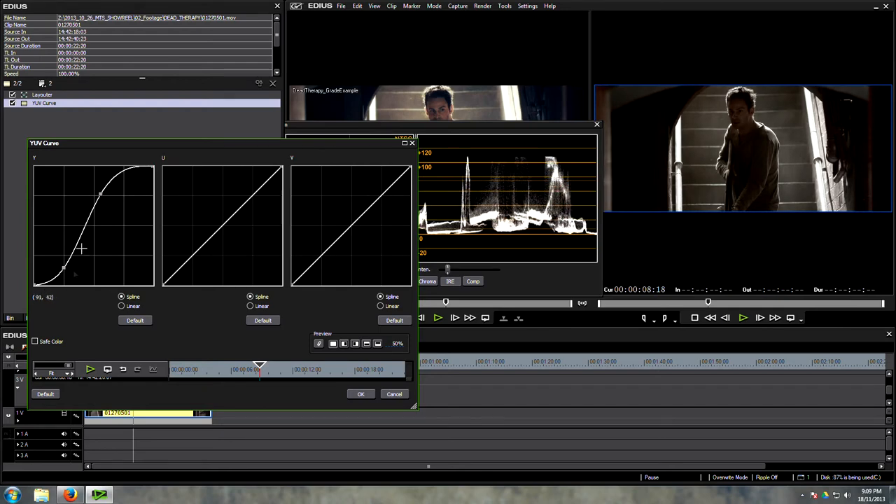
pyautogui.moveTo(80, 248); pyautogui.dragTo(61, 270)
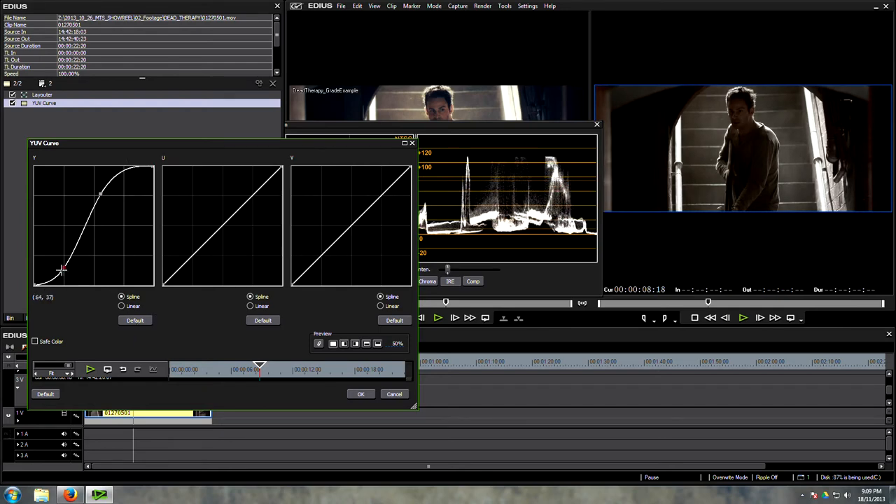
pyautogui.moveTo(63, 270); pyautogui.dragTo(62, 271)
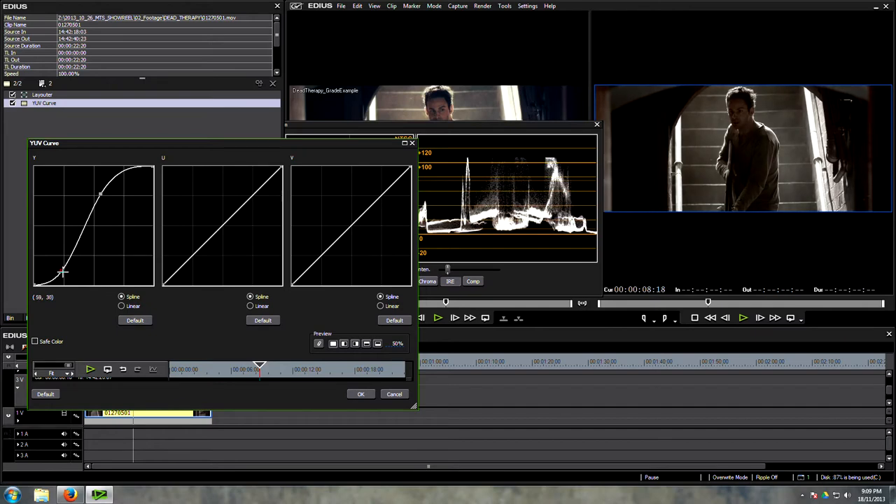
pyautogui.moveTo(63, 271); pyautogui.dragTo(103, 202)
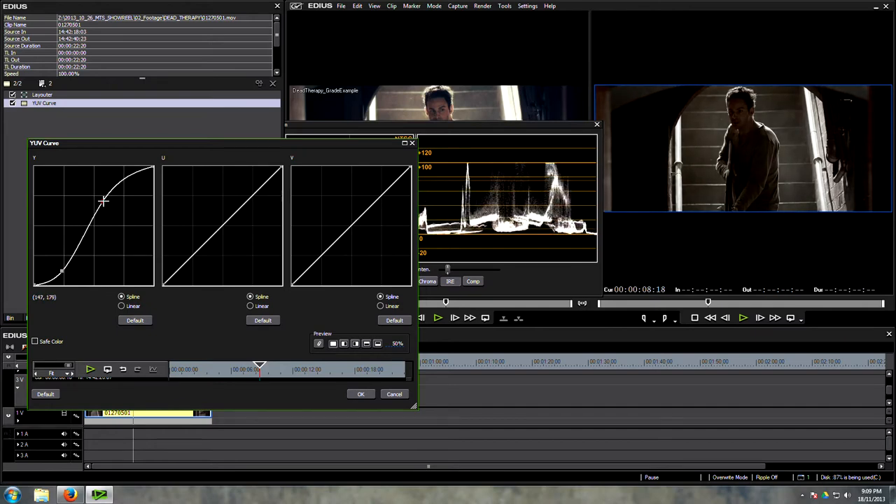
pyautogui.moveTo(103, 200); pyautogui.dragTo(122, 184)
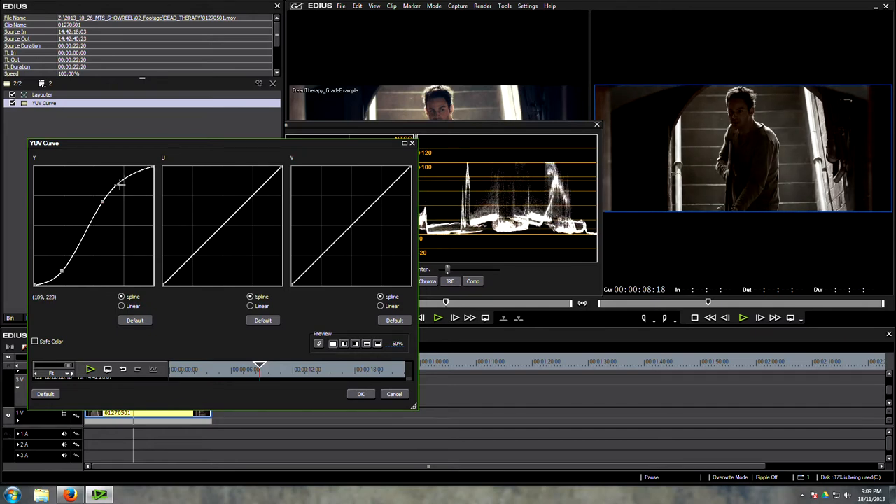
pyautogui.moveTo(120, 184); pyautogui.dragTo(127, 176)
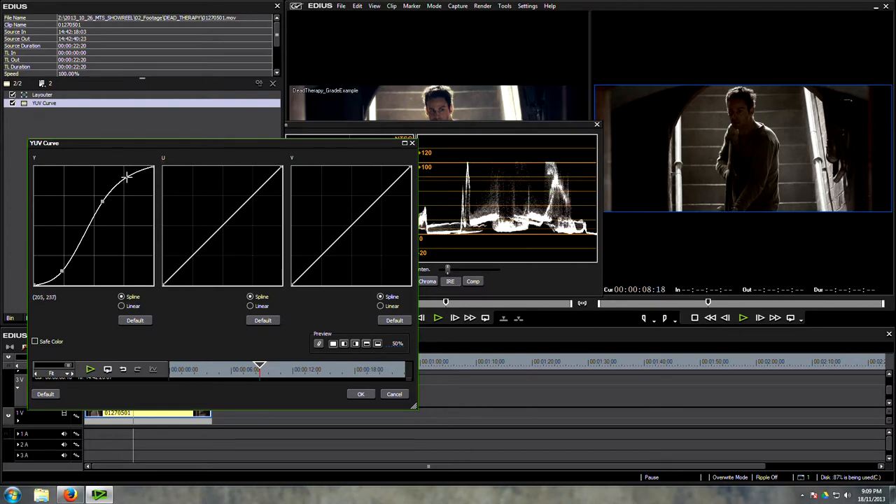
pyautogui.moveTo(127, 177); pyautogui.dragTo(145, 171)
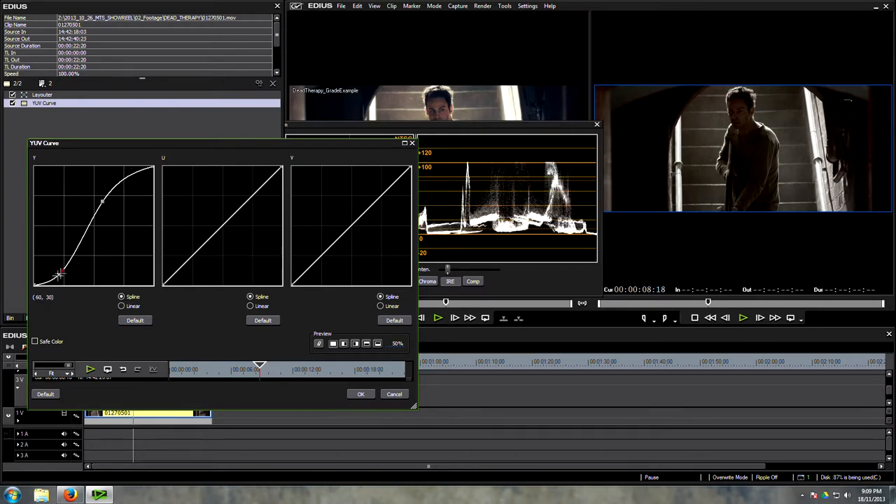
# Refine the Y curve's shadow toe, highlight point and midtones into a smoother S
pyautogui.moveTo(63, 271); pyautogui.dragTo(48, 285)
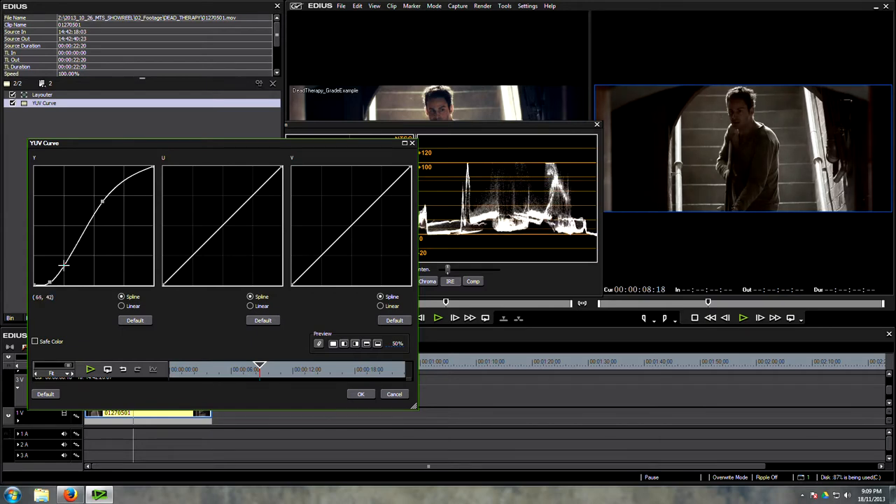
pyautogui.moveTo(63, 266); pyautogui.dragTo(62, 268)
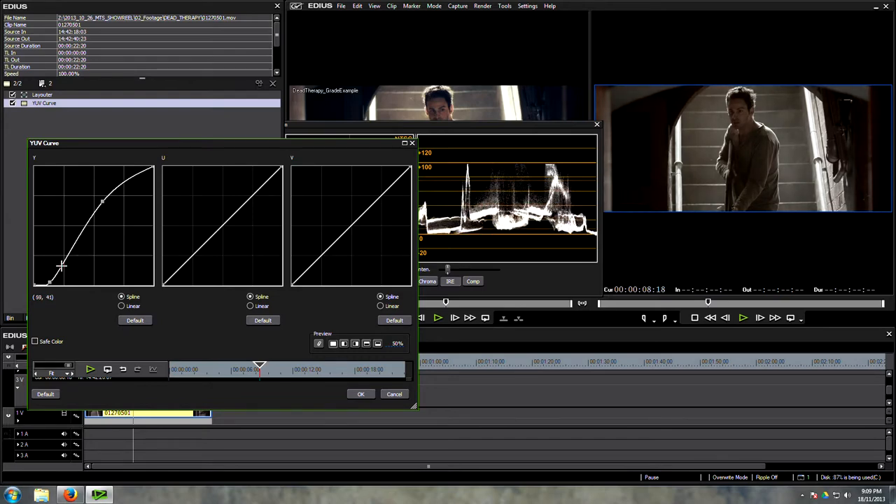
pyautogui.moveTo(104, 201); pyautogui.dragTo(121, 174)
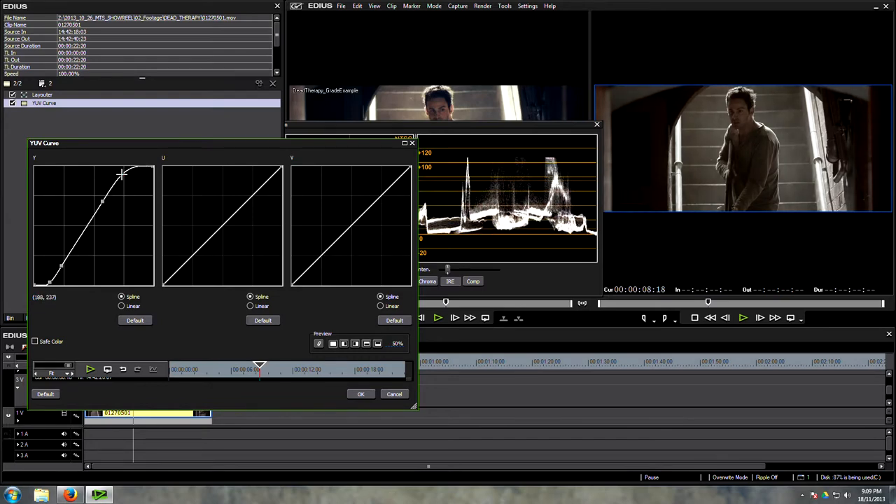
pyautogui.moveTo(122, 173); pyautogui.dragTo(129, 175)
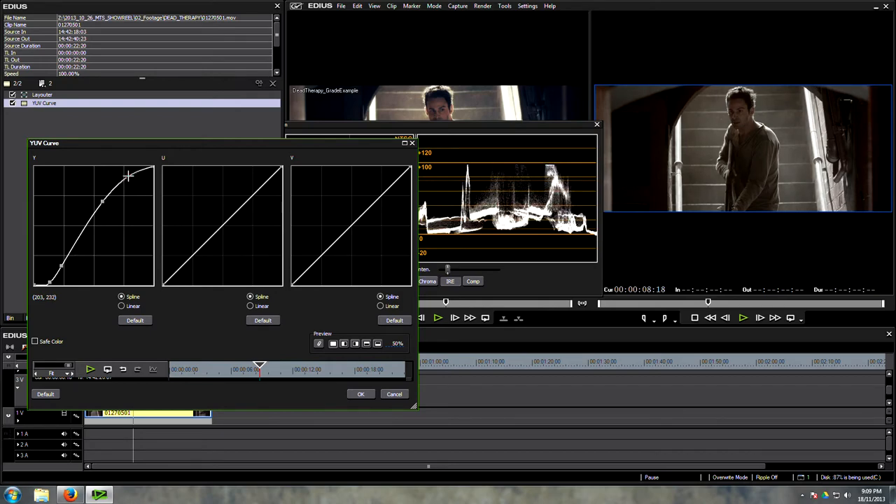
pyautogui.moveTo(129, 176); pyautogui.dragTo(103, 202)
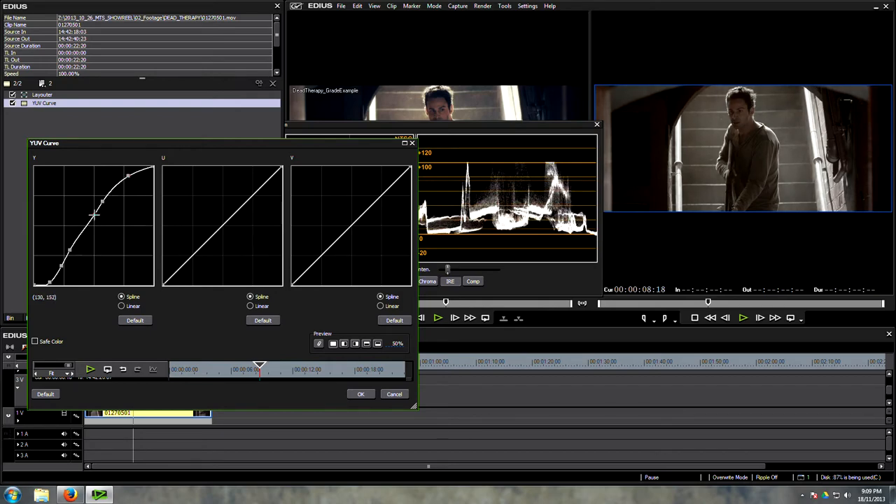
pyautogui.moveTo(101, 202); pyautogui.dragTo(84, 233)
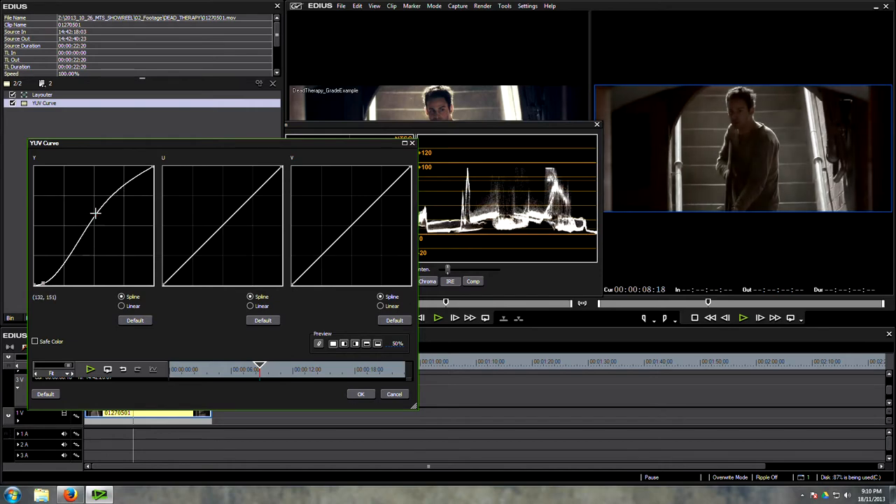
pyautogui.moveTo(96, 213); pyautogui.dragTo(98, 203)
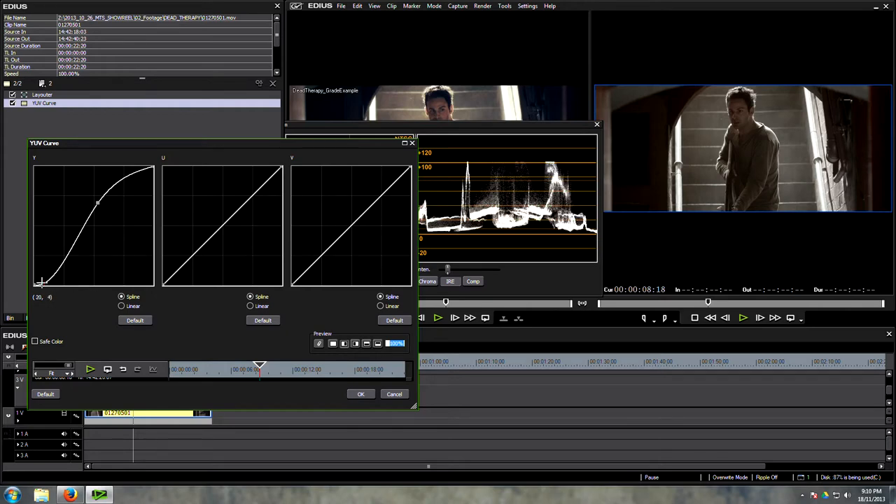
# Nudge the Y black point, reset the U curve, then steepen the U and V curves
pyautogui.moveTo(40, 282); pyautogui.dragTo(42, 283)
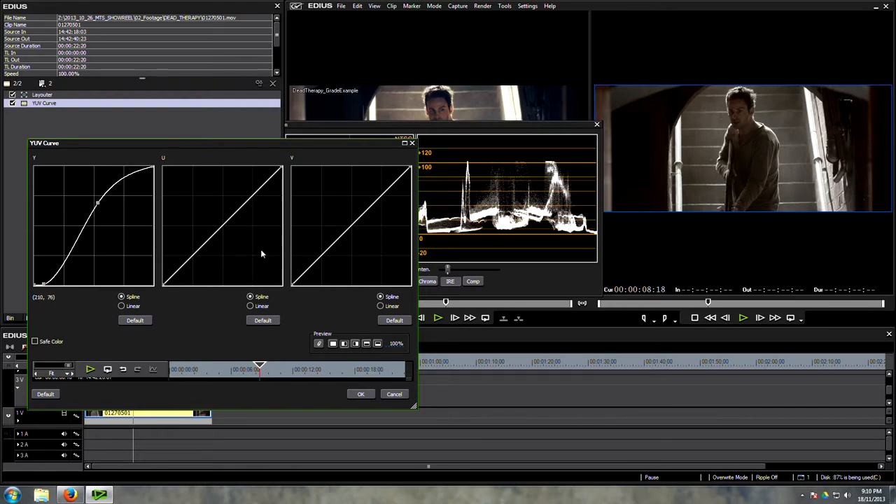
pyautogui.moveTo(248, 236)
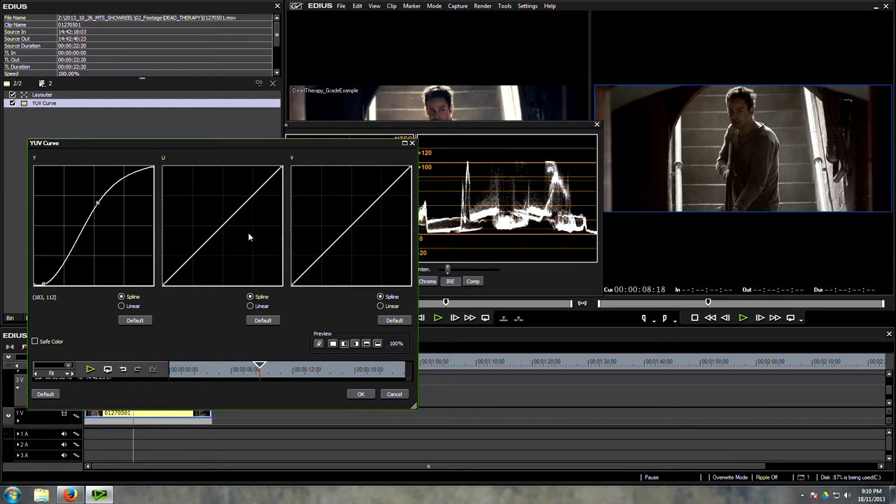
pyautogui.moveTo(222, 219)
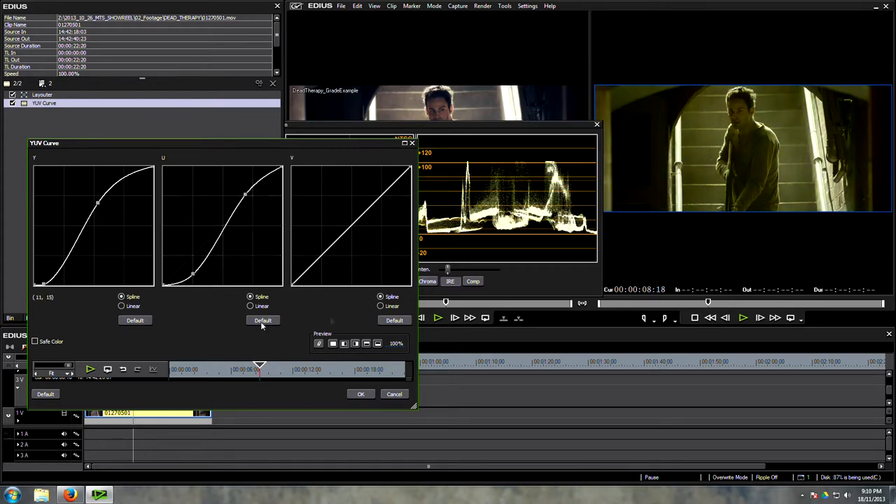
pyautogui.click(263, 320)
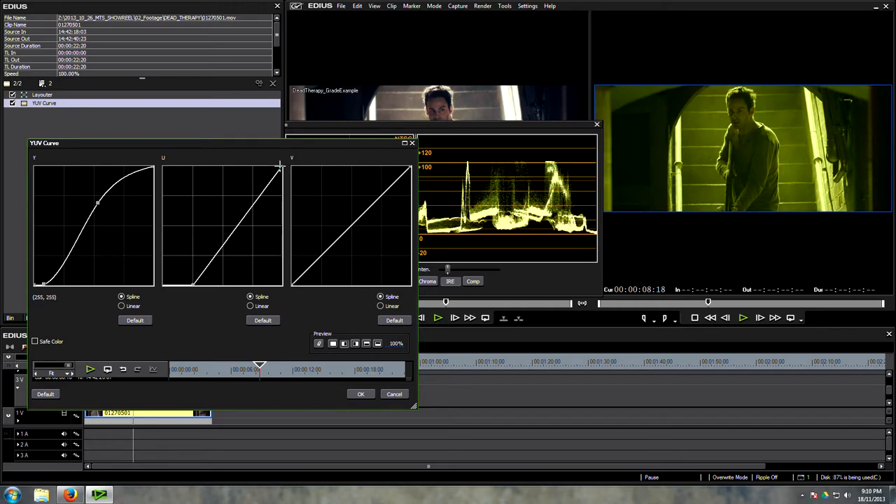
pyautogui.moveTo(280, 168); pyautogui.dragTo(292, 287)
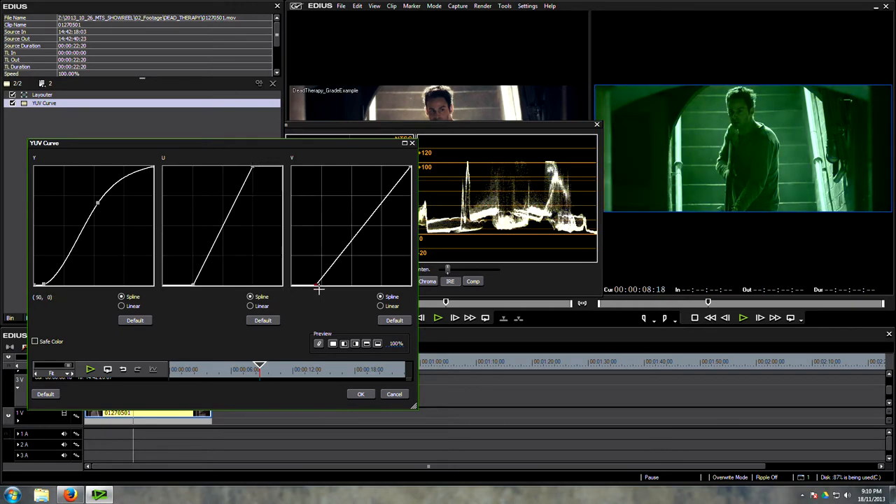
pyautogui.moveTo(318, 290); pyautogui.dragTo(409, 168)
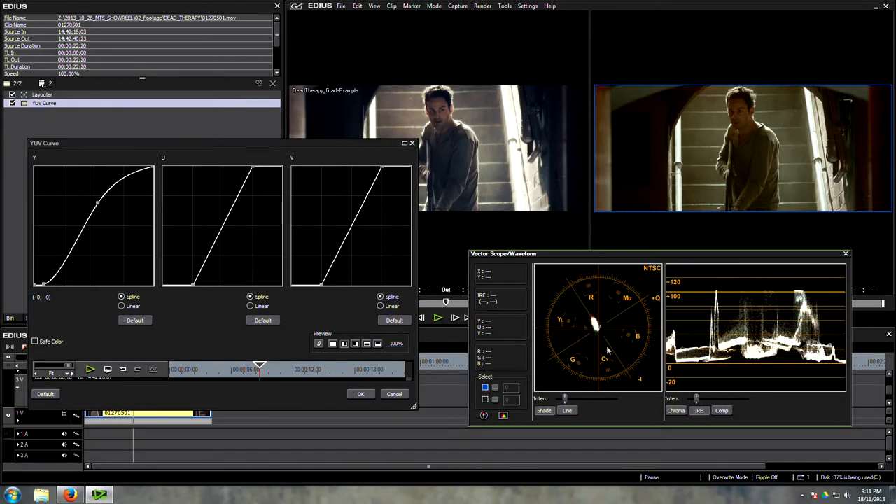
pyautogui.moveTo(603, 333)
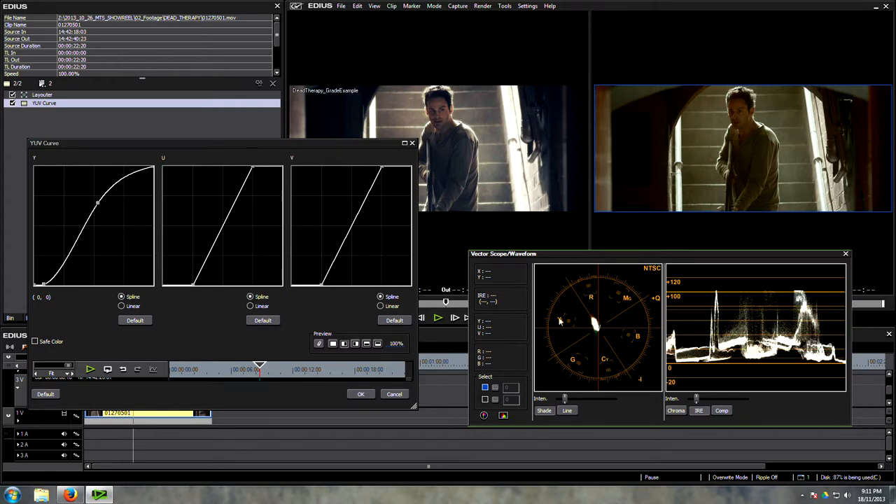
pyautogui.moveTo(590, 338)
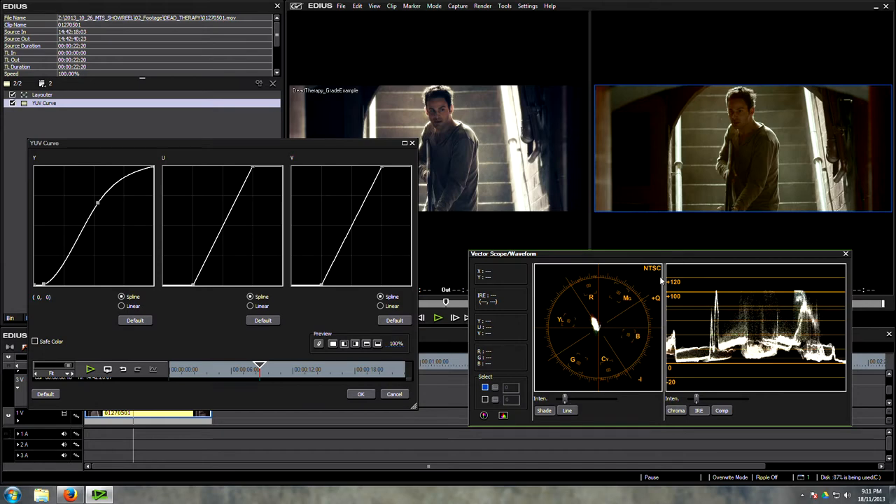
pyautogui.moveTo(595, 325)
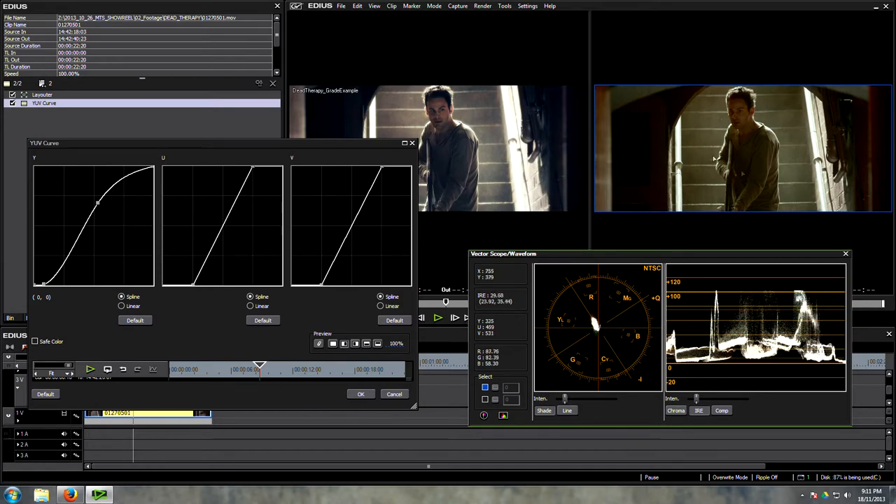
pyautogui.moveTo(601, 328)
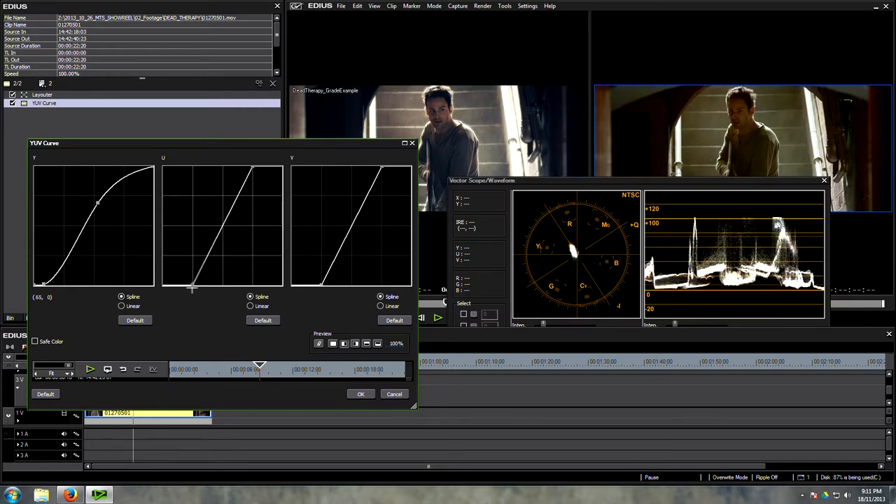
# Nudge the U curve's lower endpoint right and the V curve's top endpoint inward
pyautogui.moveTo(193, 288); pyautogui.dragTo(189, 288)
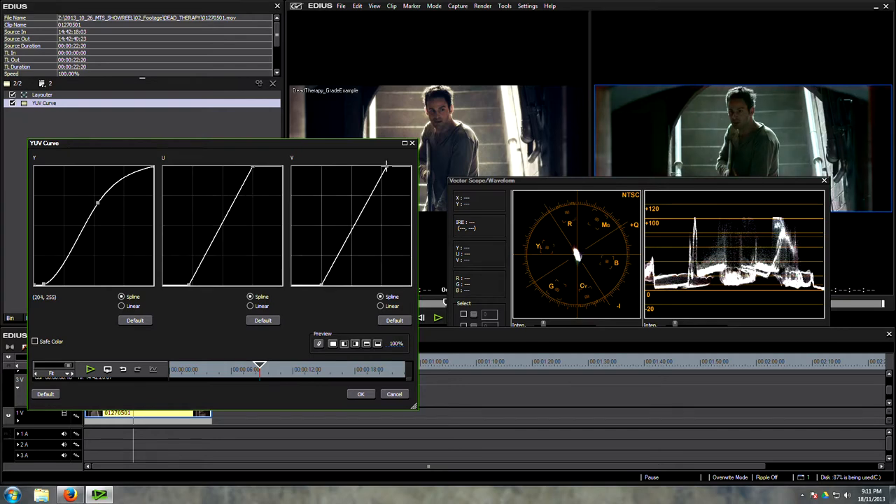
pyautogui.moveTo(386, 166); pyautogui.dragTo(383, 168)
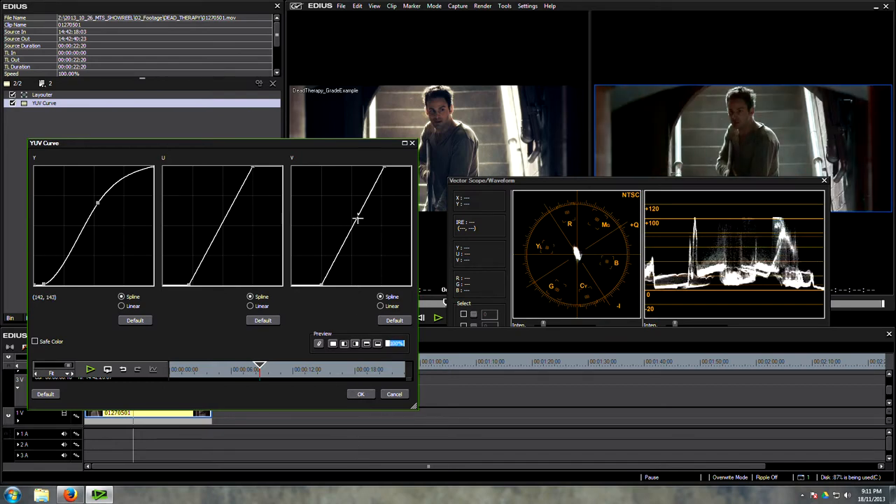
# Apply the YUV Curve grade, then review and close Project Settings
pyautogui.click(360, 393)
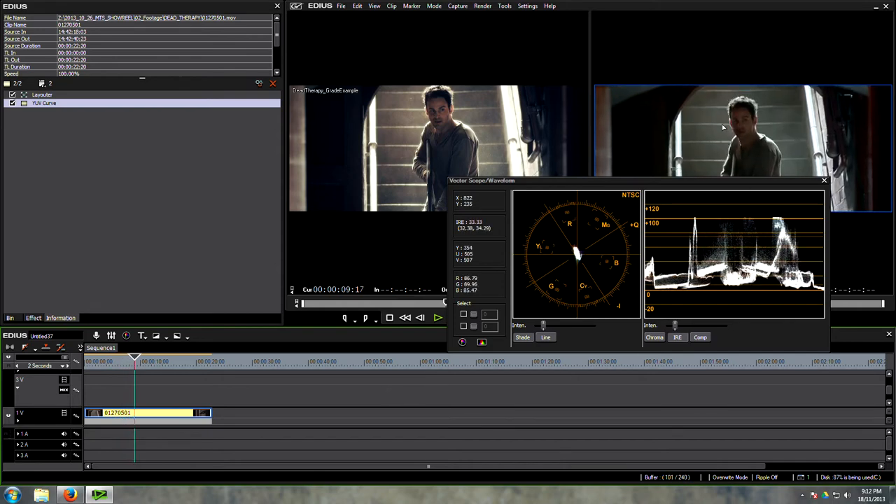
pyautogui.click(527, 6)
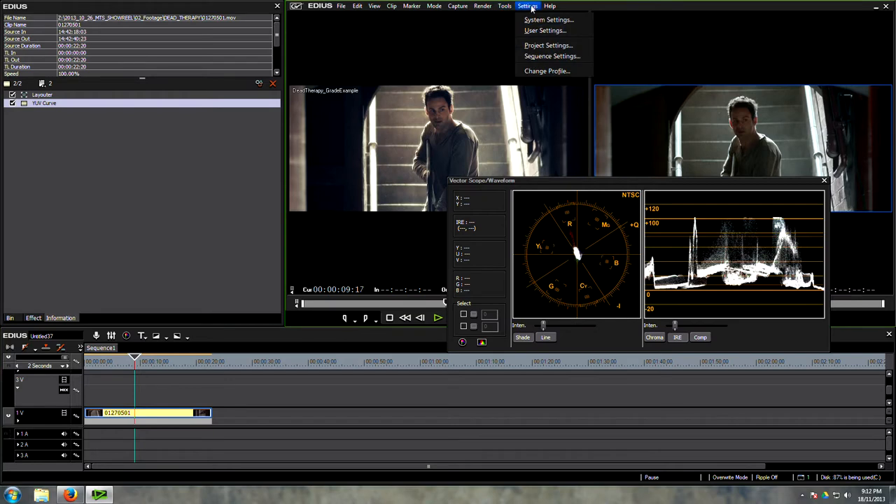
pyautogui.click(548, 45)
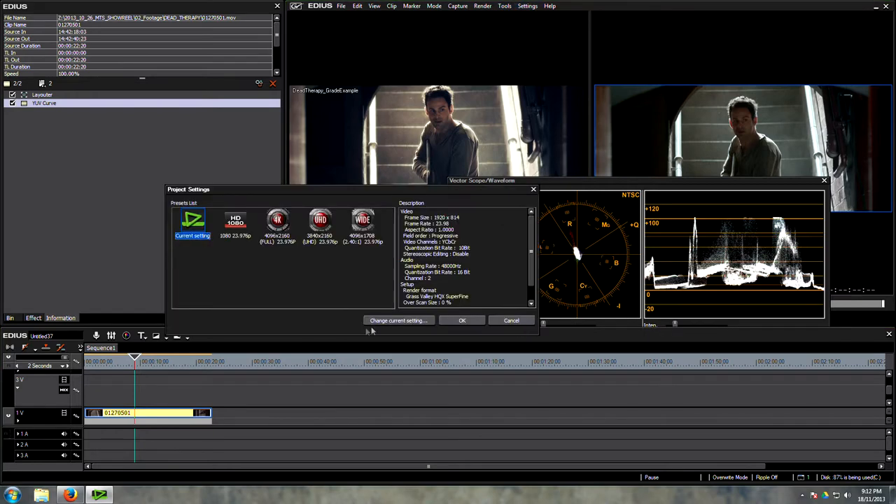
pyautogui.click(398, 320)
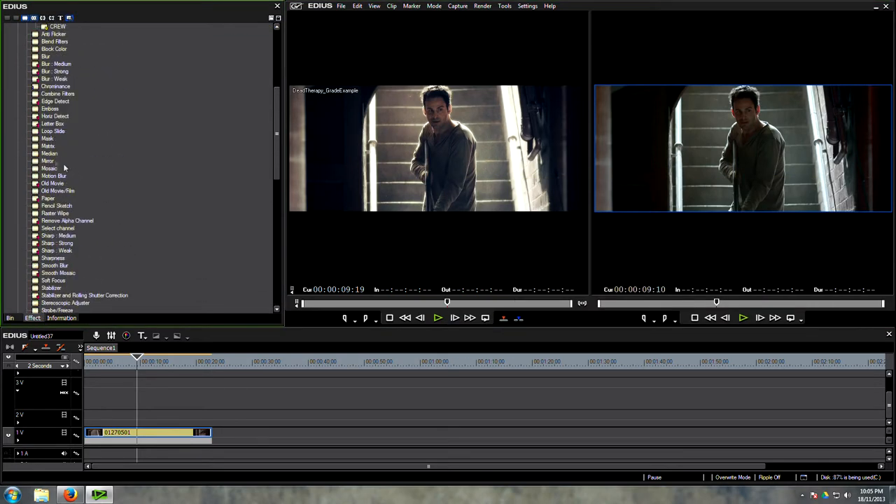
pyautogui.click(47, 138)
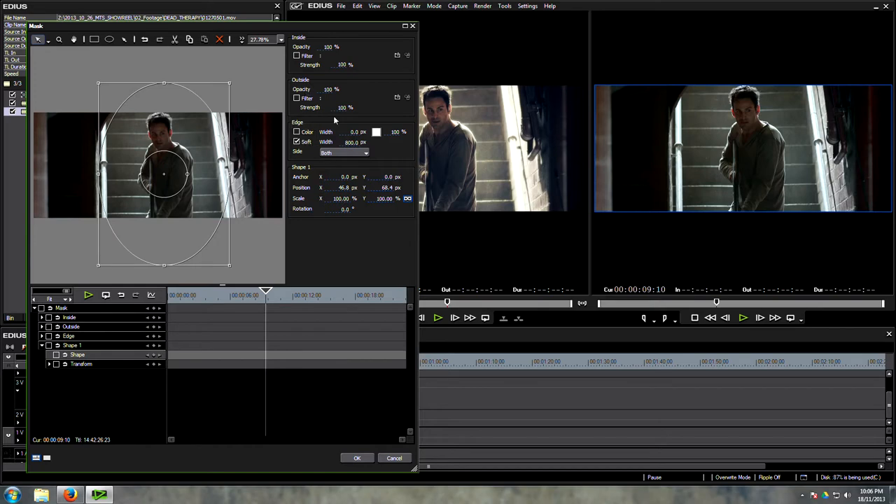
pyautogui.moveTo(343, 73)
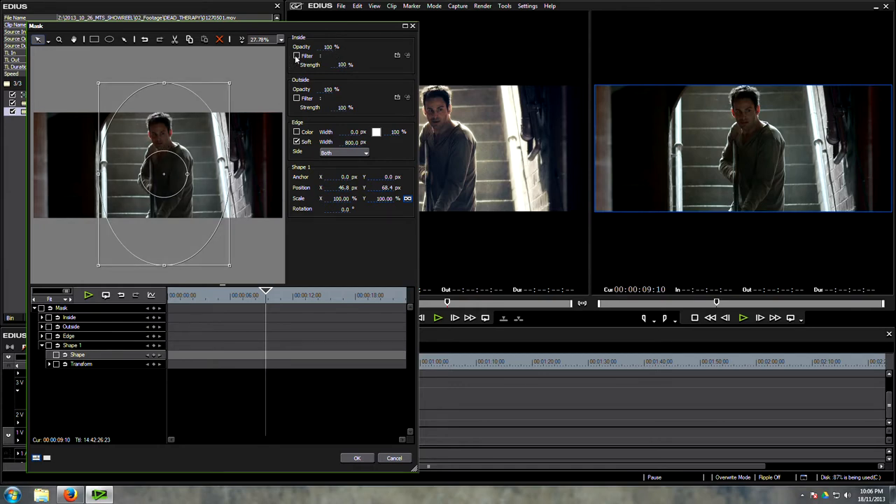
# Set the inside-mask filter to Combine Filters with YUV Curve and increased Sharpness
pyautogui.click(296, 55)
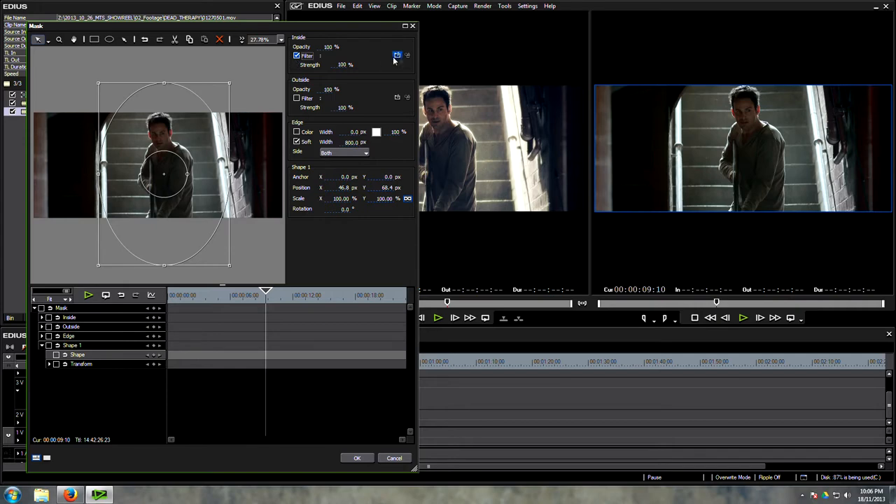
pyautogui.click(397, 55)
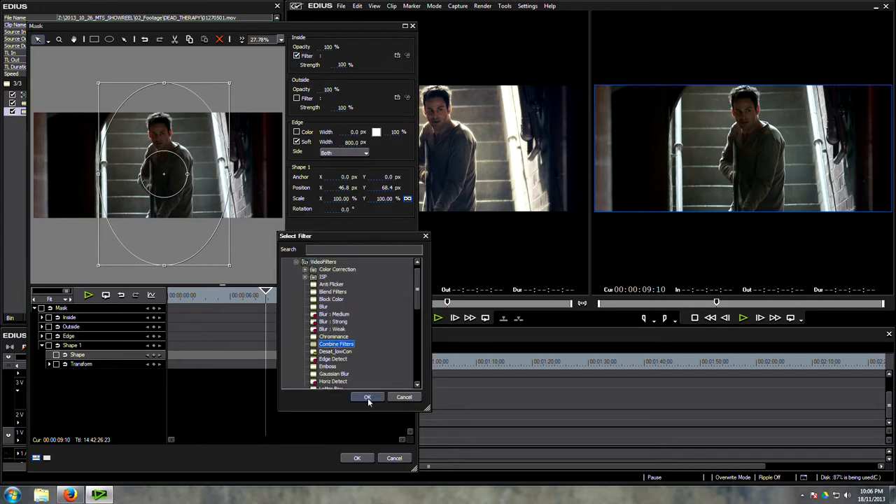
pyautogui.click(367, 397)
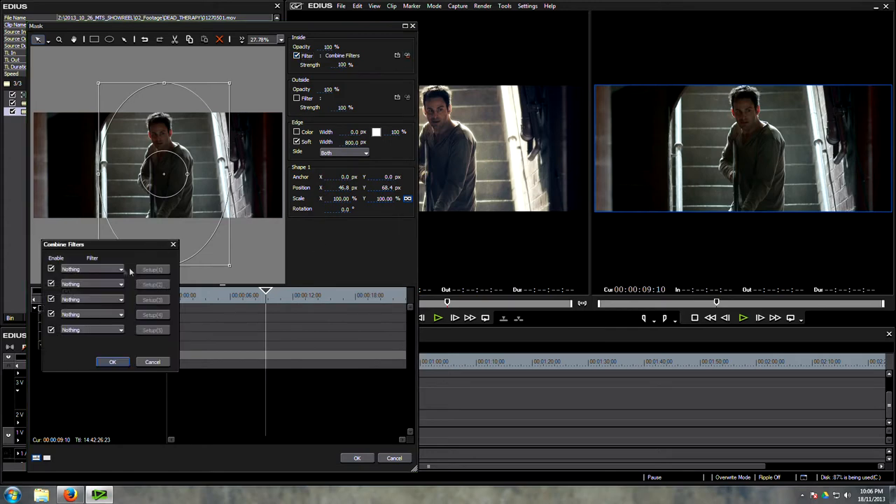
pyautogui.click(91, 269)
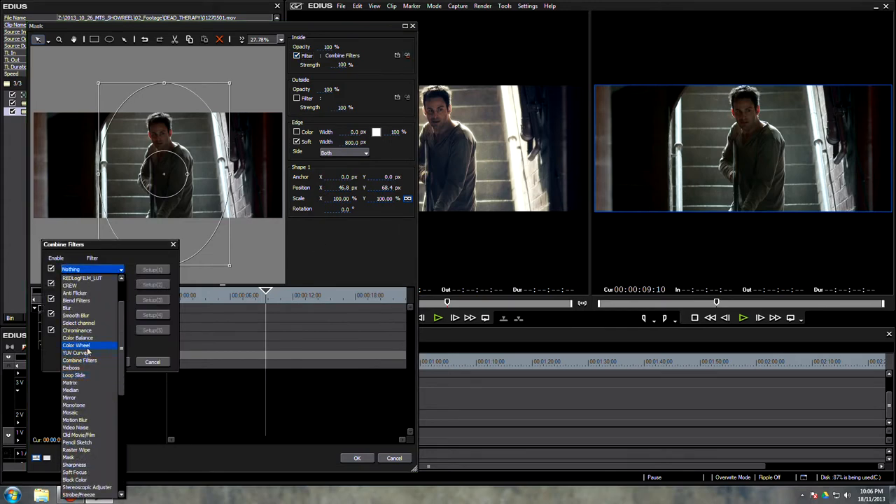
pyautogui.click(76, 352)
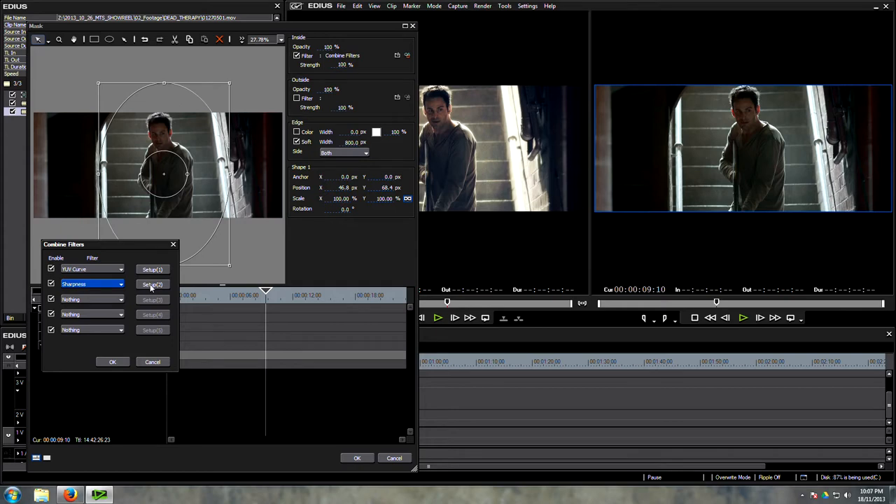
pyautogui.click(152, 284)
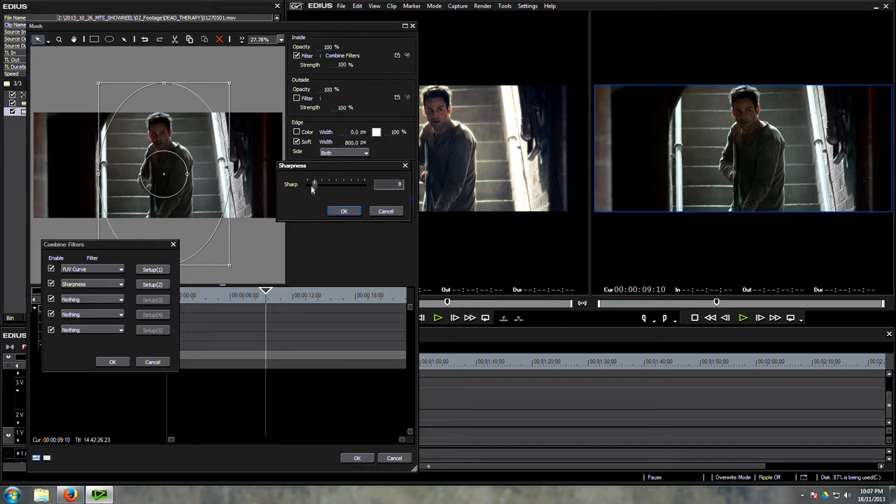
pyautogui.moveTo(314, 184); pyautogui.dragTo(338, 184)
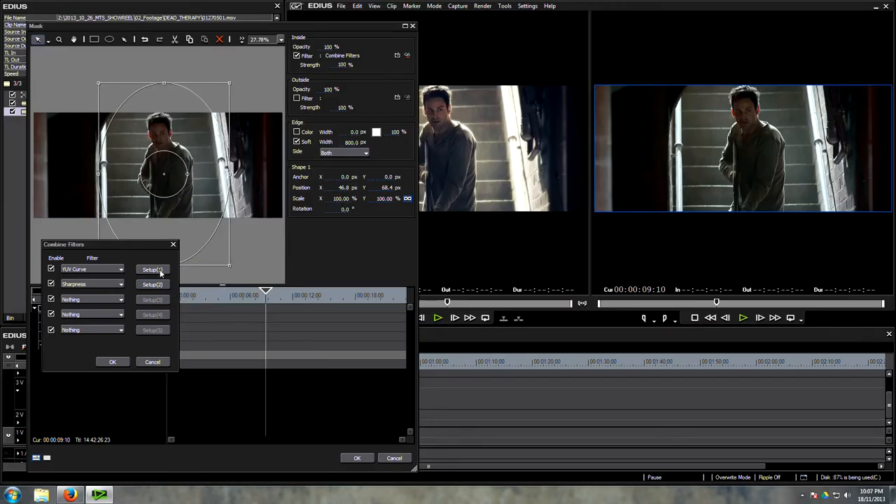
# Bend the combined YUV Curve's luminance into an S-curve and confirm the mask
pyautogui.click(152, 270)
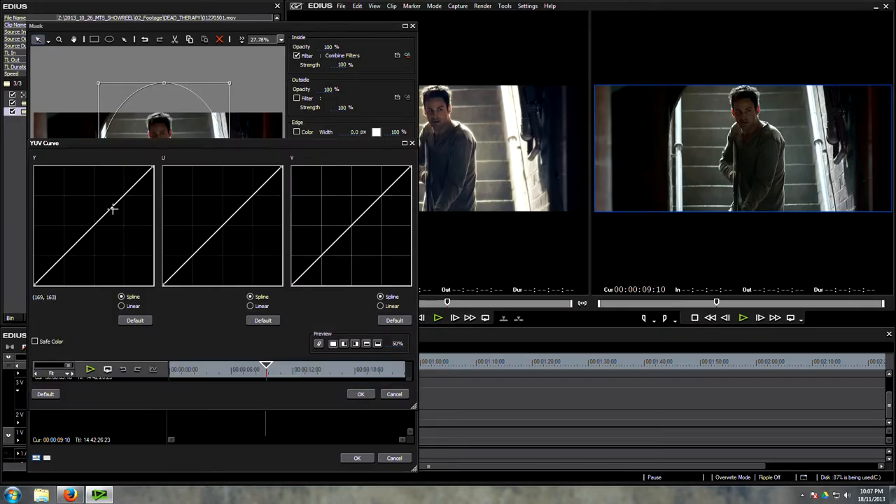
pyautogui.moveTo(112, 208); pyautogui.dragTo(110, 202)
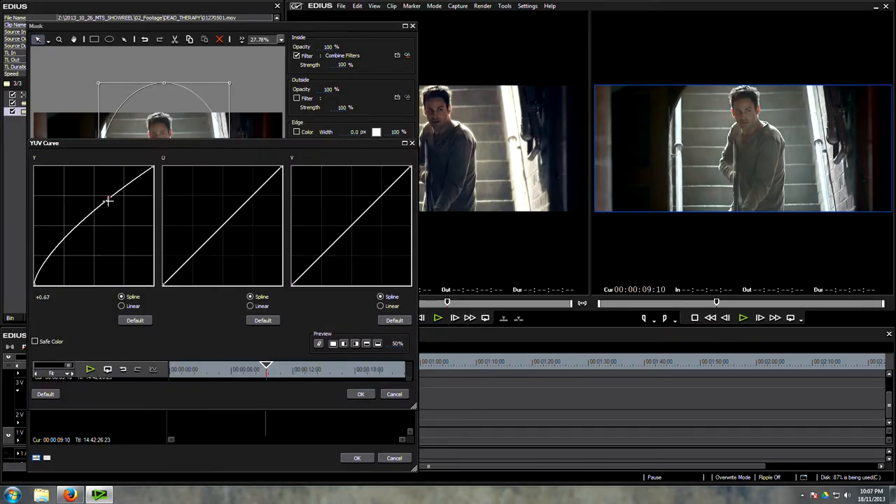
pyautogui.moveTo(108, 199); pyautogui.dragTo(61, 263)
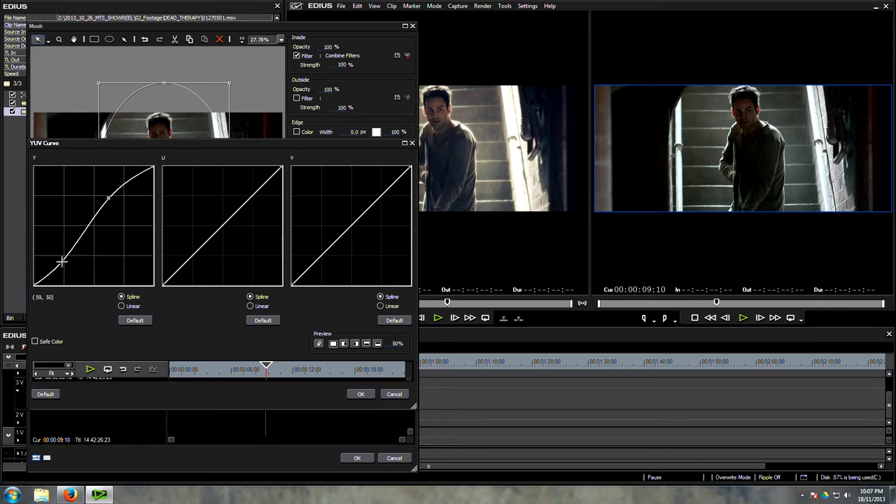
pyautogui.moveTo(62, 262); pyautogui.dragTo(62, 257)
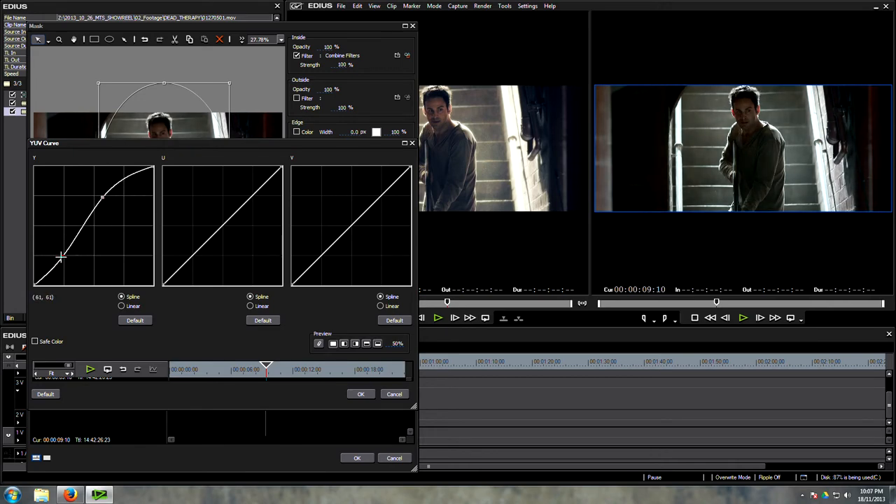
pyautogui.moveTo(62, 258); pyautogui.dragTo(63, 255)
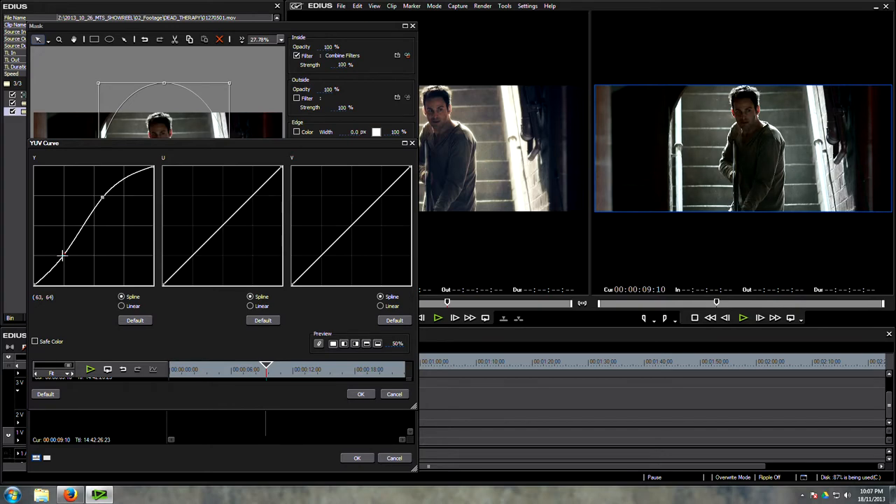
pyautogui.moveTo(61, 257); pyautogui.dragTo(49, 272)
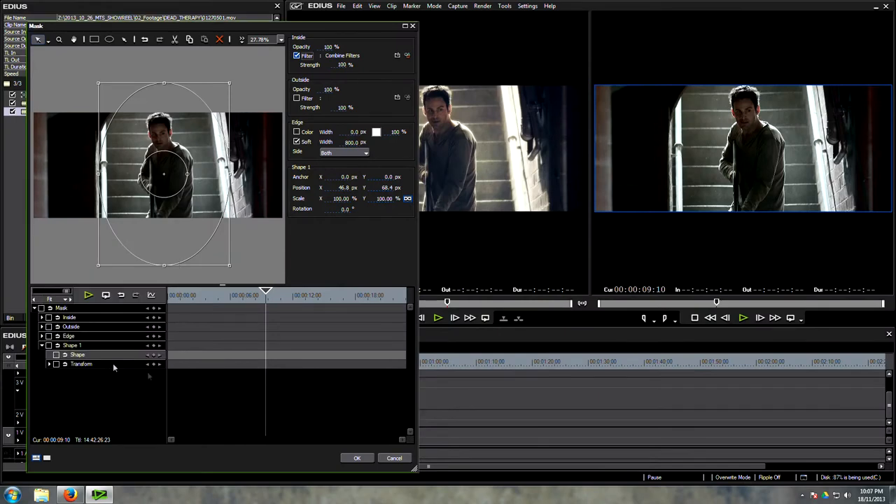
pyautogui.click(357, 457)
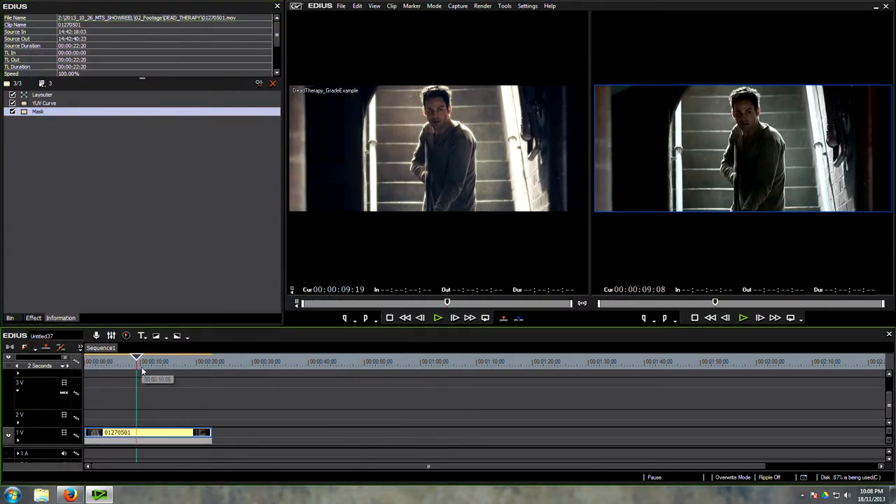
# Switch to Single Mode preview and select the staircase clip for a new filter
pyautogui.click(373, 6)
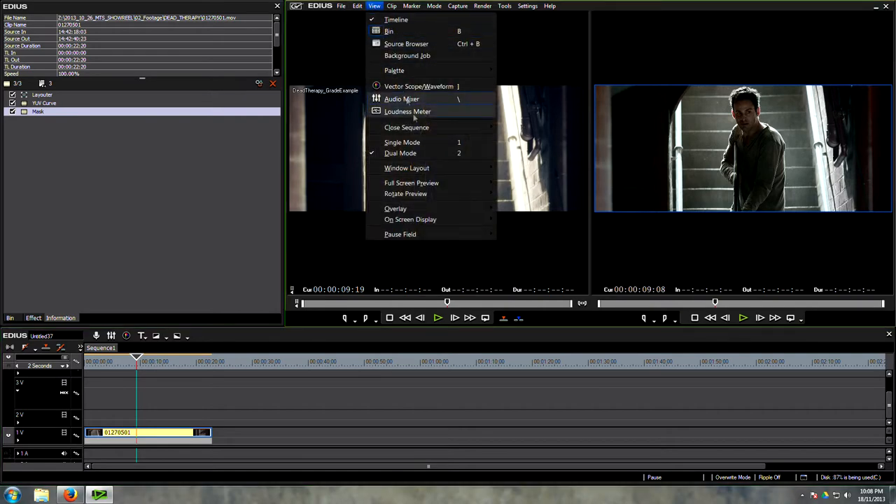
pyautogui.moveTo(402, 142)
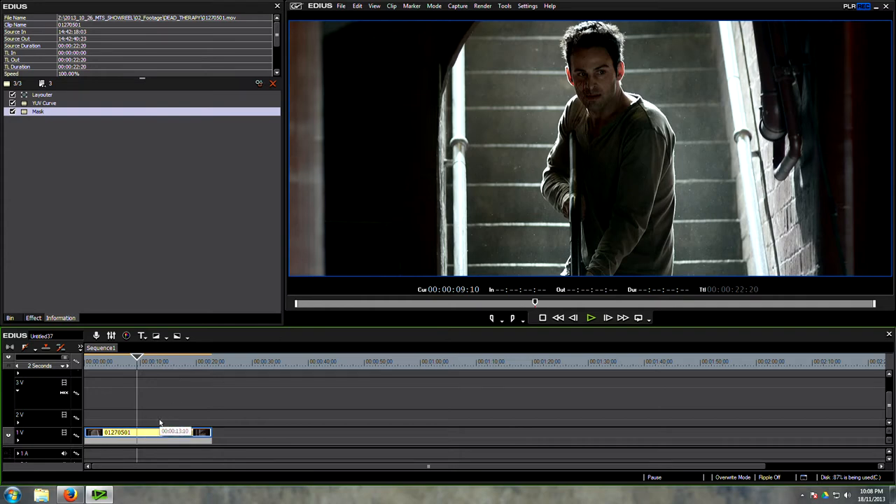
pyautogui.click(38, 111)
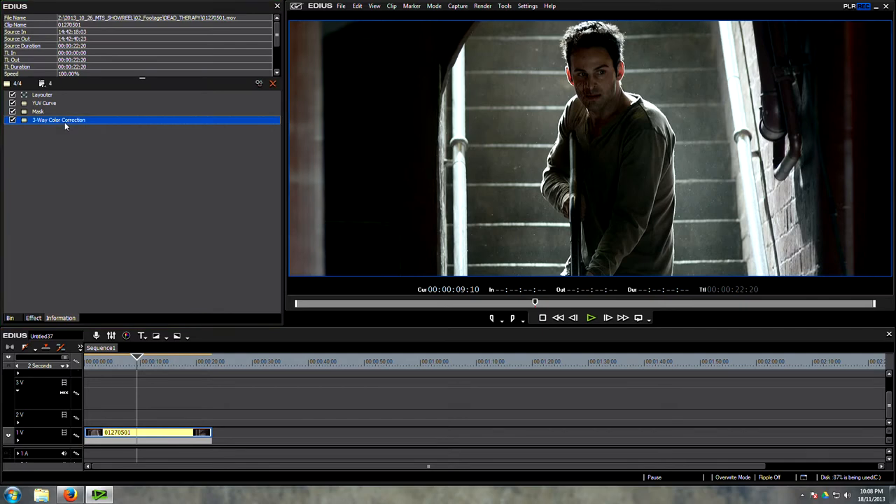
# Open 3-Way Color Correction and try midtone and highlight tints, returning both to neutral
pyautogui.doubleClick(59, 120)
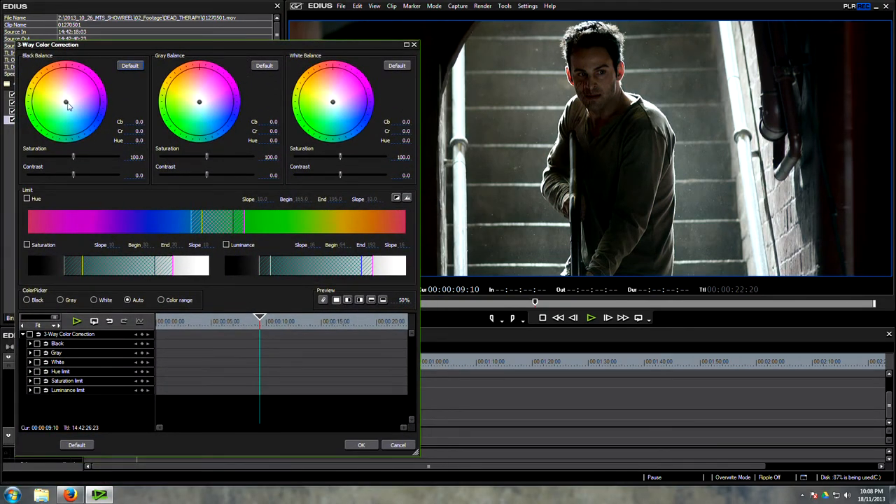
pyautogui.moveTo(66, 103); pyautogui.dragTo(81, 86)
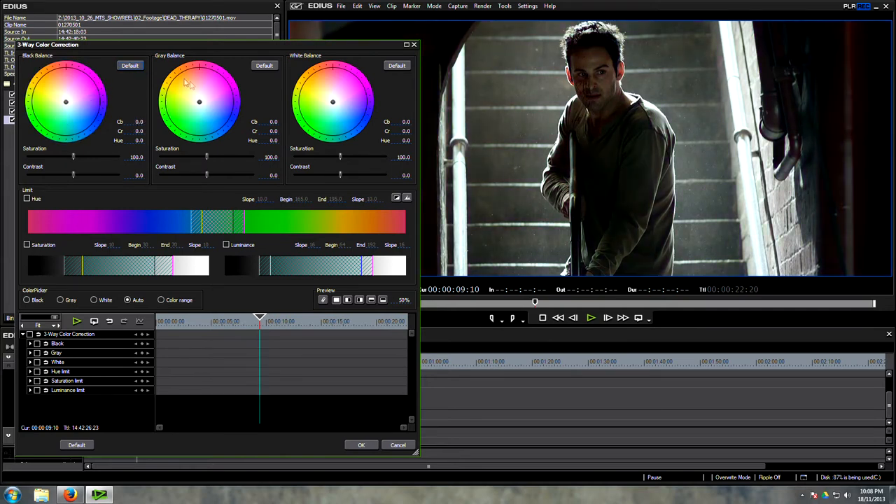
pyautogui.moveTo(199, 101); pyautogui.dragTo(203, 112)
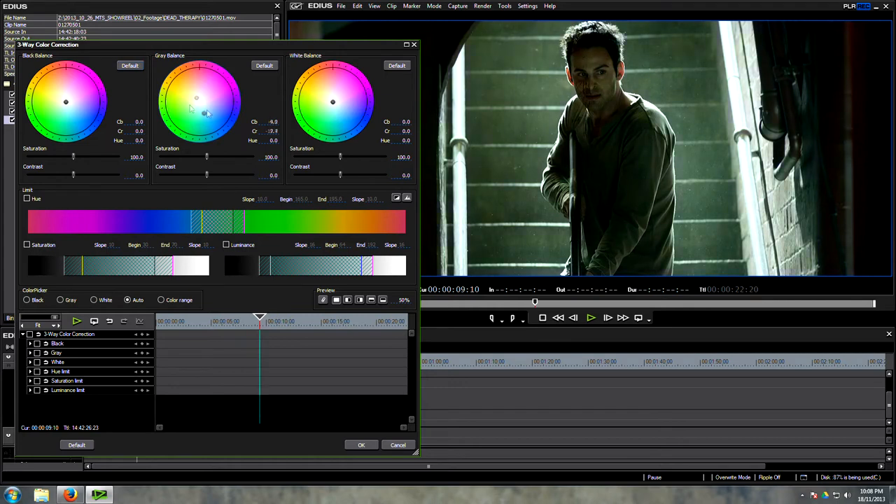
pyautogui.moveTo(196, 98); pyautogui.dragTo(205, 103)
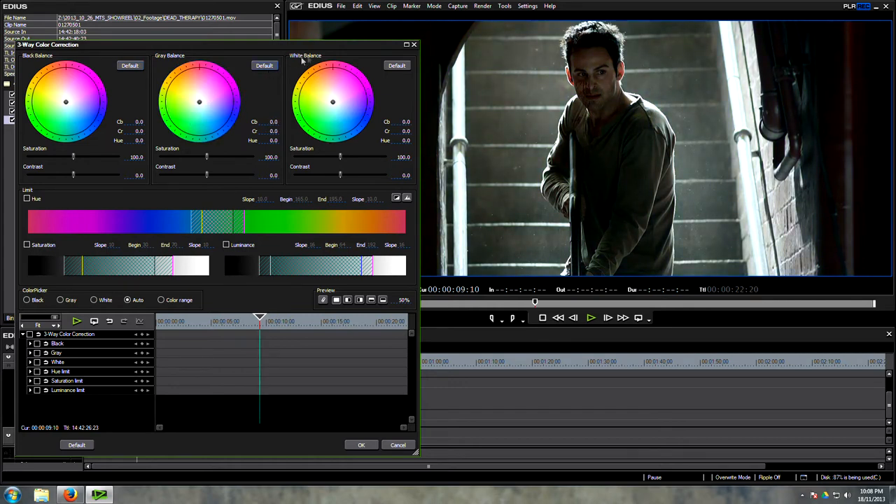
pyautogui.moveTo(333, 102); pyautogui.dragTo(331, 100)
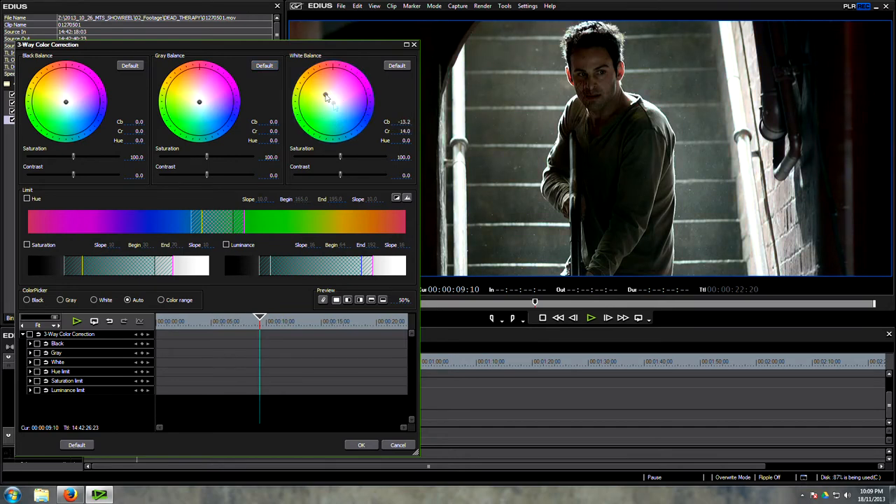
pyautogui.moveTo(325, 98); pyautogui.dragTo(346, 129)
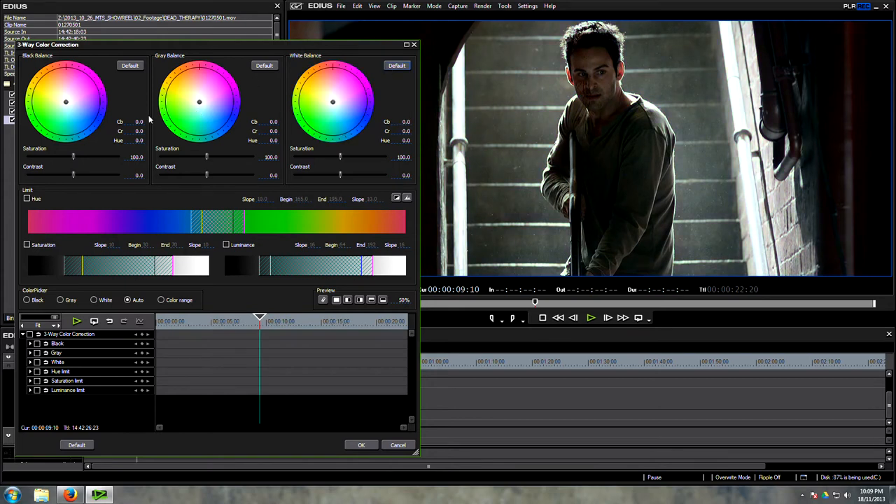
pyautogui.moveTo(167, 155)
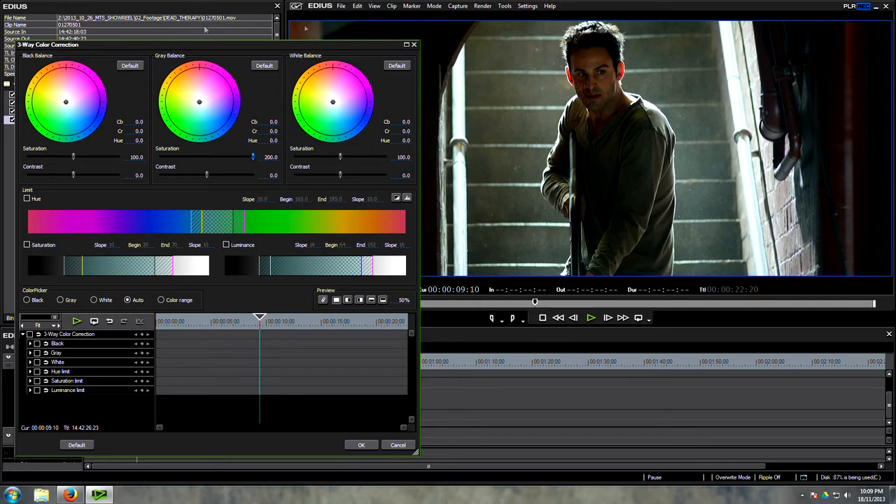
# Raise midtone saturation to 200 and settle shadow saturation at about 156
pyautogui.moveTo(73, 157); pyautogui.dragTo(119, 157)
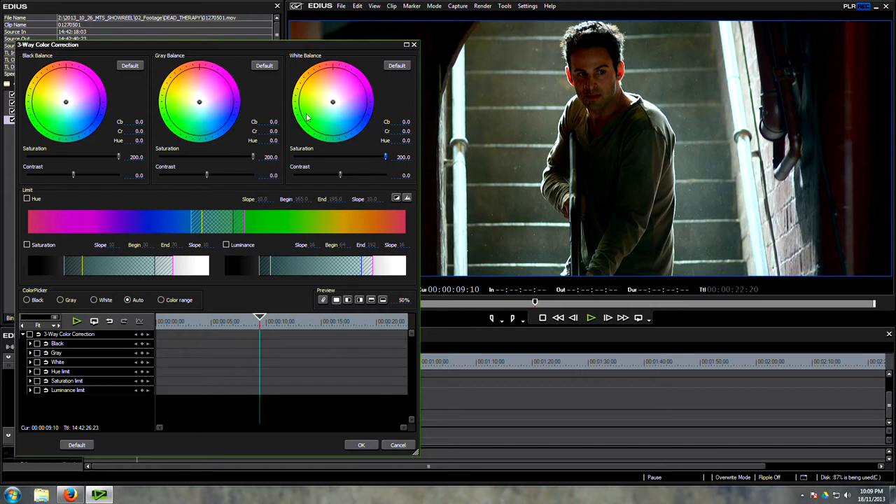
pyautogui.moveTo(110, 109)
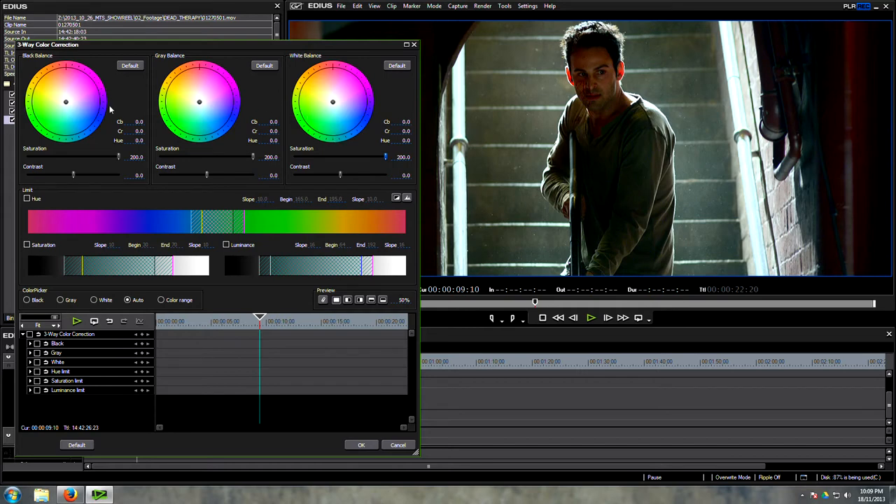
pyautogui.moveTo(243, 161)
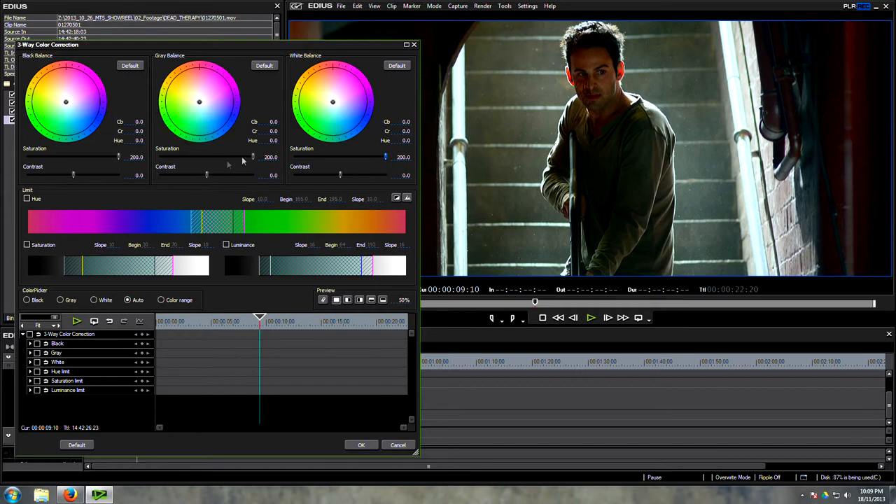
pyautogui.moveTo(119, 156); pyautogui.dragTo(115, 157)
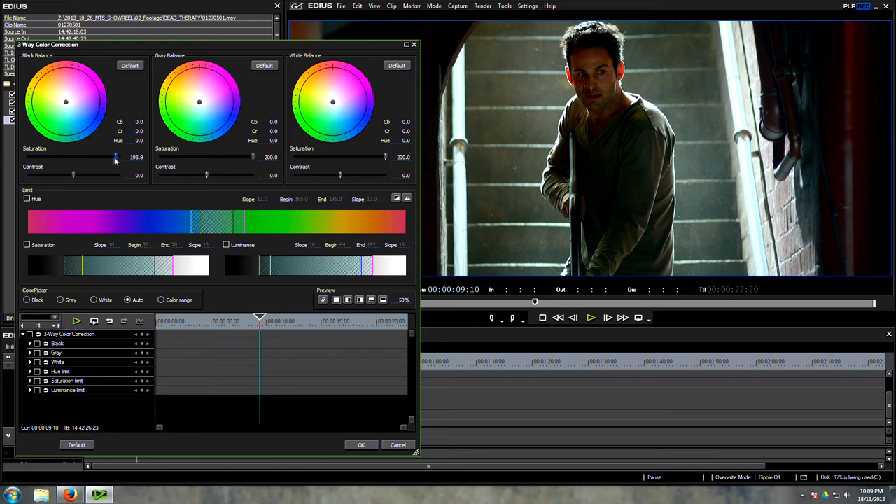
pyautogui.moveTo(117, 157); pyautogui.dragTo(100, 157)
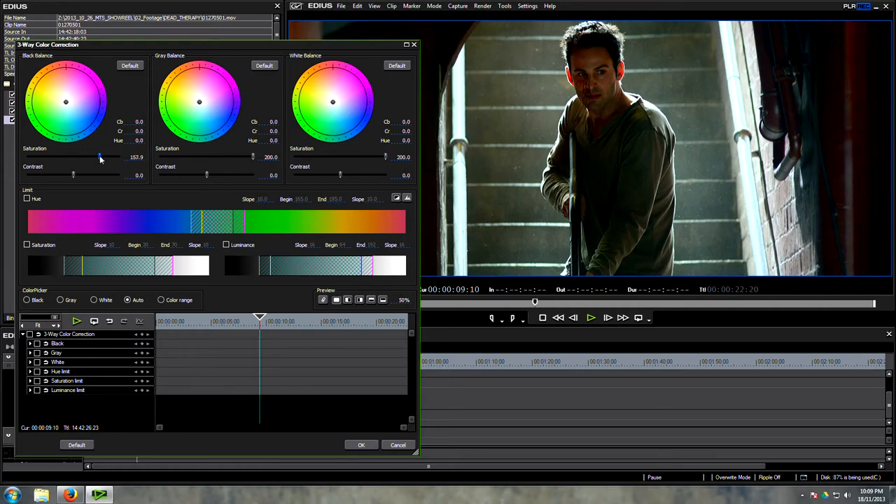
pyautogui.moveTo(101, 157); pyautogui.dragTo(98, 157)
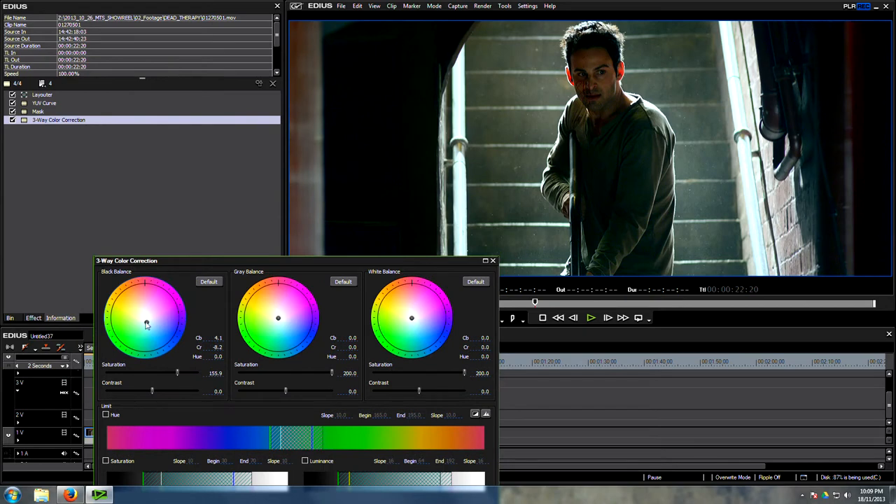
# Tint the shadow colour balance slightly toward blue-green
pyautogui.moveTo(147, 323); pyautogui.dragTo(143, 324)
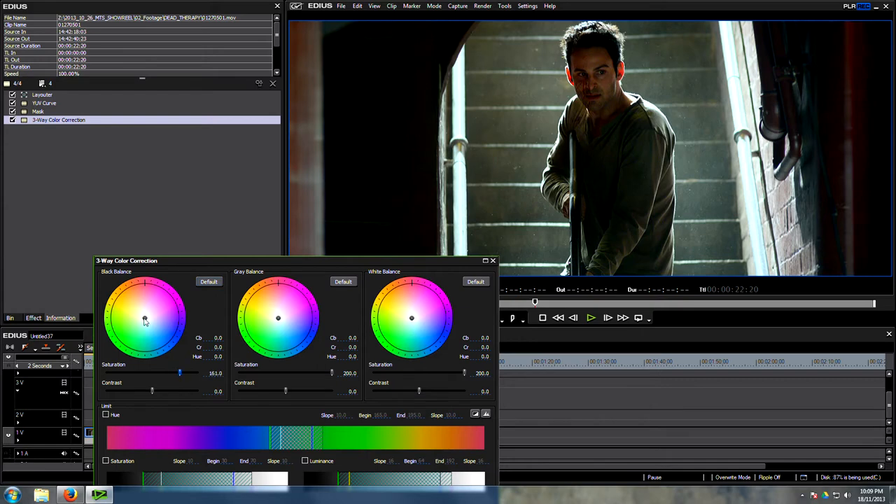
pyautogui.moveTo(144, 319); pyautogui.dragTo(151, 329)
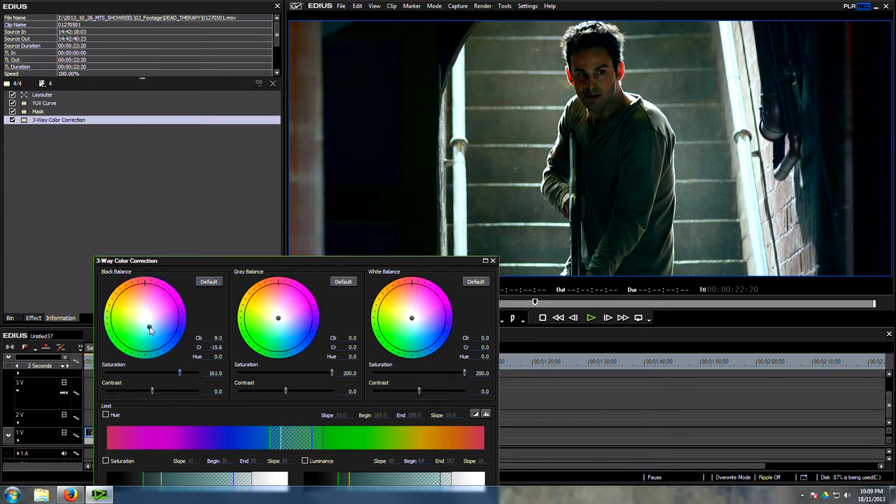
pyautogui.moveTo(149, 328); pyautogui.dragTo(147, 329)
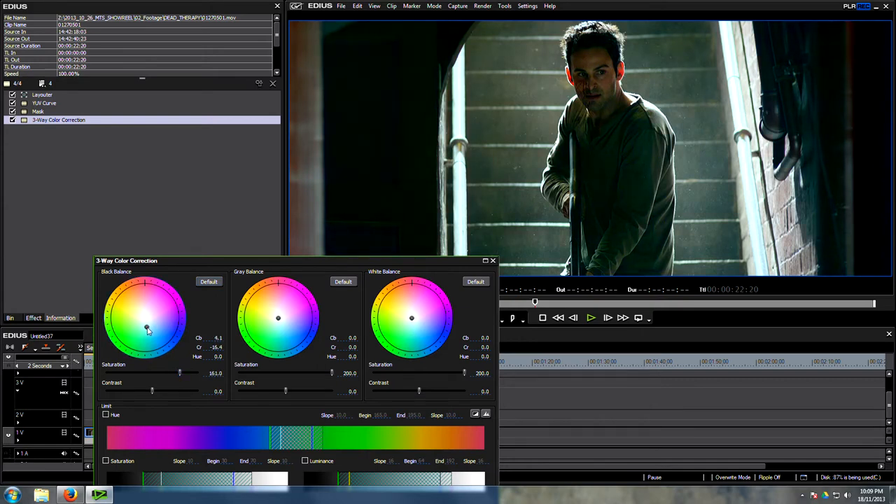
pyautogui.moveTo(147, 329); pyautogui.dragTo(148, 329)
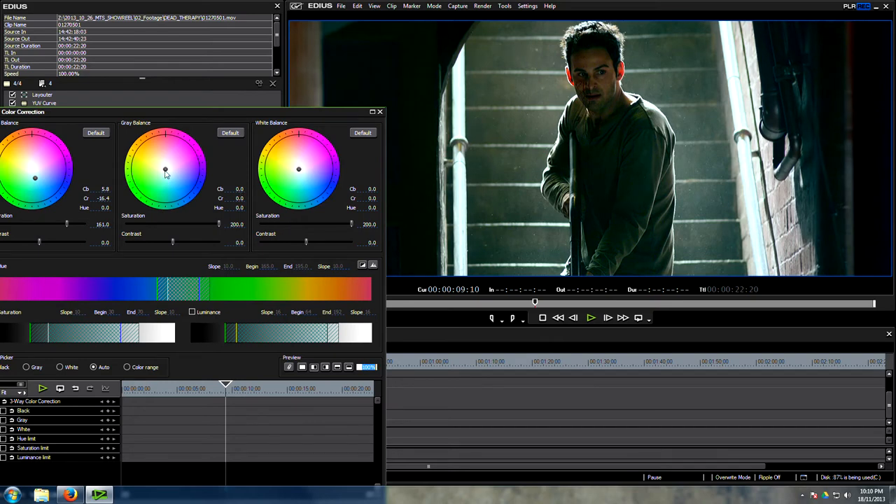
# Shift the midtone and highlight balance points slightly toward warm
pyautogui.moveTo(166, 171); pyautogui.dragTo(165, 170)
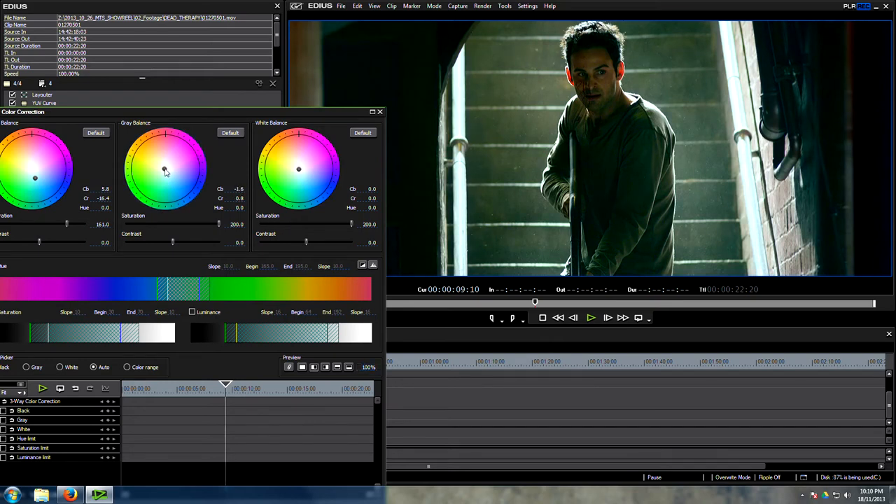
pyautogui.moveTo(165, 171); pyautogui.dragTo(166, 170)
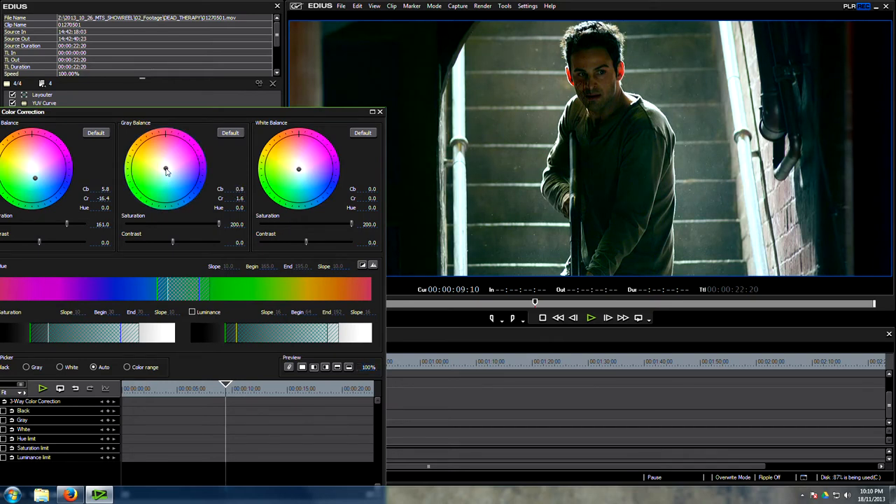
pyautogui.moveTo(167, 171); pyautogui.dragTo(166, 168)
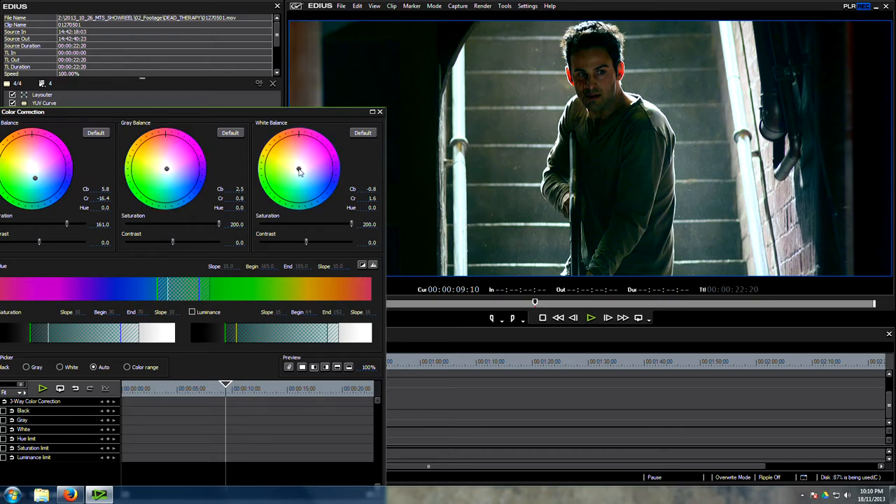
pyautogui.moveTo(299, 172); pyautogui.dragTo(297, 166)
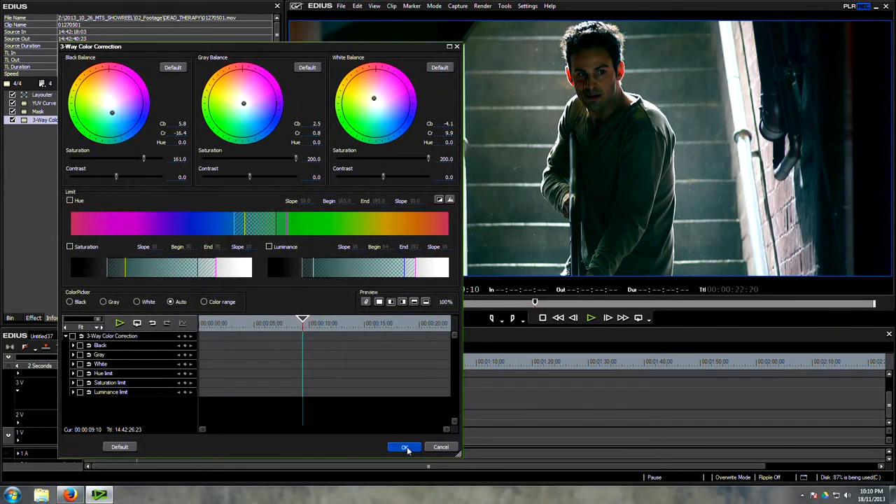
# Confirm the correction, open the vectorscope and waveform, and warm the midtone balance further
pyautogui.click(404, 447)
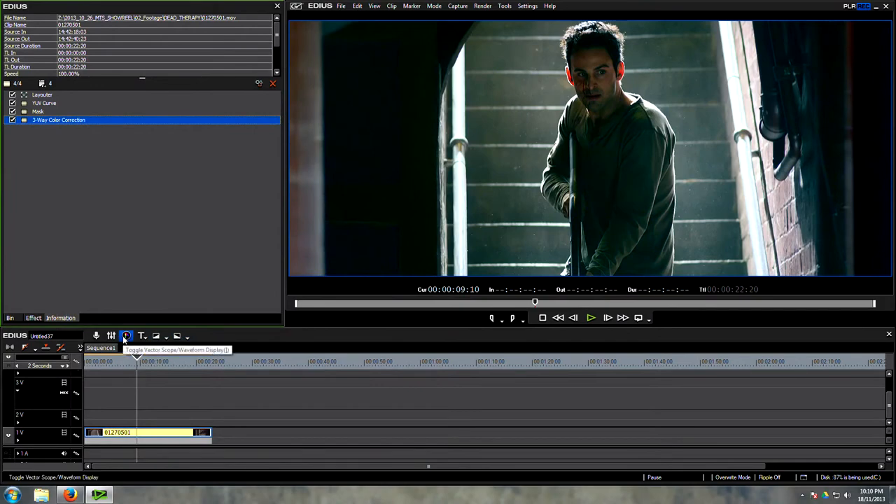
pyautogui.click(126, 335)
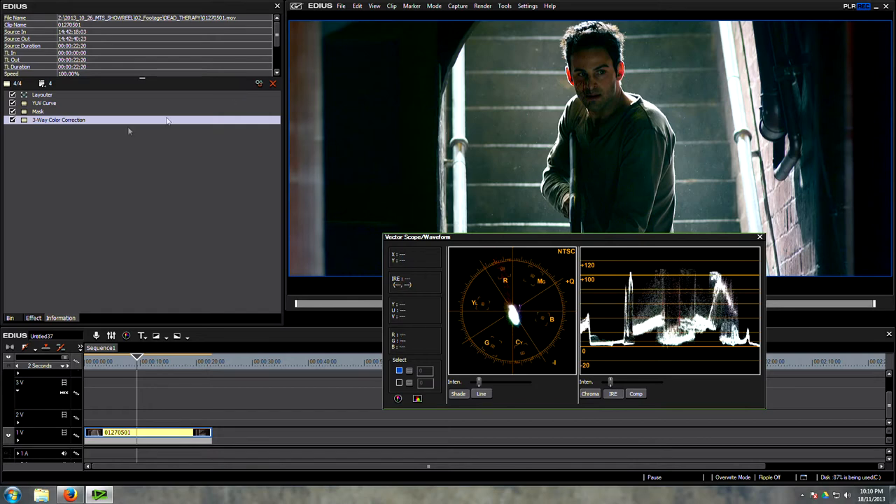
pyautogui.doubleClick(58, 119)
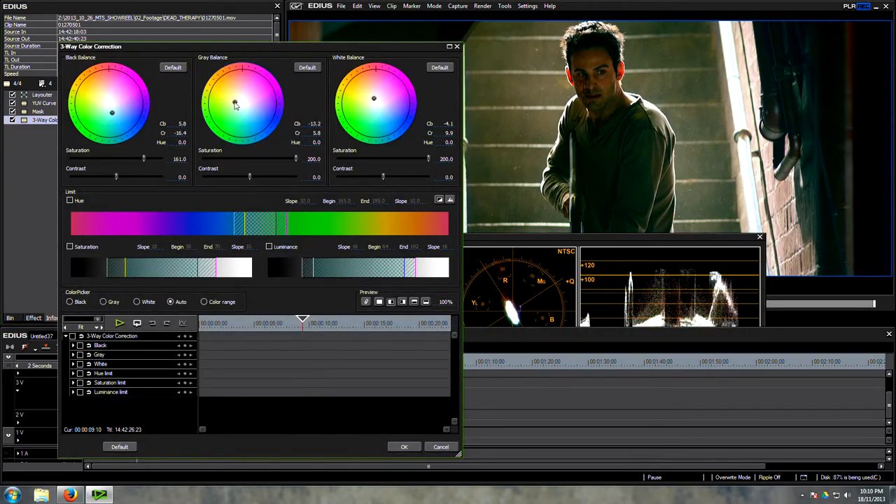
pyautogui.moveTo(235, 105); pyautogui.dragTo(240, 99)
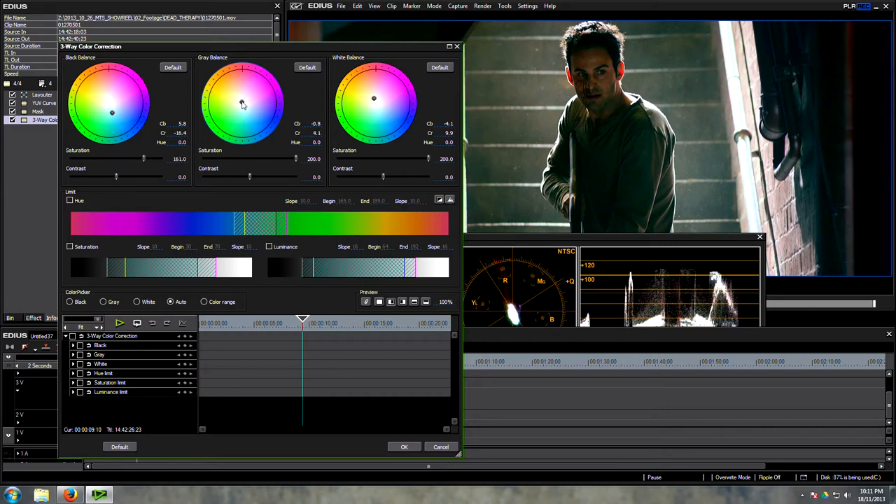
pyautogui.moveTo(245, 101); pyautogui.dragTo(241, 103)
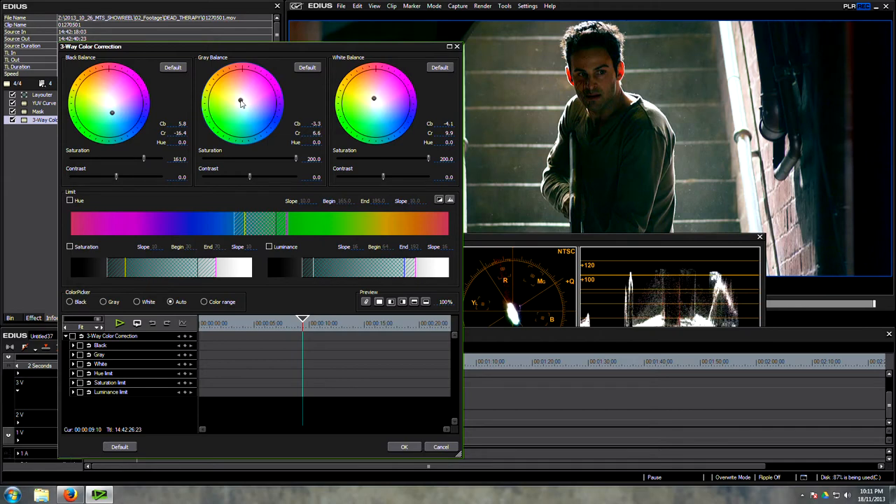
pyautogui.moveTo(239, 104); pyautogui.dragTo(243, 102)
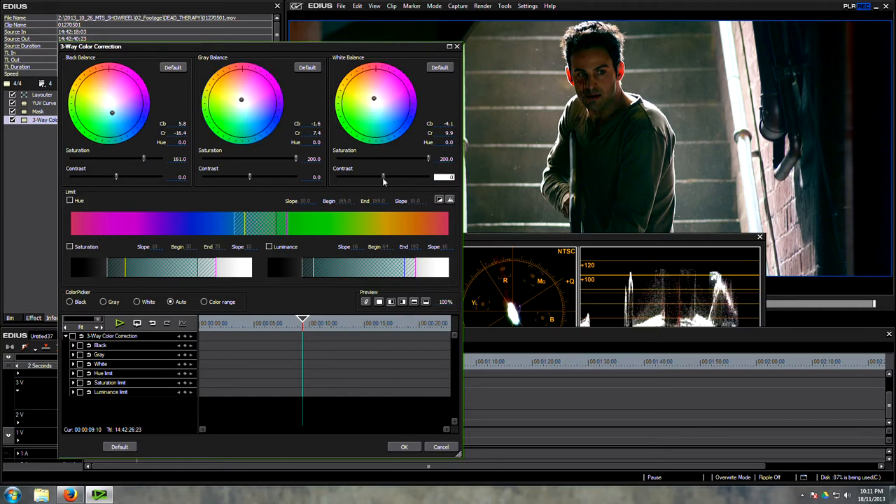
# Lower highlight contrast to -12.4 and move the scope monitor aside
pyautogui.moveTo(384, 176); pyautogui.dragTo(372, 176)
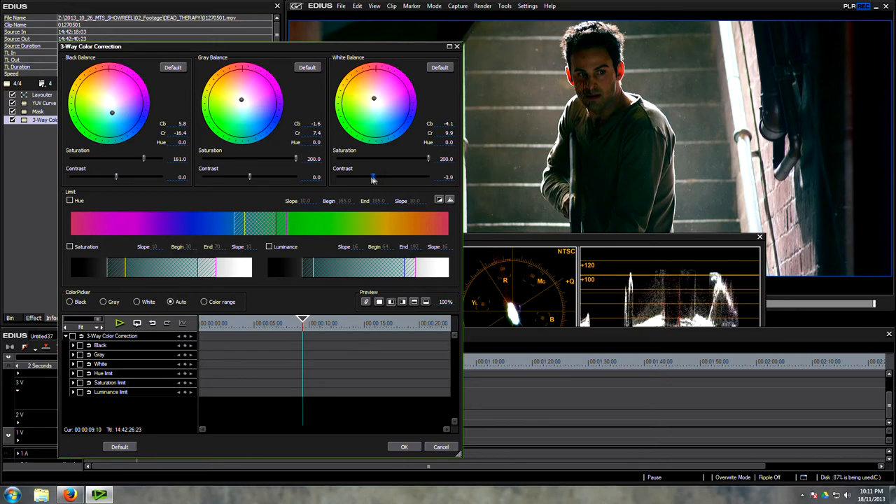
pyautogui.moveTo(373, 177); pyautogui.dragTo(384, 177)
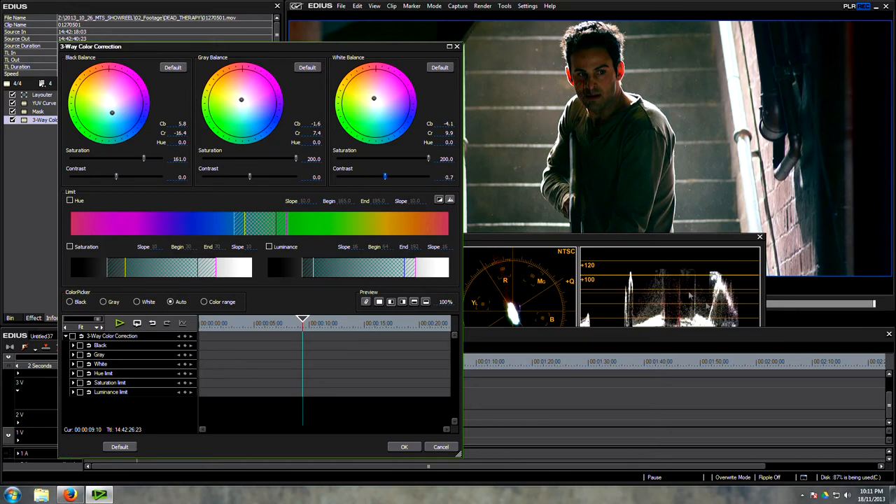
pyautogui.moveTo(384, 177); pyautogui.dragTo(379, 177)
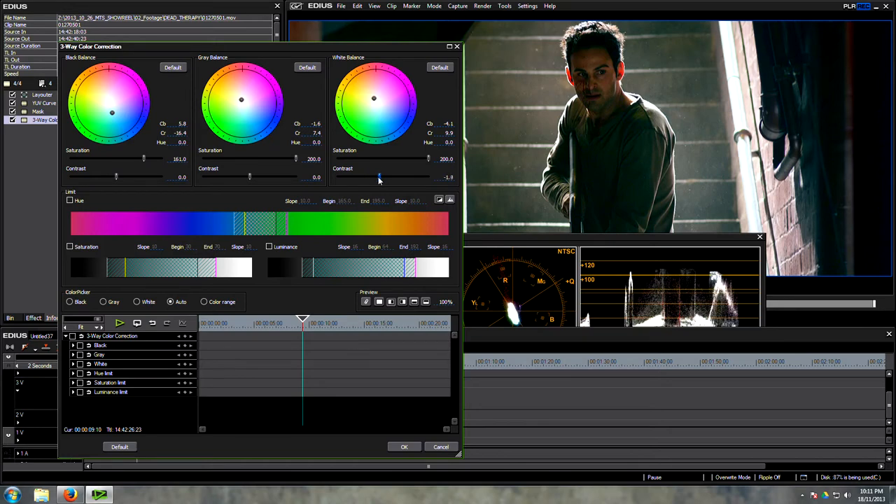
pyautogui.moveTo(379, 176); pyautogui.dragTo(354, 177)
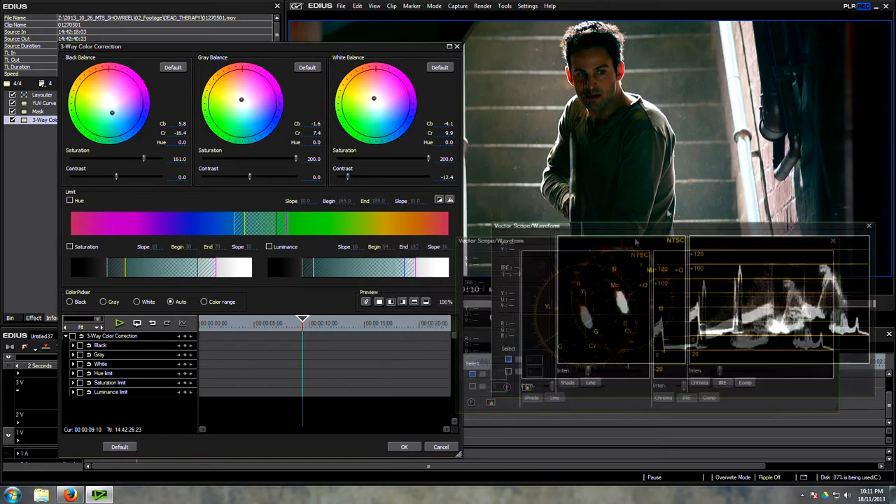
pyautogui.moveTo(526, 225); pyautogui.dragTo(532, 201)
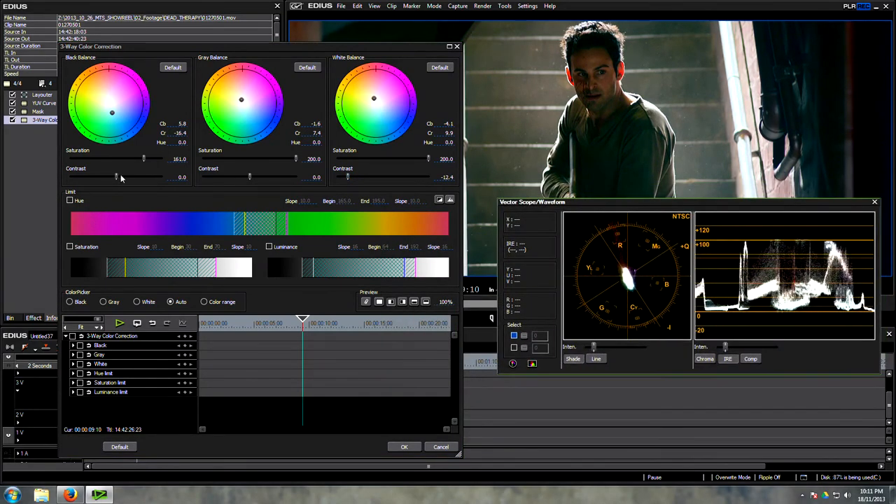
# Set shadow contrast to -2.2 and midtone contrast to 6.2
pyautogui.moveTo(116, 176); pyautogui.dragTo(109, 175)
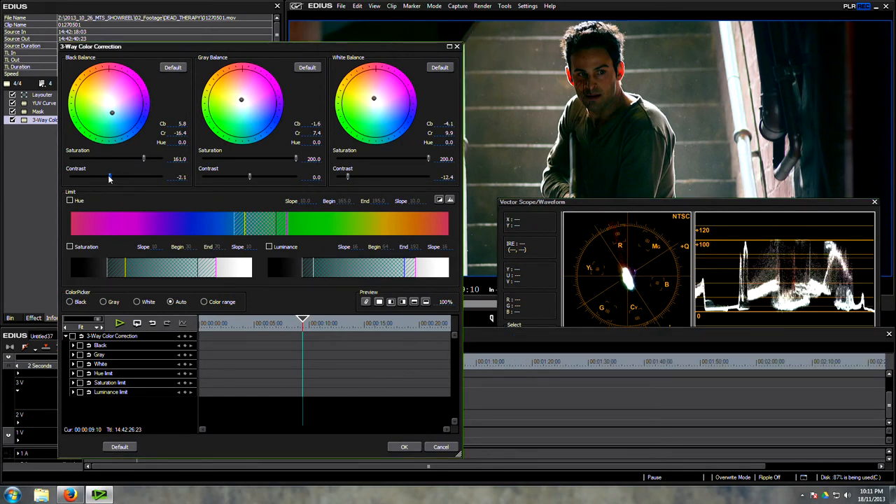
pyautogui.moveTo(112, 177); pyautogui.dragTo(109, 177)
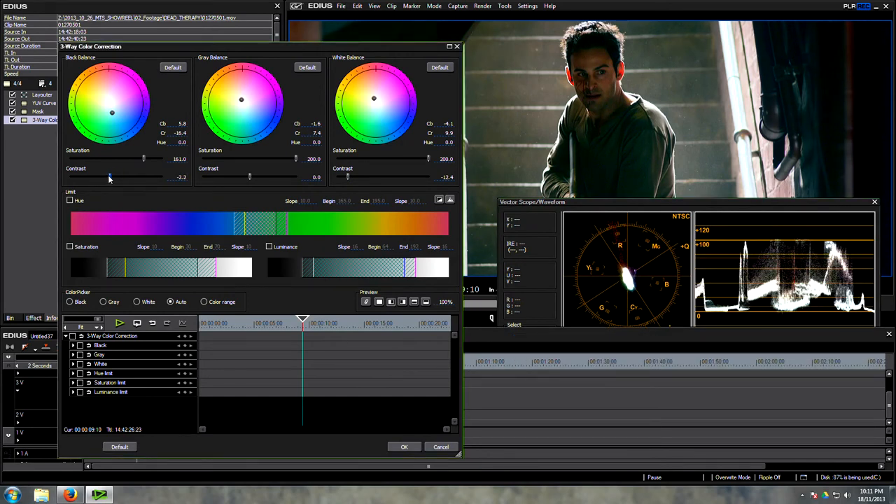
pyautogui.moveTo(250, 177); pyautogui.dragTo(268, 177)
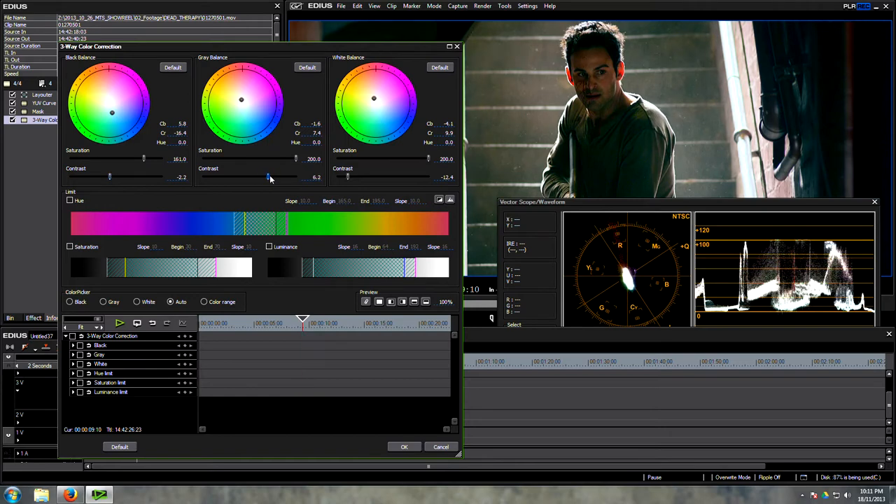
pyautogui.moveTo(268, 176); pyautogui.dragTo(273, 177)
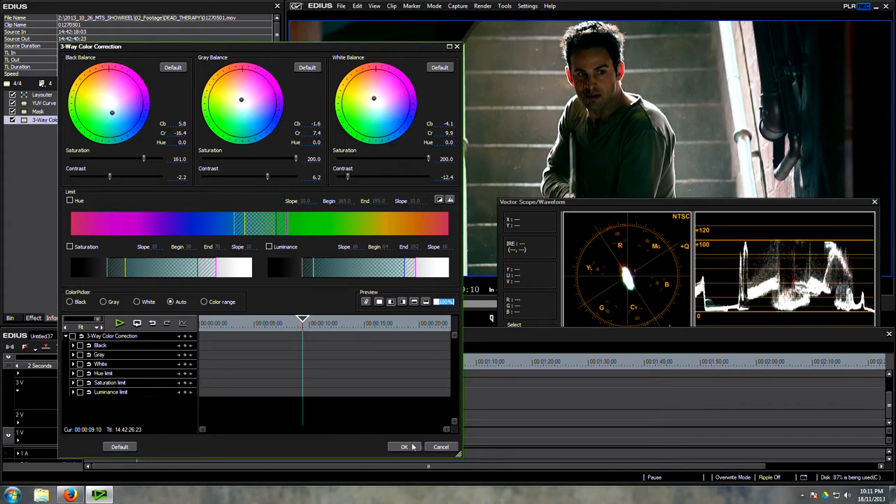
# Confirm the 3-Way Color Correction and move the playhead to an earlier point in the clip
pyautogui.click(403, 446)
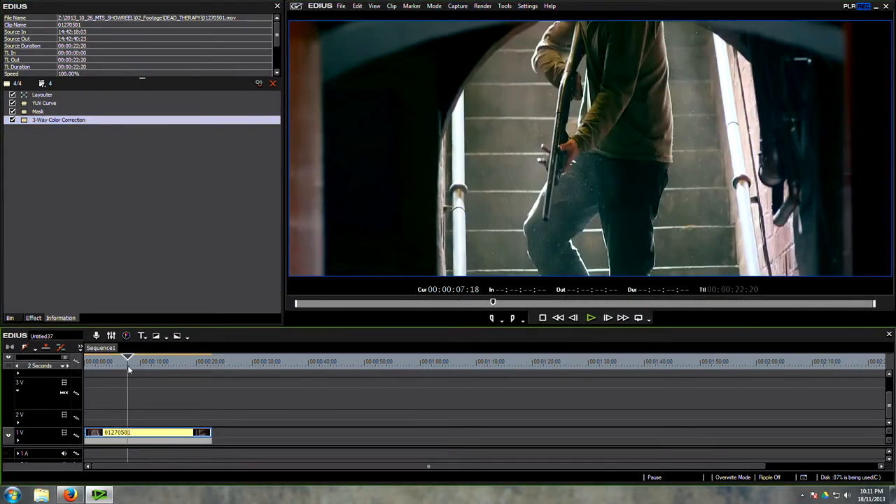
pyautogui.click(138, 358)
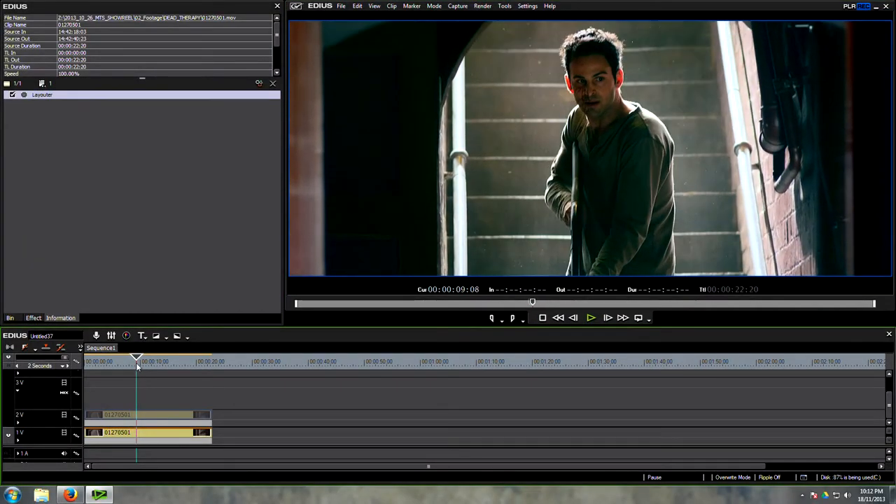
# Open the copied clip's second 3-Way Color Correction and enable hue, saturation and luminance limits
pyautogui.click(42, 94)
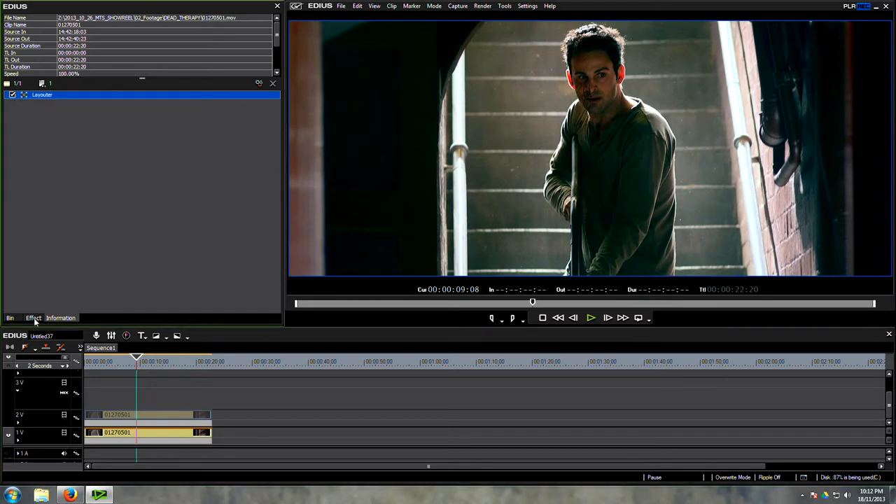
pyautogui.click(33, 318)
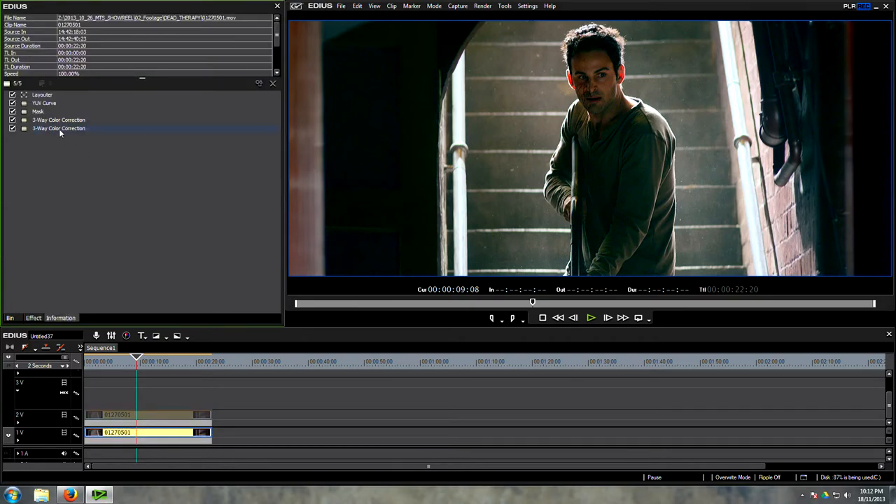
pyautogui.doubleClick(59, 128)
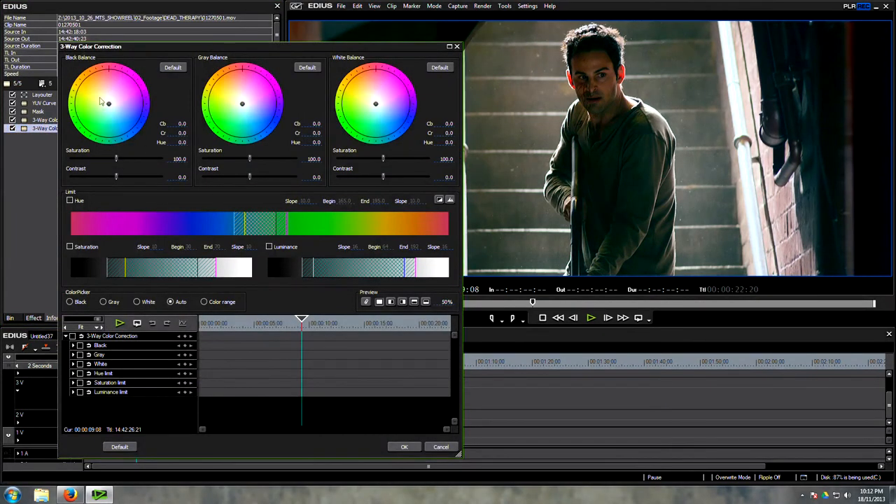
pyautogui.moveTo(122, 227)
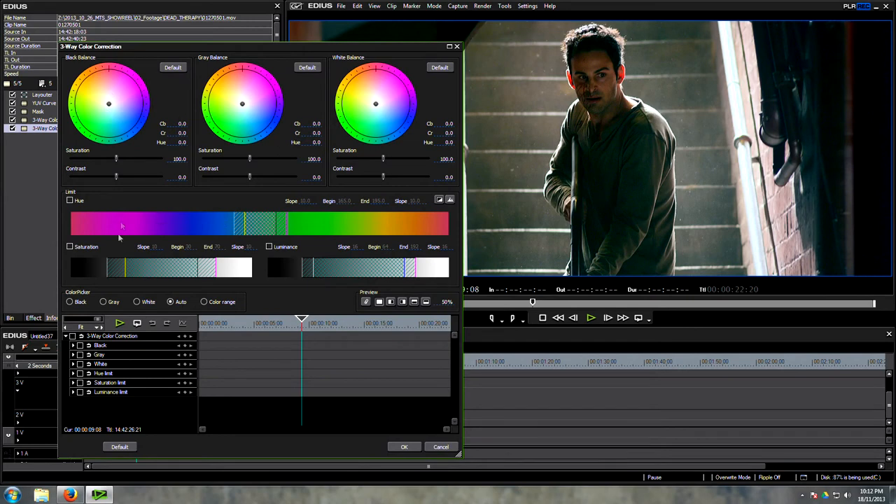
pyautogui.moveTo(239, 247)
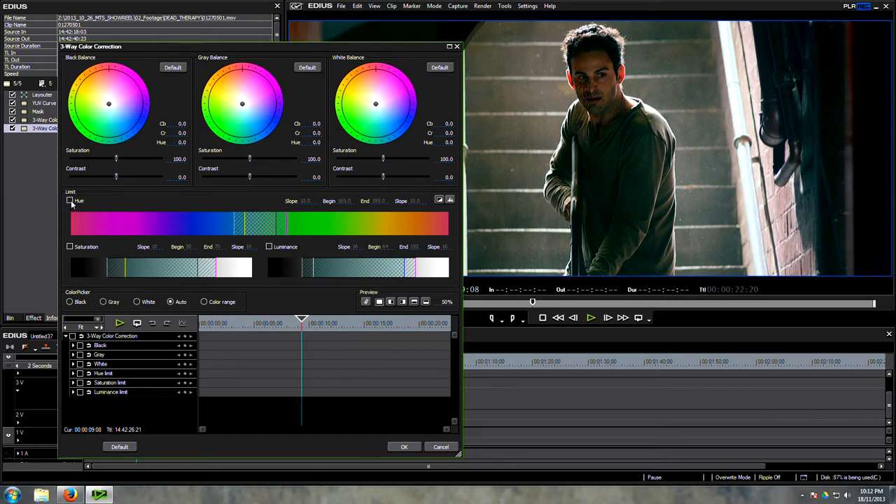
pyautogui.click(69, 200)
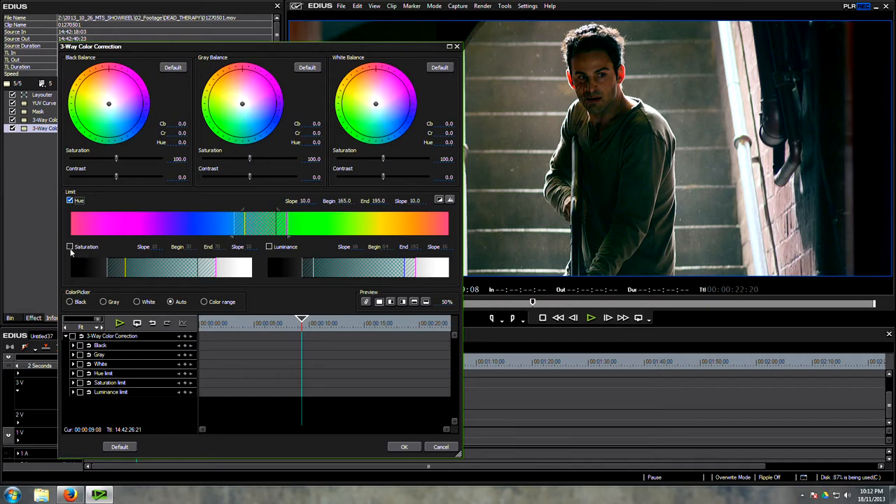
pyautogui.click(69, 247)
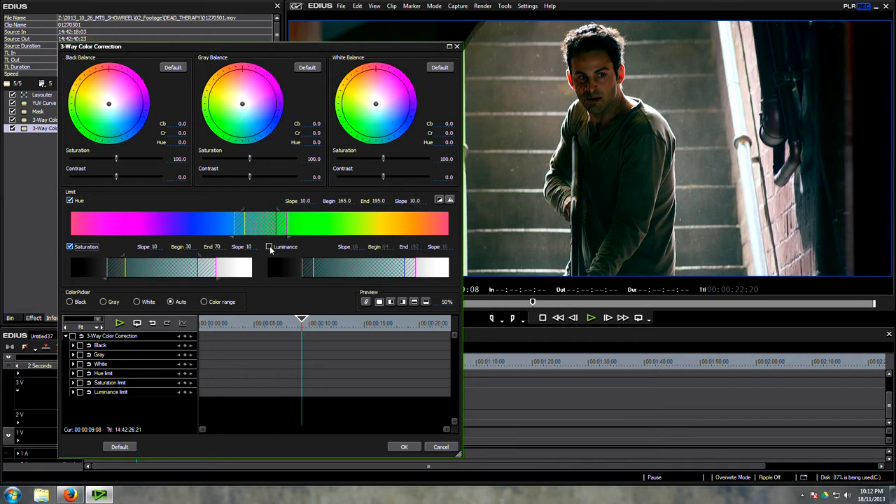
pyautogui.click(269, 246)
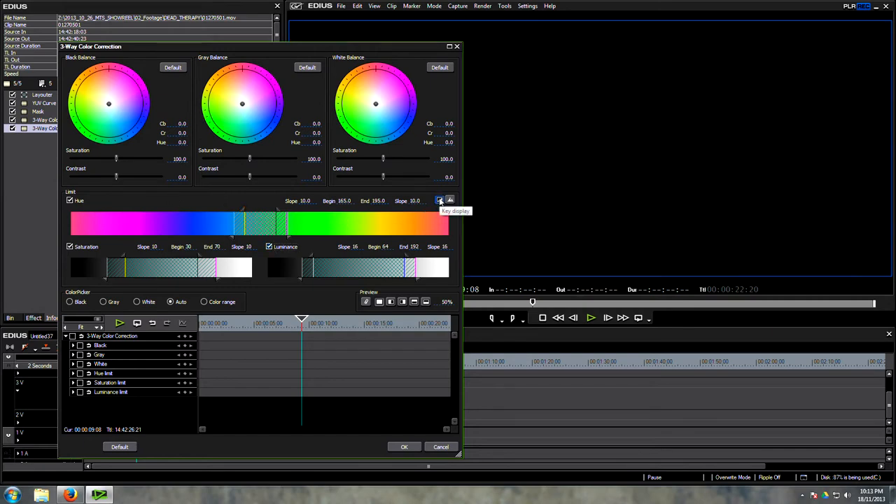
pyautogui.moveTo(270, 238)
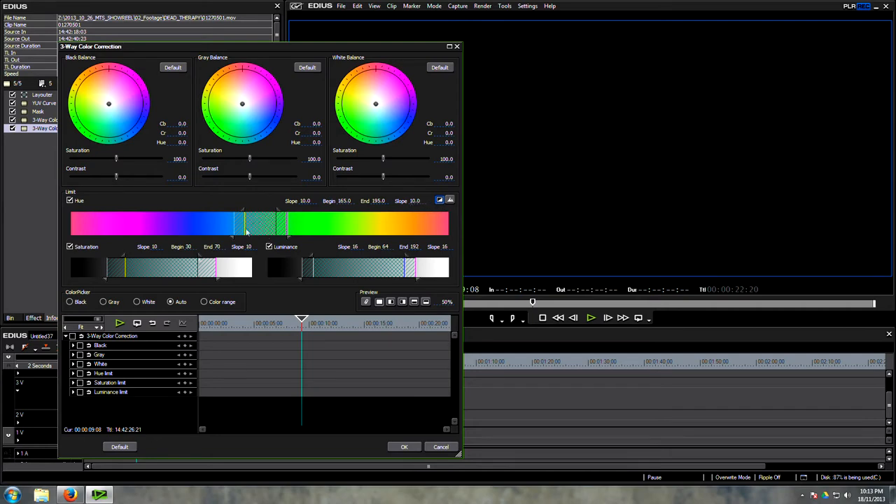
pyautogui.moveTo(126, 250)
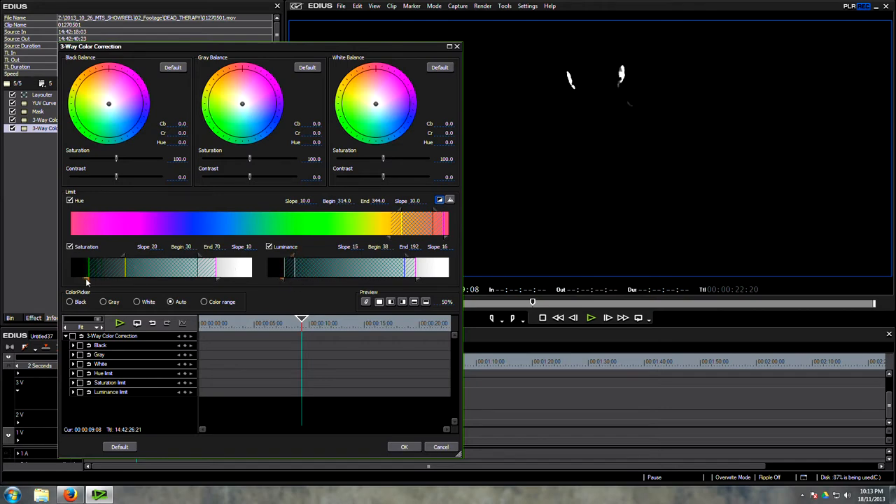
# Cut gray and black balance saturation to 60.3 and 66.7, tinting midtones slightly green
pyautogui.moveTo(91, 273); pyautogui.dragTo(92, 279)
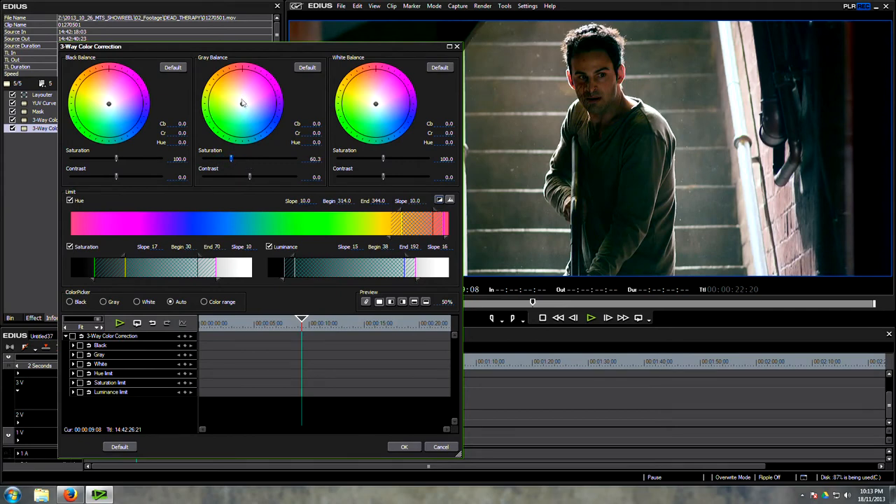
pyautogui.moveTo(243, 102); pyautogui.dragTo(242, 108)
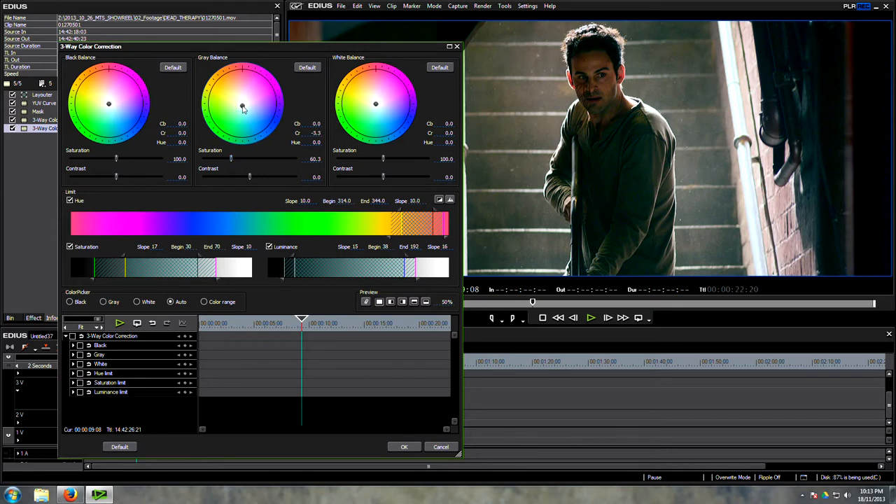
pyautogui.moveTo(116, 158); pyautogui.dragTo(102, 158)
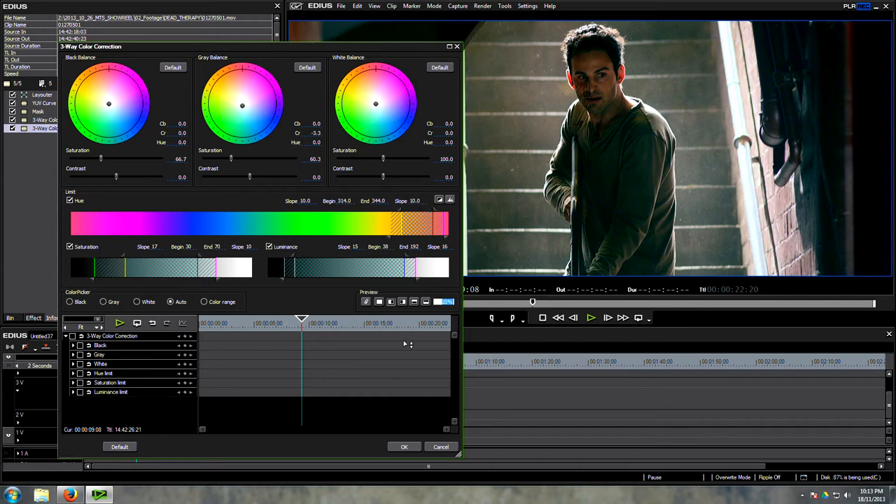
pyautogui.moveTo(394, 215)
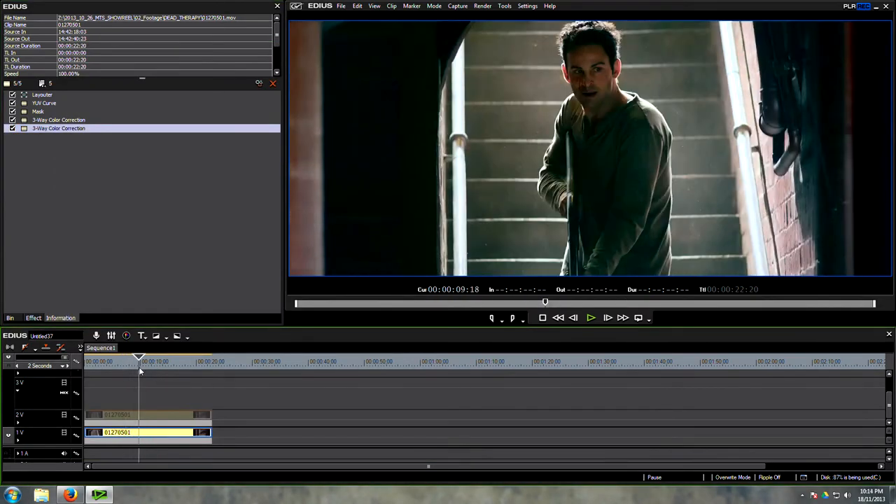
# Return to the graded frame and select the staircase clip on track 1V
pyautogui.moveTo(139, 358); pyautogui.dragTo(132, 358)
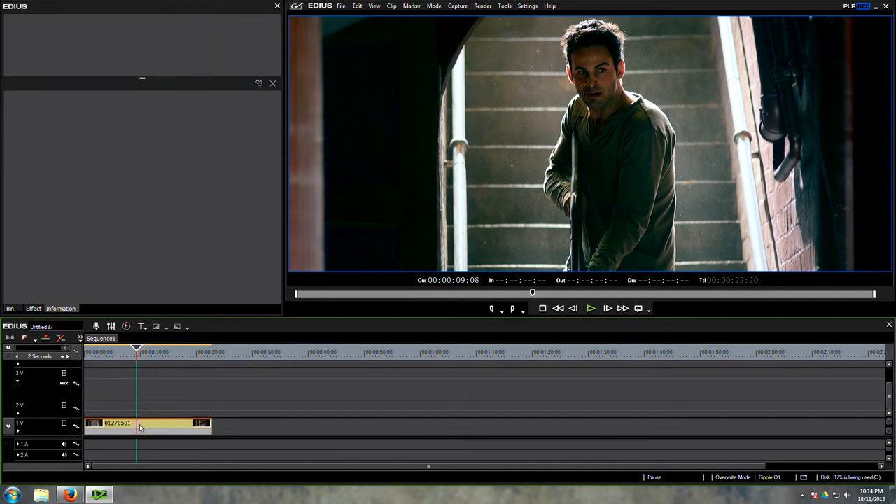
pyautogui.click(175, 422)
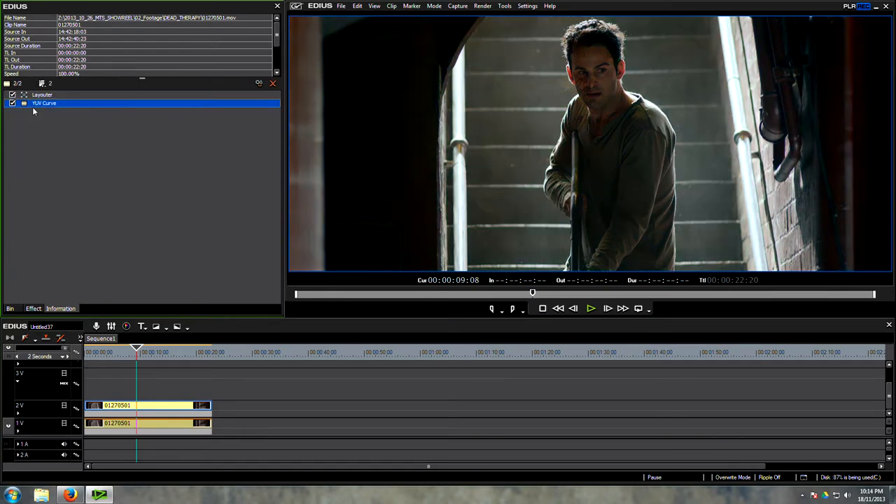
# Reset the U and V curves in the top clip's YUV Curve filter
pyautogui.doubleClick(44, 103)
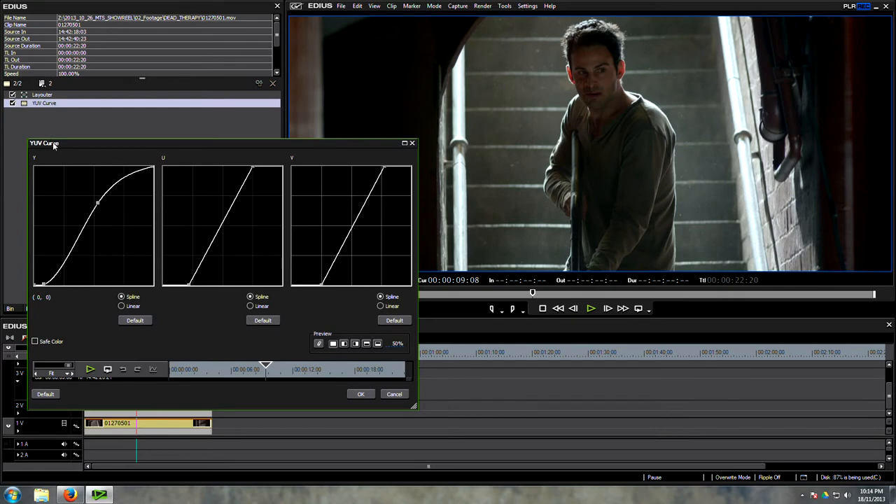
pyautogui.click(394, 319)
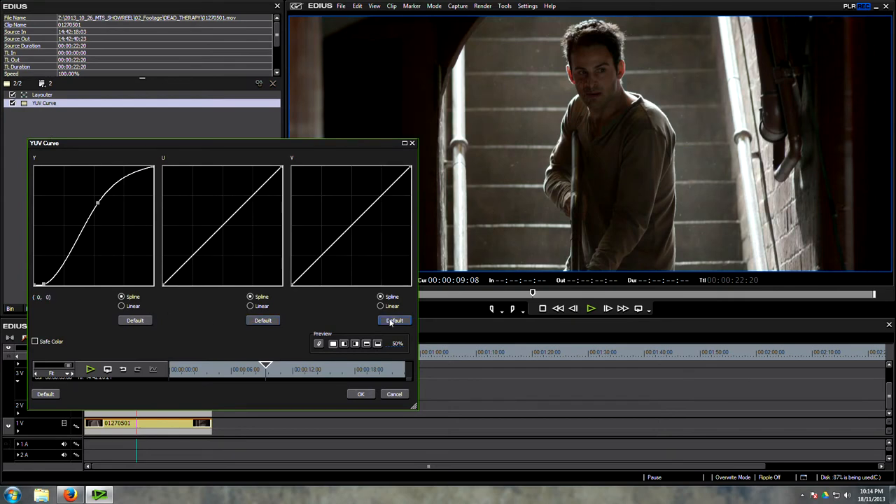
pyautogui.click(134, 320)
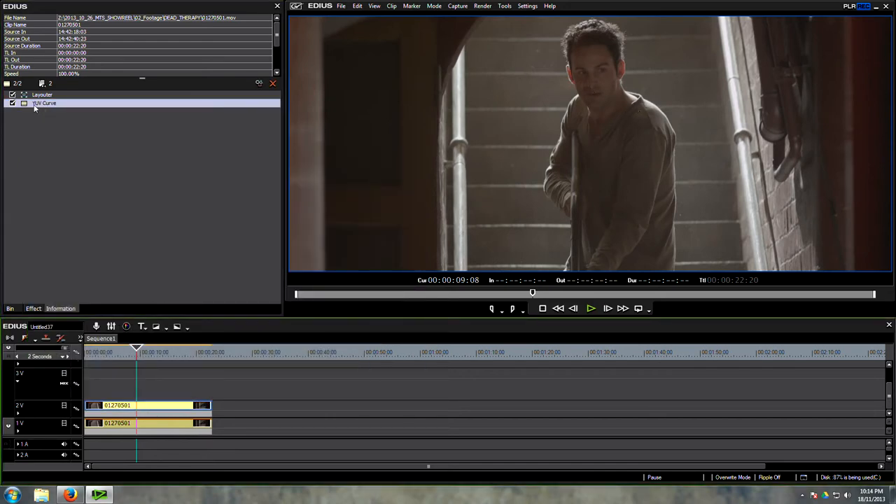
# Shape the Y curve into a steep S, crushing shadows and brightening highlights
pyautogui.doubleClick(44, 103)
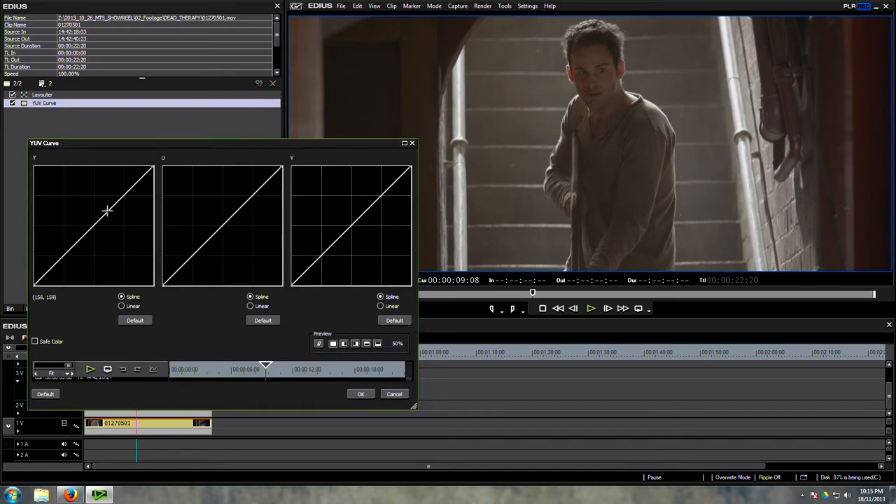
pyautogui.moveTo(108, 210); pyautogui.dragTo(56, 248)
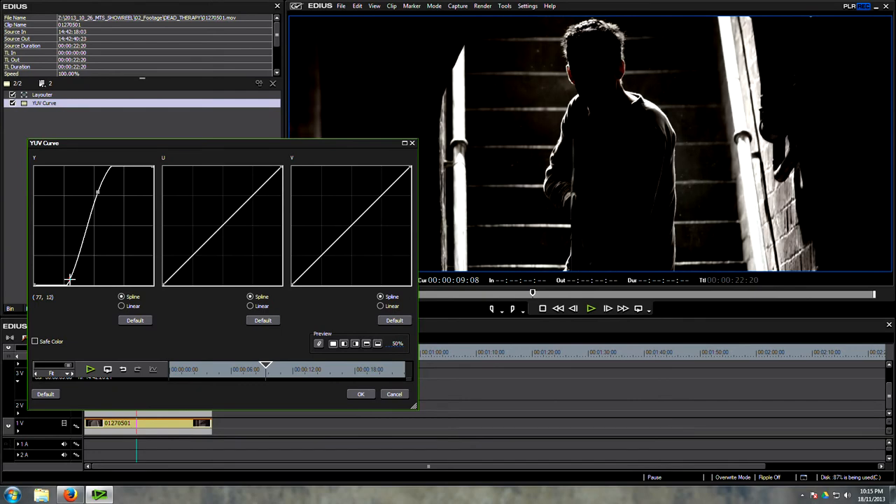
pyautogui.moveTo(70, 278); pyautogui.dragTo(72, 280)
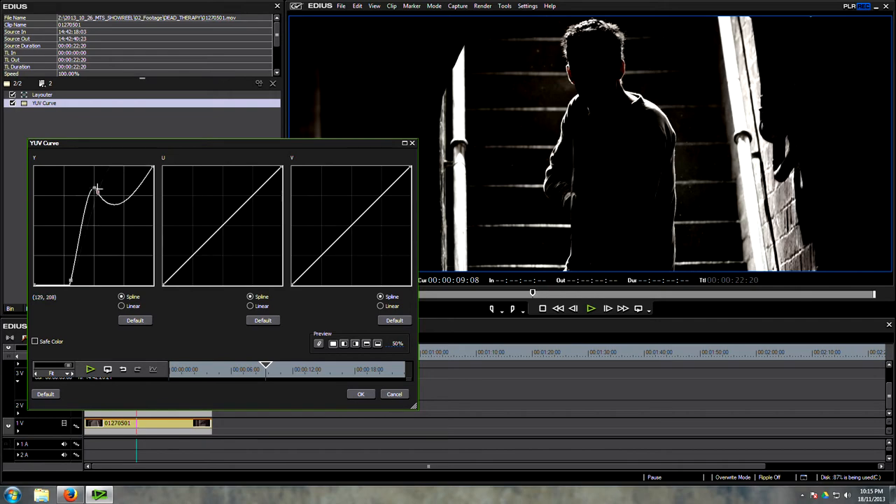
pyautogui.moveTo(96, 189); pyautogui.dragTo(110, 204)
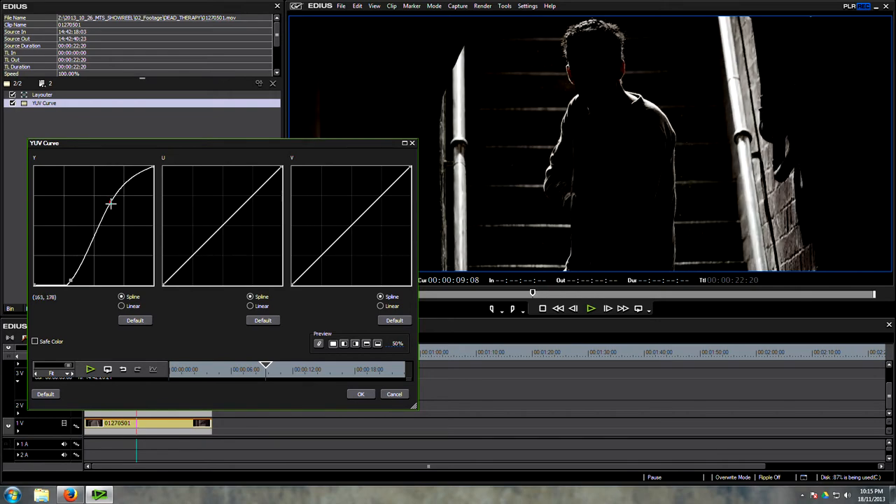
pyautogui.moveTo(111, 204); pyautogui.dragTo(105, 200)
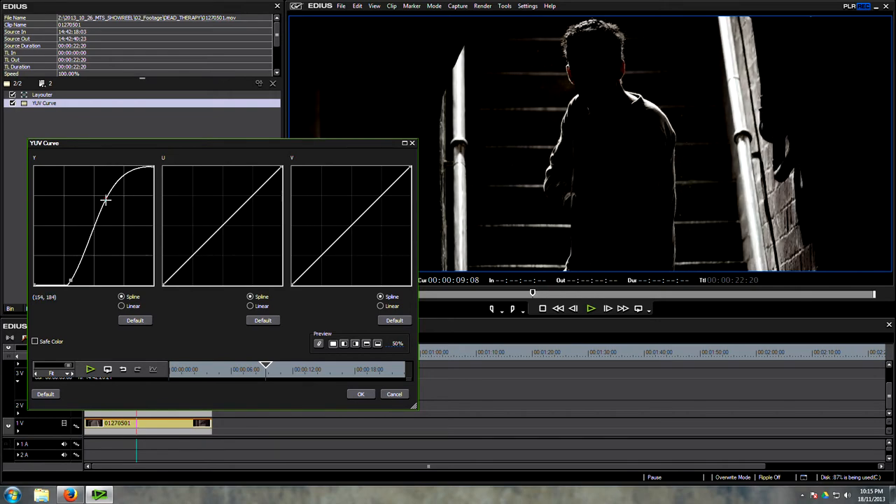
pyautogui.moveTo(105, 199); pyautogui.dragTo(105, 200)
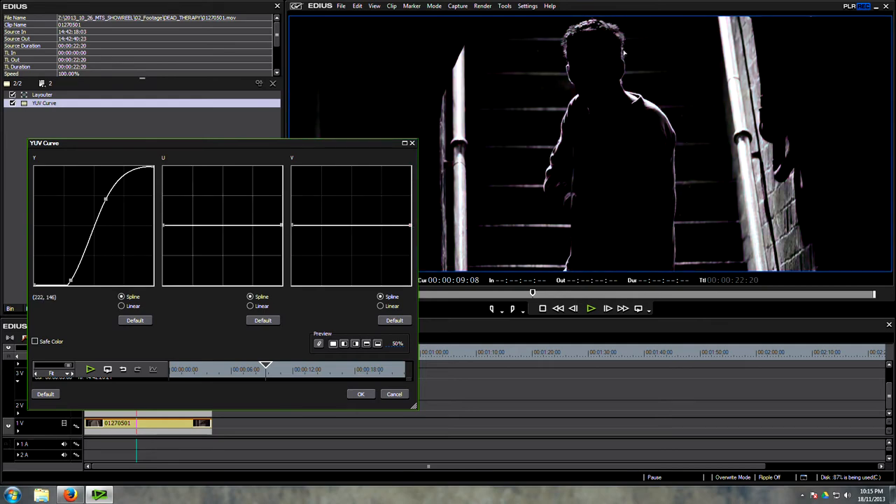
pyautogui.moveTo(105, 198); pyautogui.dragTo(108, 205)
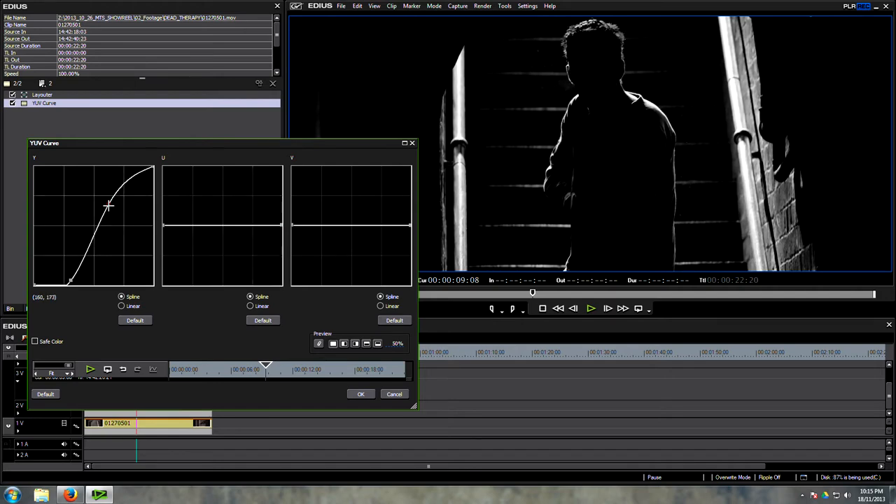
pyautogui.moveTo(109, 205); pyautogui.dragTo(73, 280)
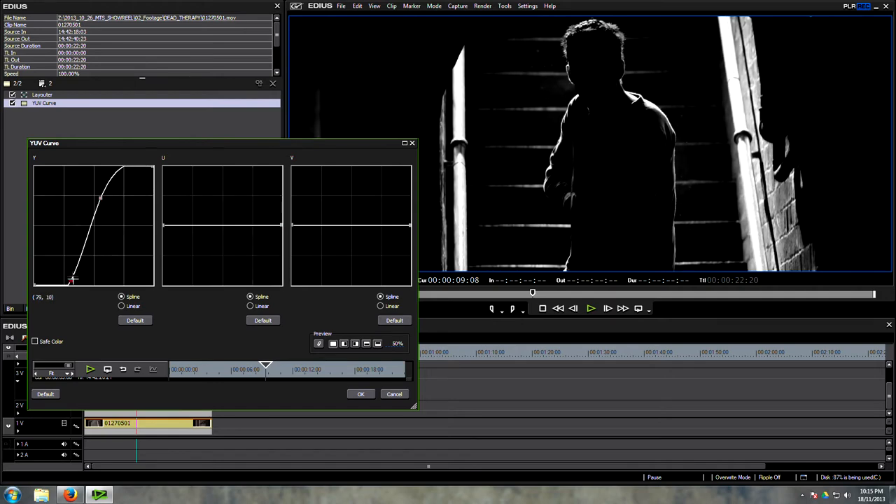
pyautogui.moveTo(73, 278); pyautogui.dragTo(68, 282)
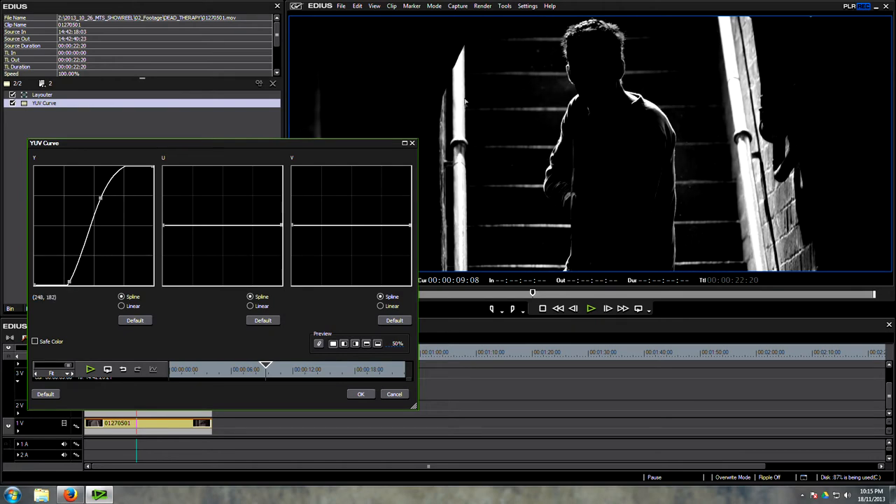
pyautogui.click(360, 393)
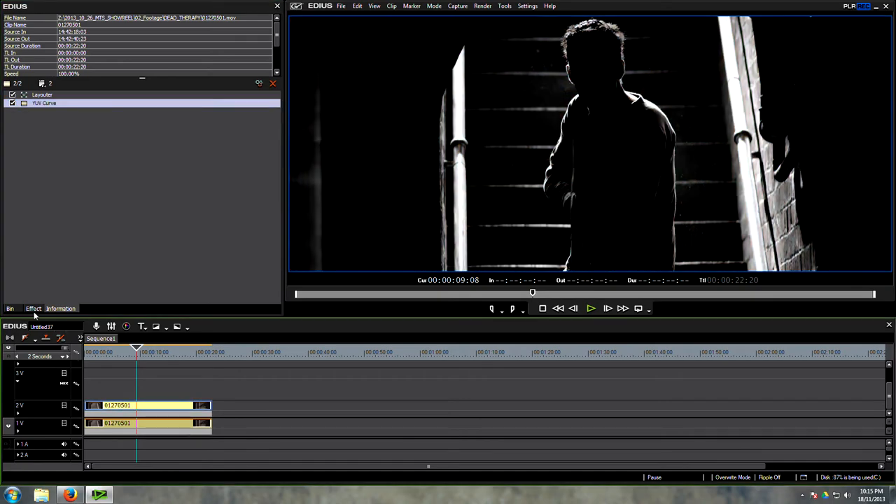
# Apply Gaussian Blur to the 2V clip with a 2% blur amount
pyautogui.click(33, 308)
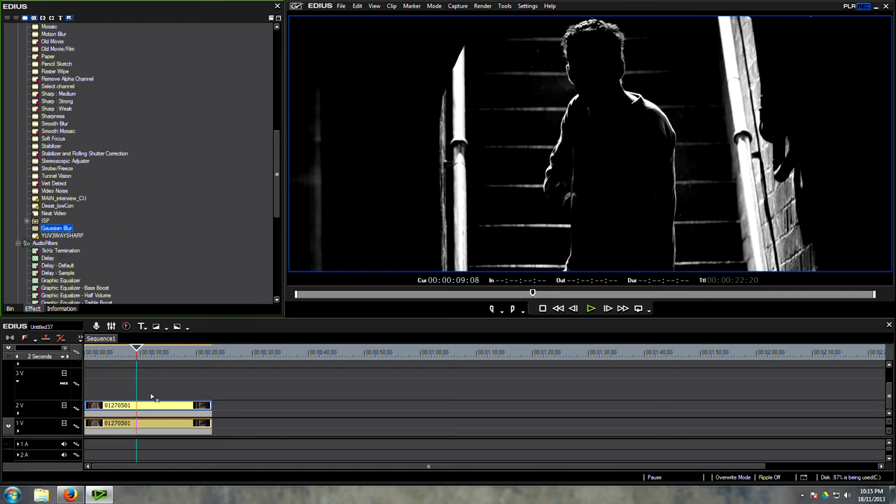
pyautogui.click(60, 308)
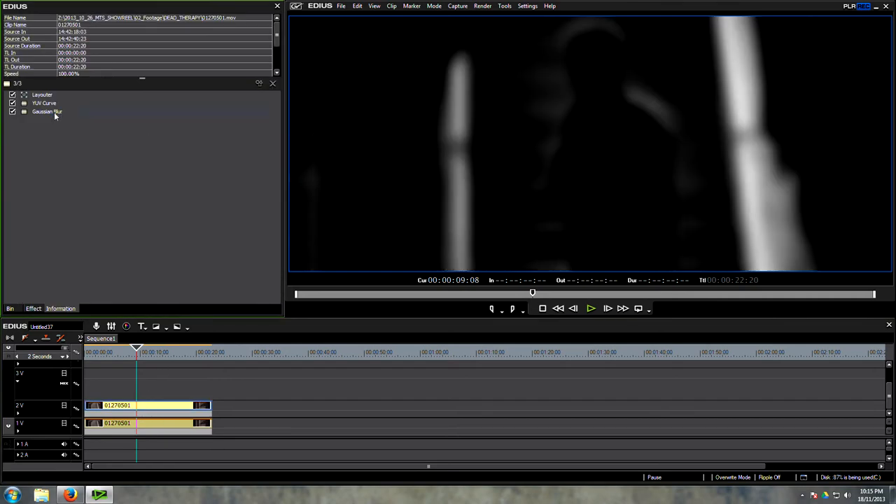
pyautogui.doubleClick(47, 111)
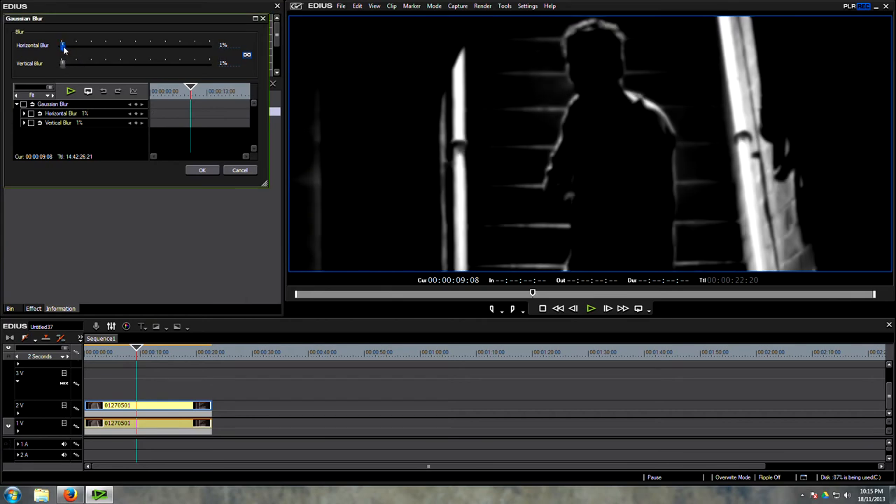
pyautogui.moveTo(62, 45); pyautogui.dragTo(66, 45)
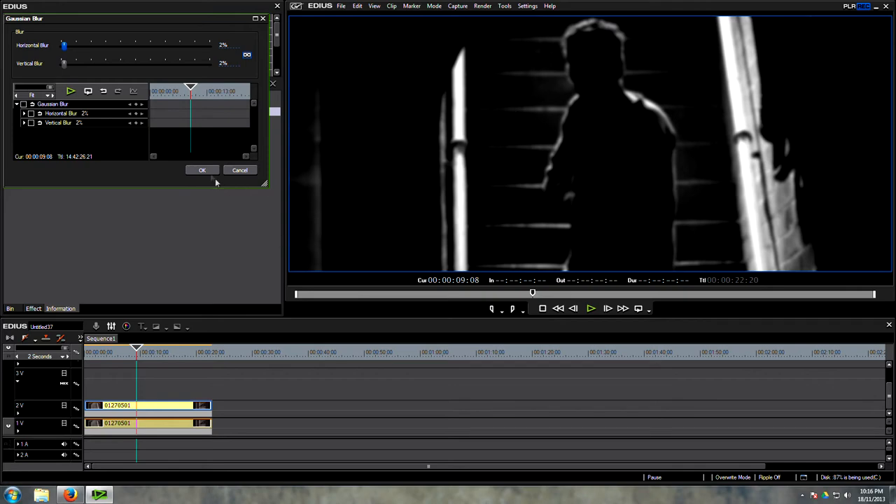
pyautogui.click(201, 170)
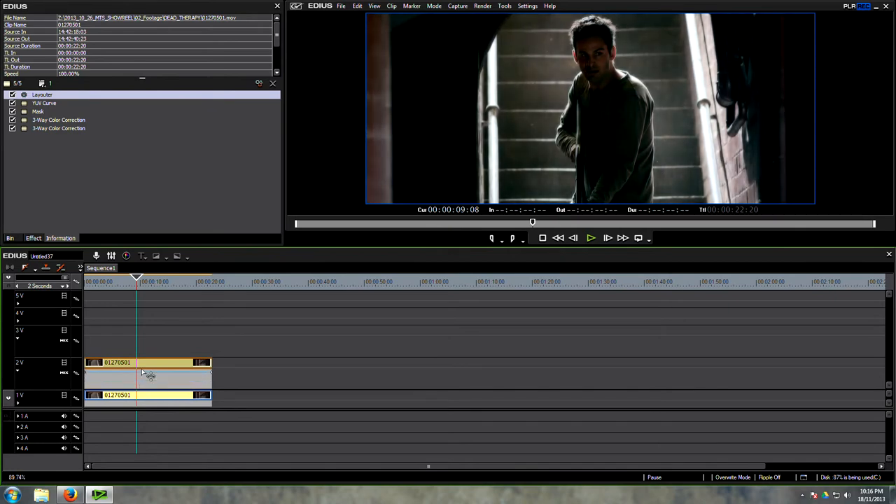
# Apply a blend mode to the 2V clip and inspect its listed effects
pyautogui.click(42, 95)
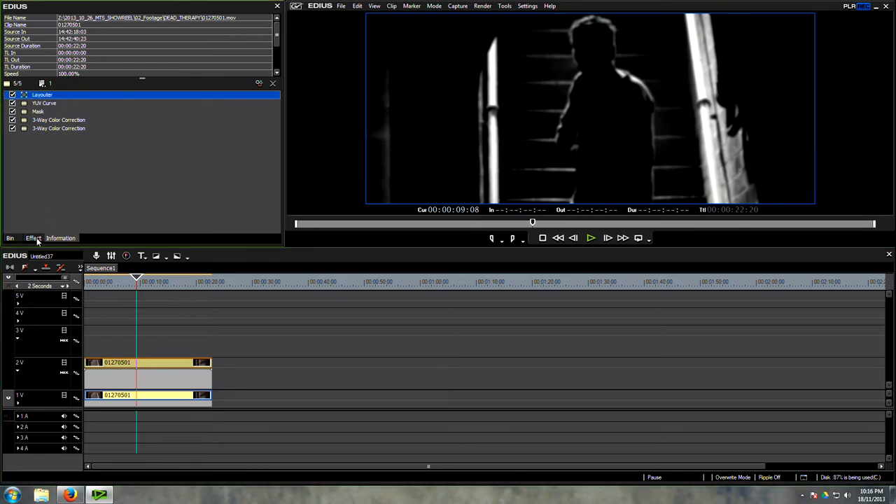
pyautogui.click(33, 238)
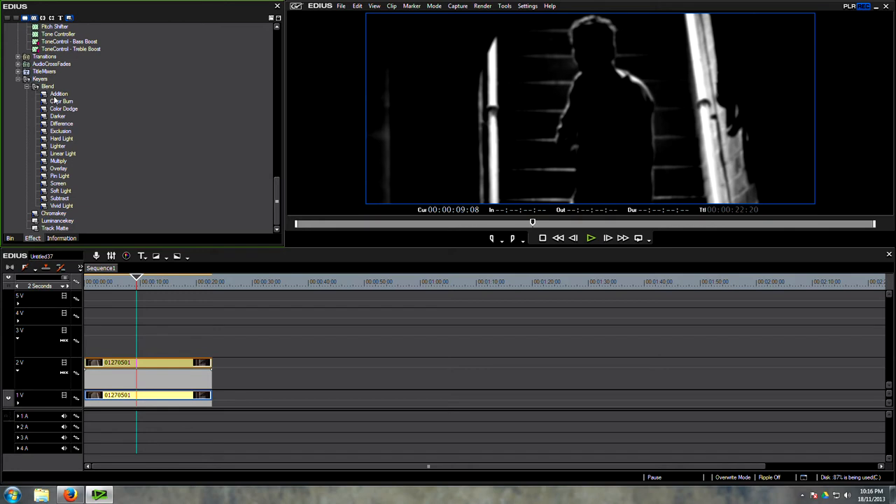
pyautogui.moveTo(69, 173)
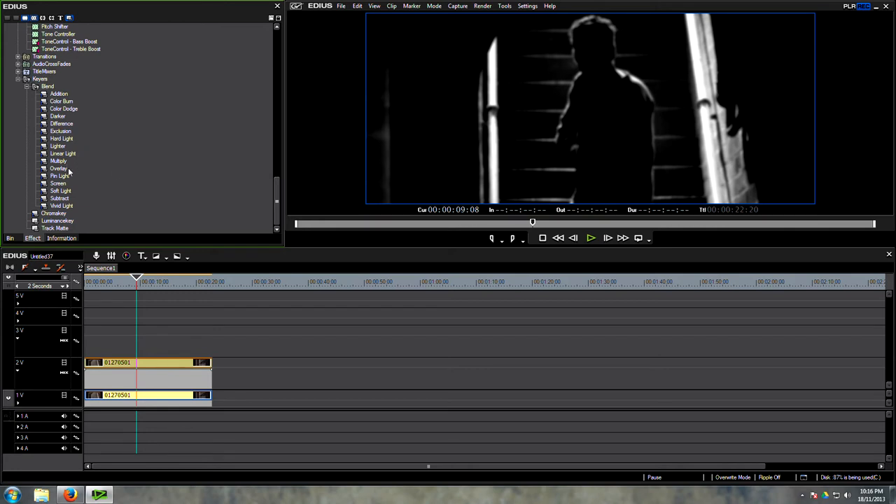
pyautogui.click(58, 168)
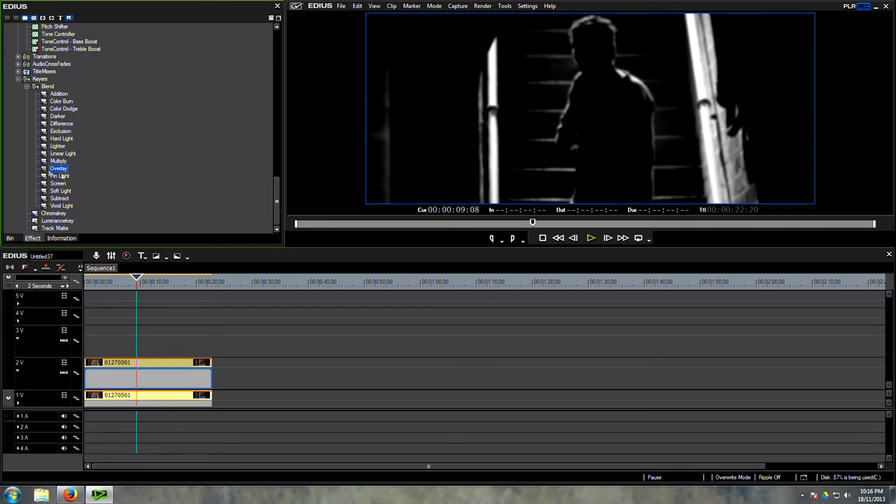
pyautogui.click(58, 182)
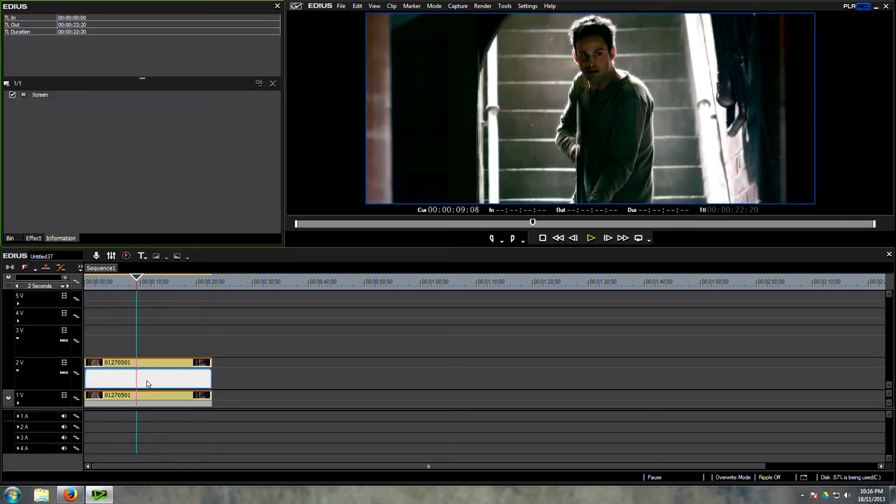
pyautogui.click(147, 361)
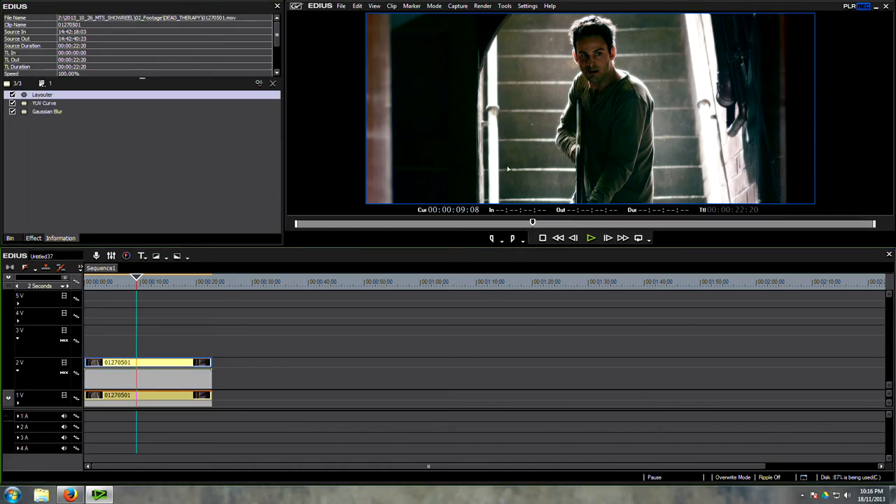
pyautogui.moveTo(291, 282)
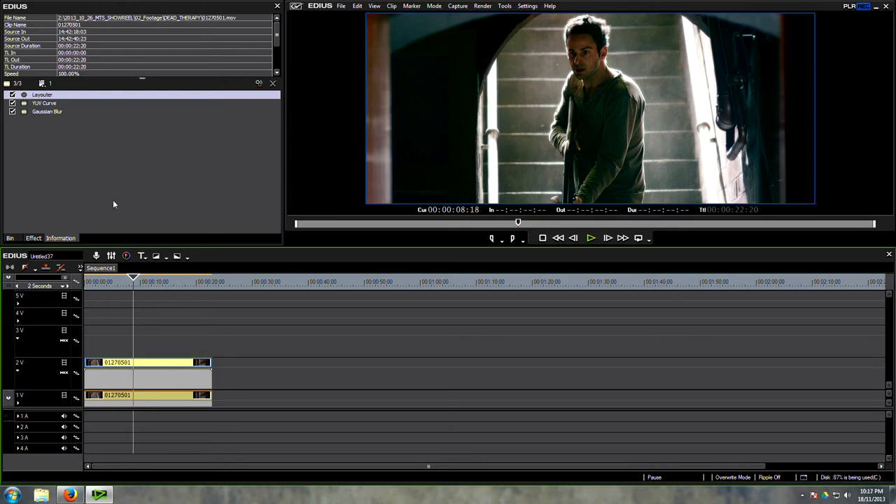
pyautogui.moveTo(51, 117)
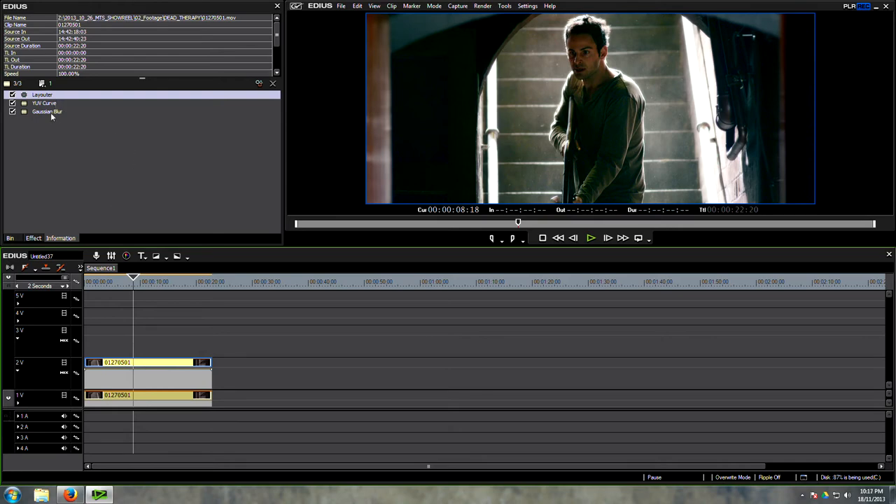
# Check the Gaussian Blur settings and adjust the vertical blur amount
pyautogui.doubleClick(47, 111)
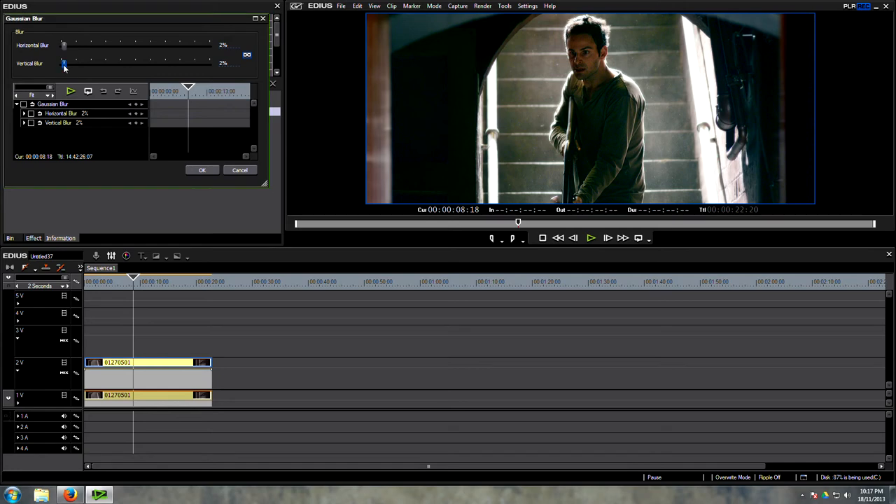
pyautogui.moveTo(65, 63); pyautogui.dragTo(62, 63)
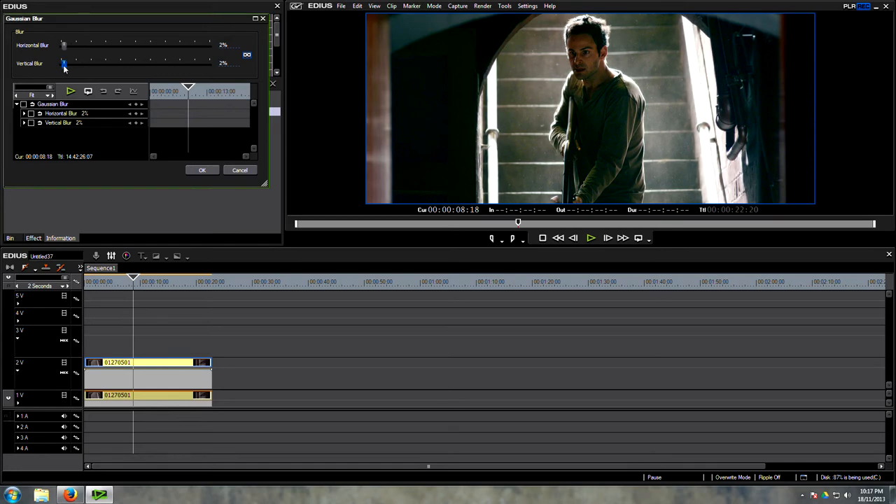
pyautogui.click(202, 169)
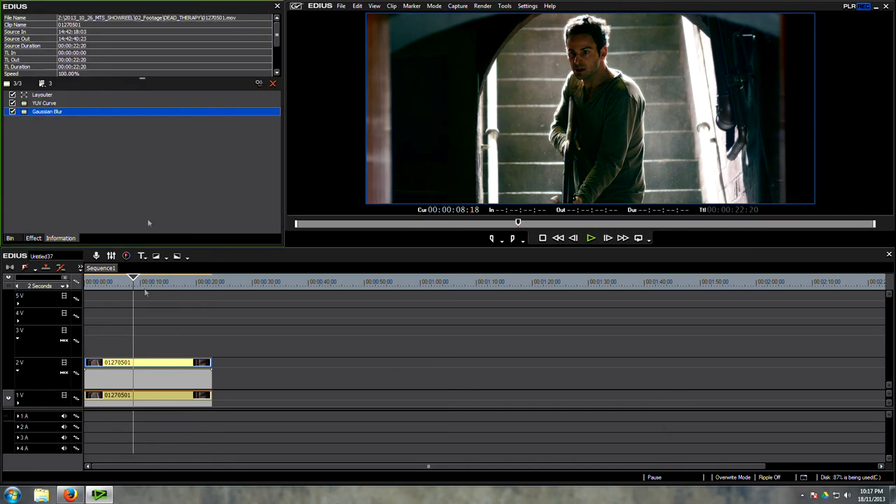
# Reshape the Y curve's highlights and lower its shadow point
pyautogui.doubleClick(44, 102)
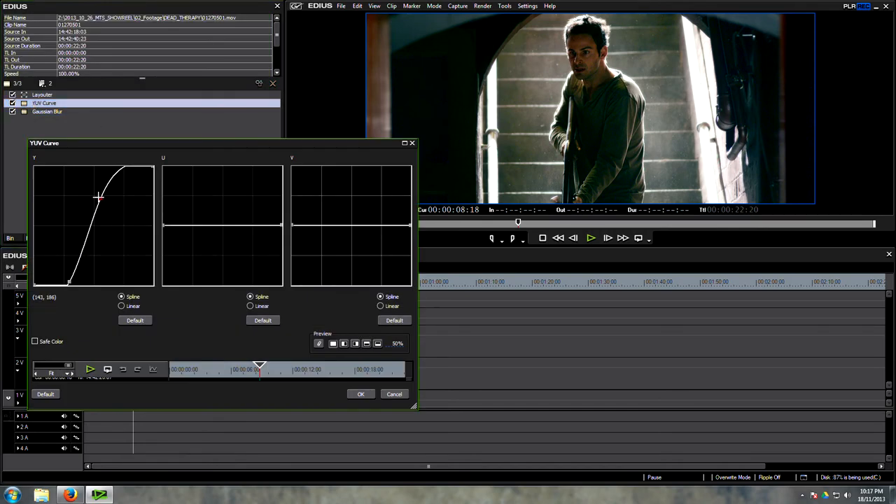
pyautogui.moveTo(100, 198); pyautogui.dragTo(107, 208)
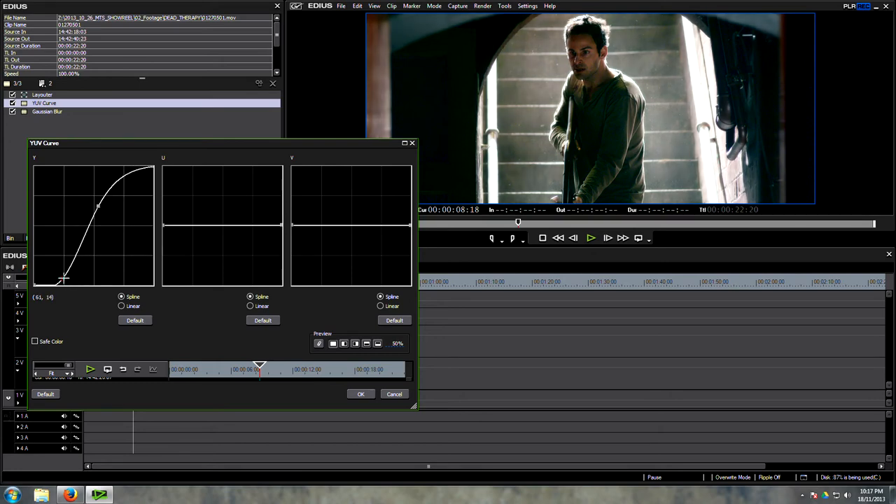
pyautogui.moveTo(63, 279); pyautogui.dragTo(64, 278)
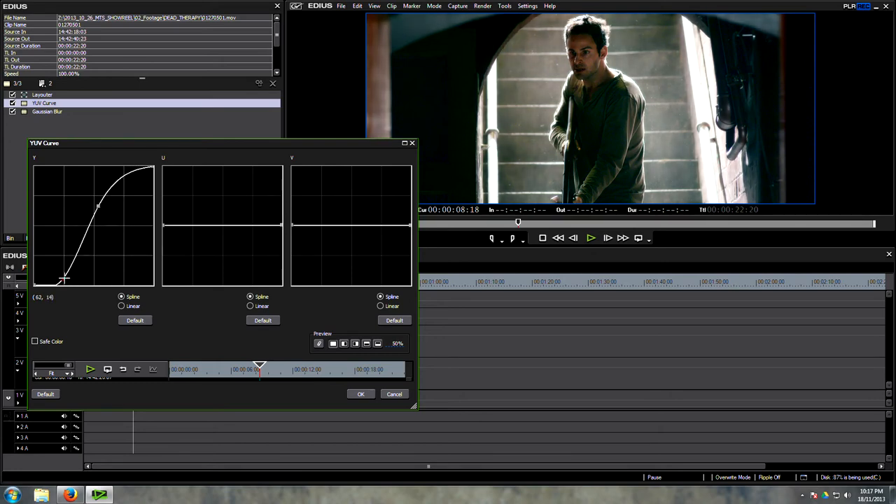
pyautogui.click(361, 393)
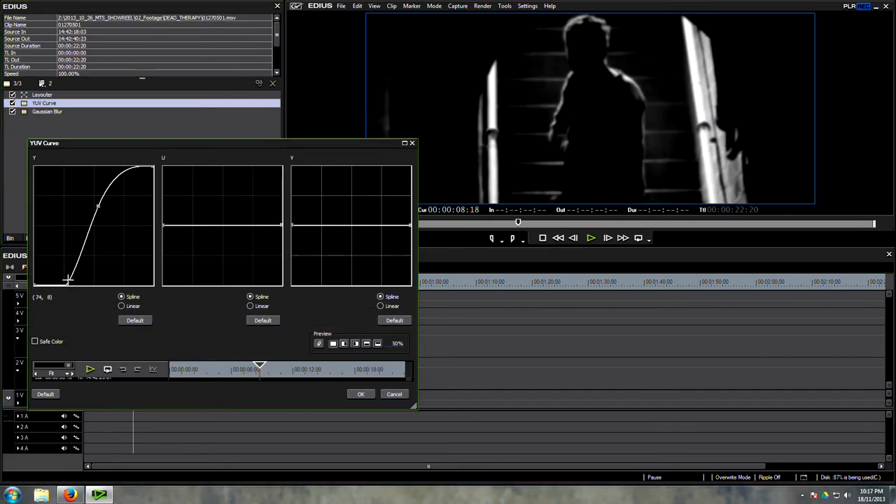
# Crush the dark tones and steepen the Y curve toward the highlights
pyautogui.moveTo(66, 280); pyautogui.dragTo(62, 273)
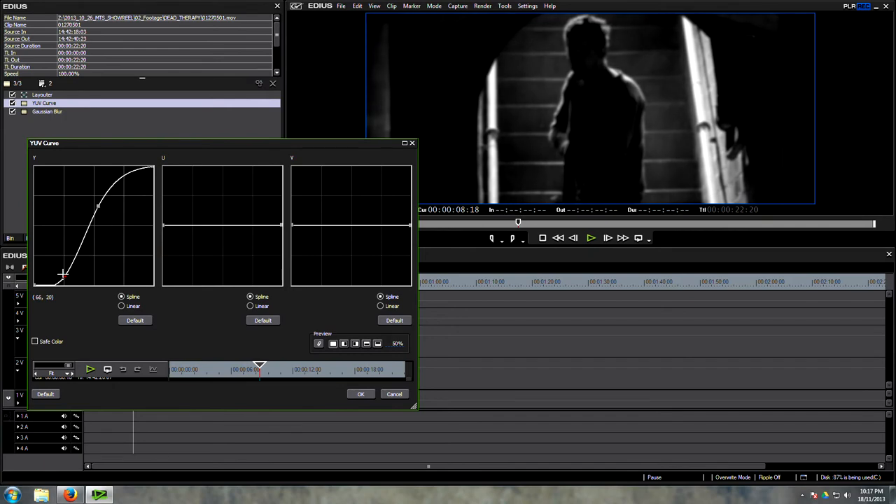
pyautogui.moveTo(61, 274); pyautogui.dragTo(63, 273)
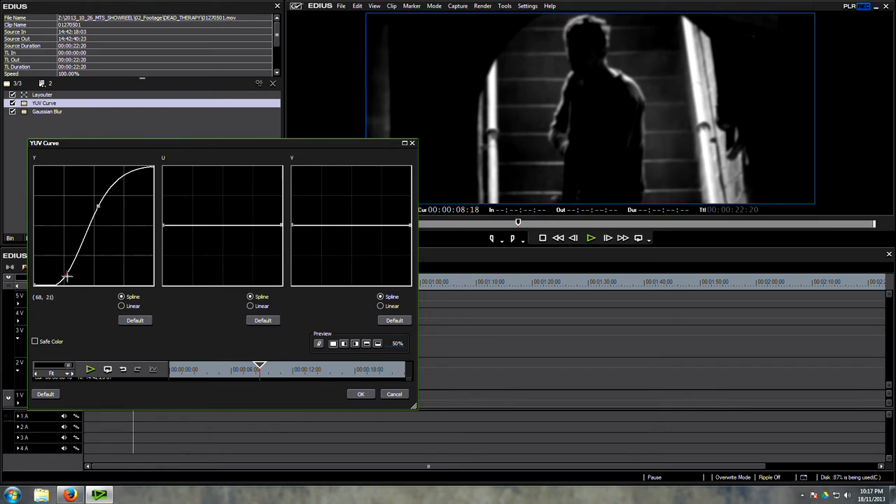
pyautogui.moveTo(68, 275); pyautogui.dragTo(69, 277)
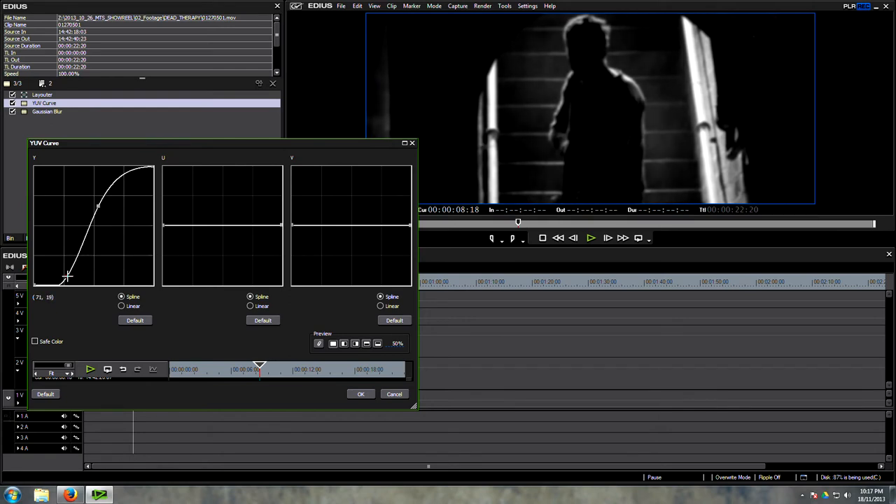
pyautogui.moveTo(66, 276); pyautogui.dragTo(97, 203)
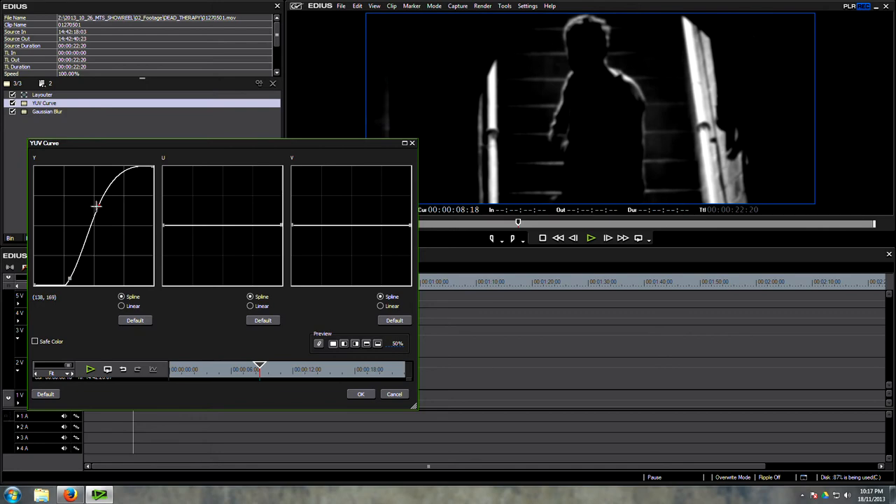
pyautogui.moveTo(96, 205); pyautogui.dragTo(88, 203)
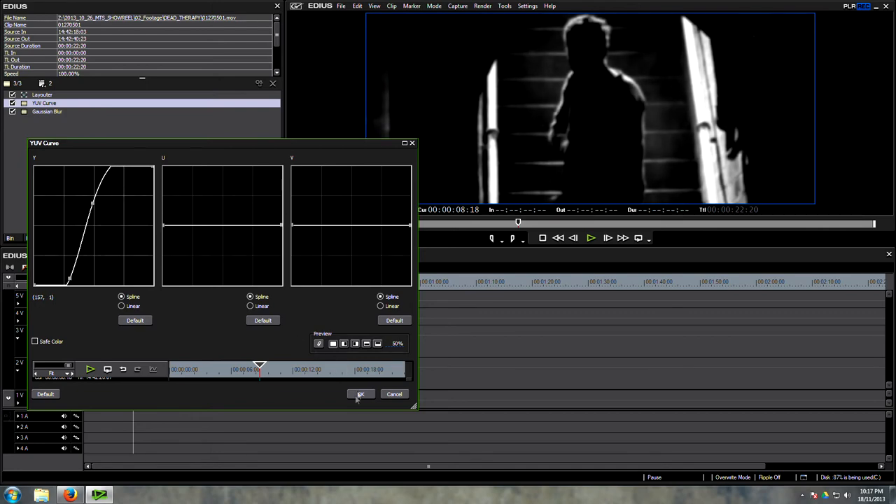
pyautogui.click(361, 393)
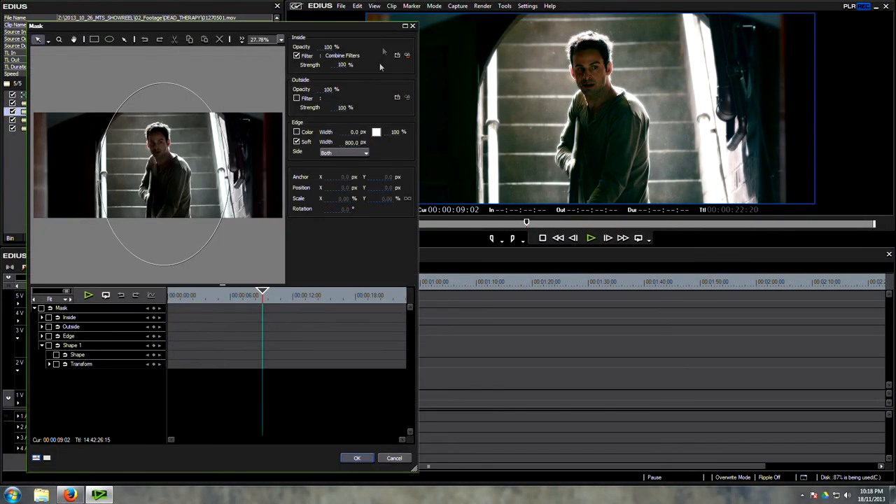
pyautogui.click(397, 55)
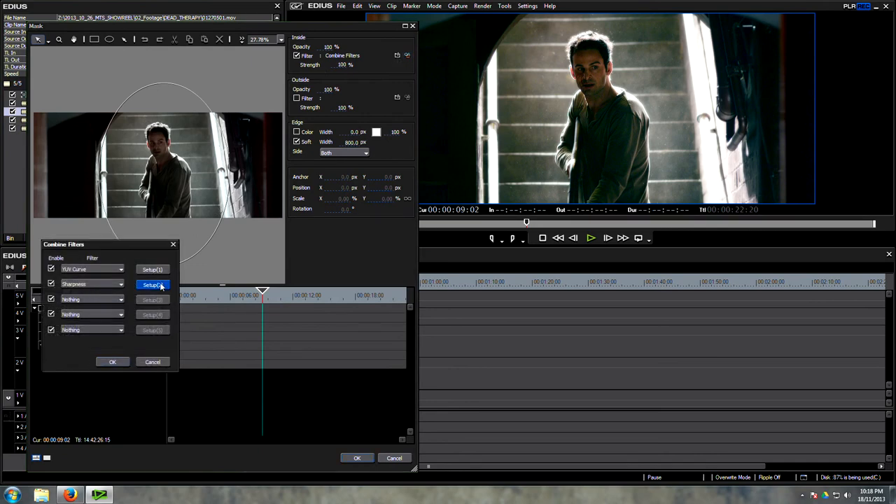
pyautogui.click(152, 284)
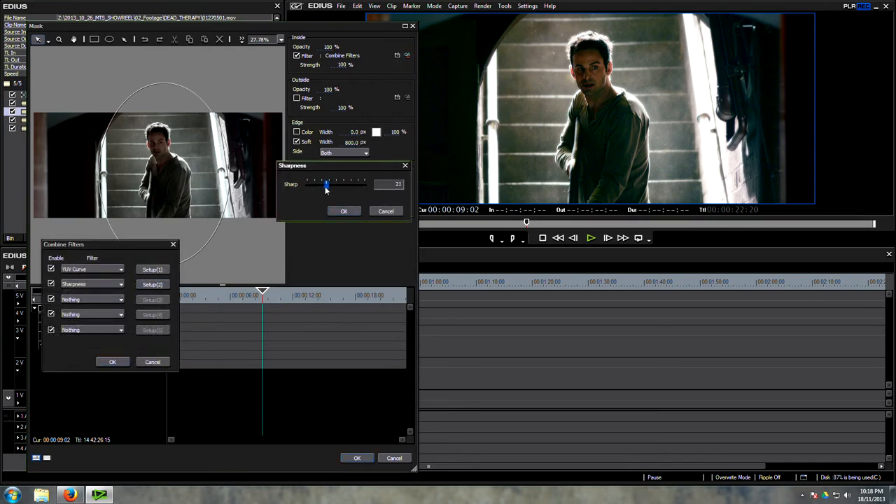
pyautogui.click(344, 211)
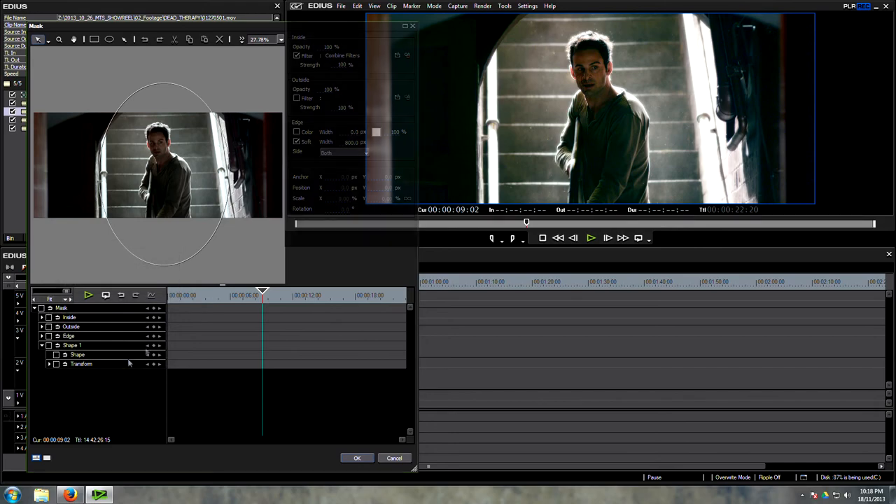
pyautogui.click(357, 458)
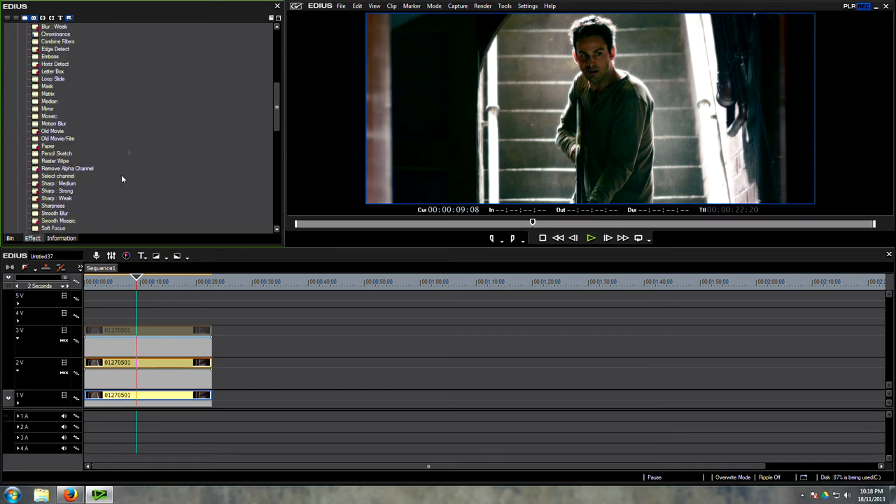
# Add Old Movie/Film to the 1V clip with scratches off and grain at 40
pyautogui.click(58, 138)
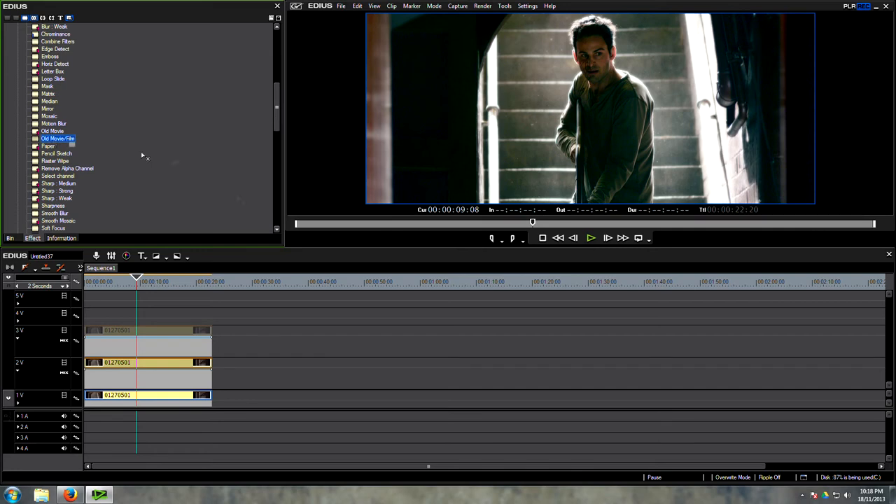
pyautogui.click(60, 238)
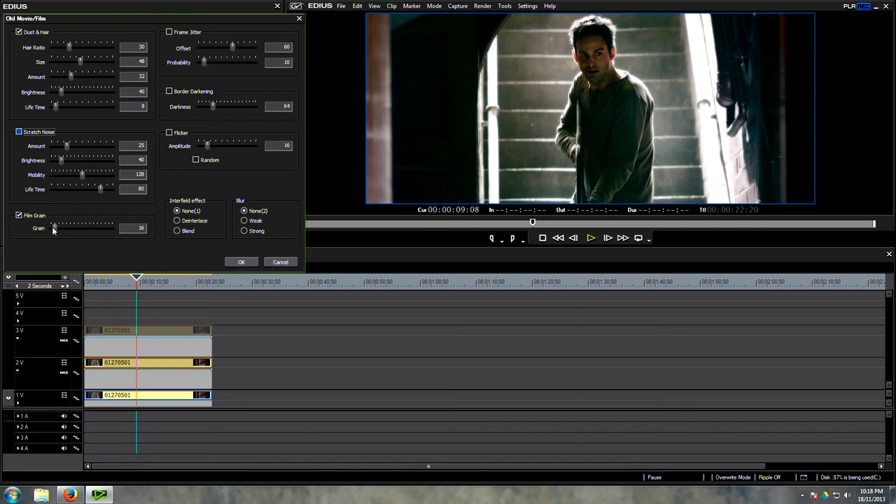
pyautogui.moveTo(53, 228); pyautogui.dragTo(58, 228)
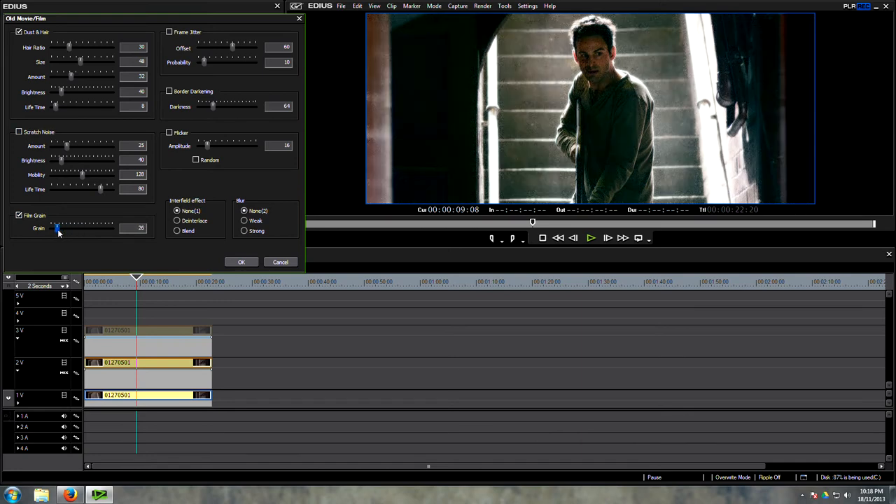
pyautogui.moveTo(56, 228); pyautogui.dragTo(61, 228)
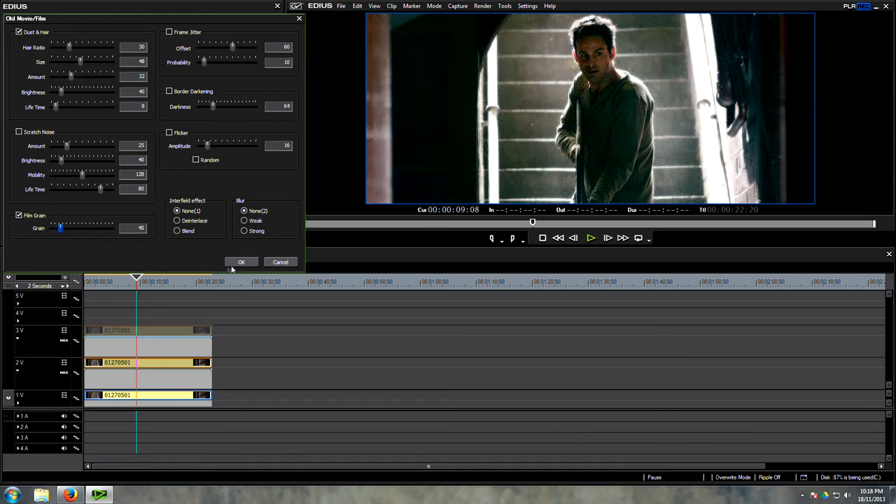
pyautogui.click(241, 261)
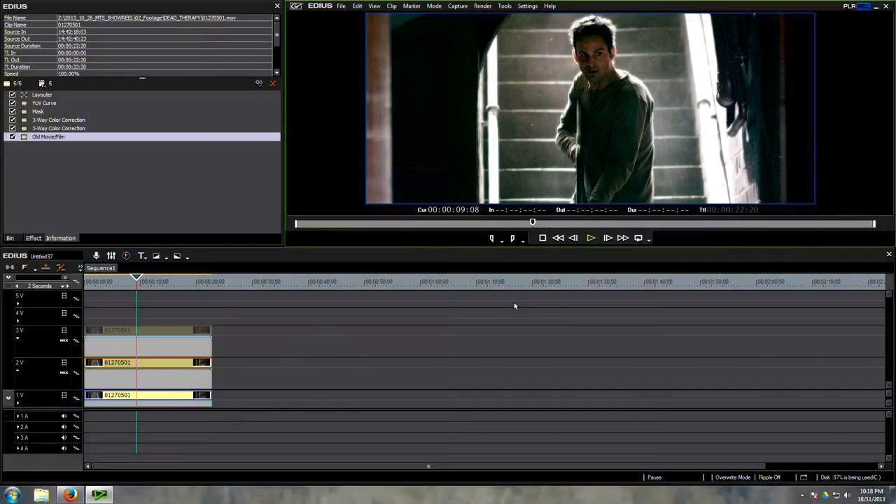
pyautogui.click(47, 136)
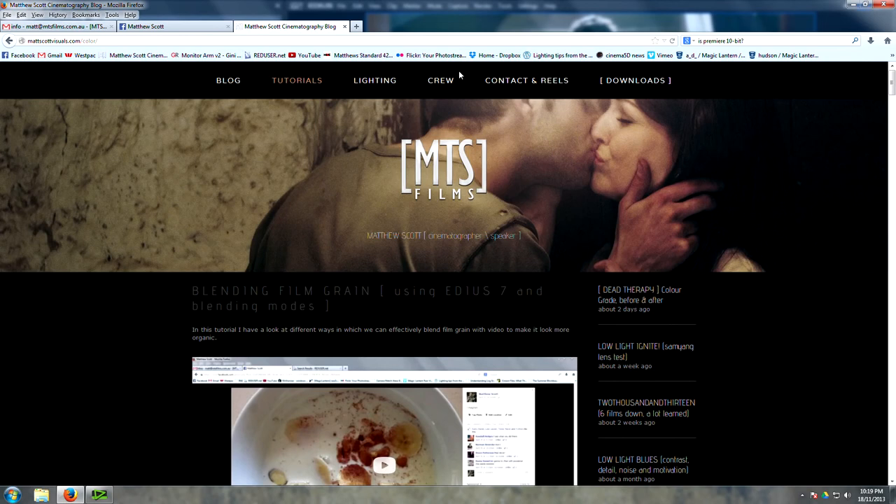
# Bring up the Blending Film Grain tutorial page in Firefox
pyautogui.click(633, 80)
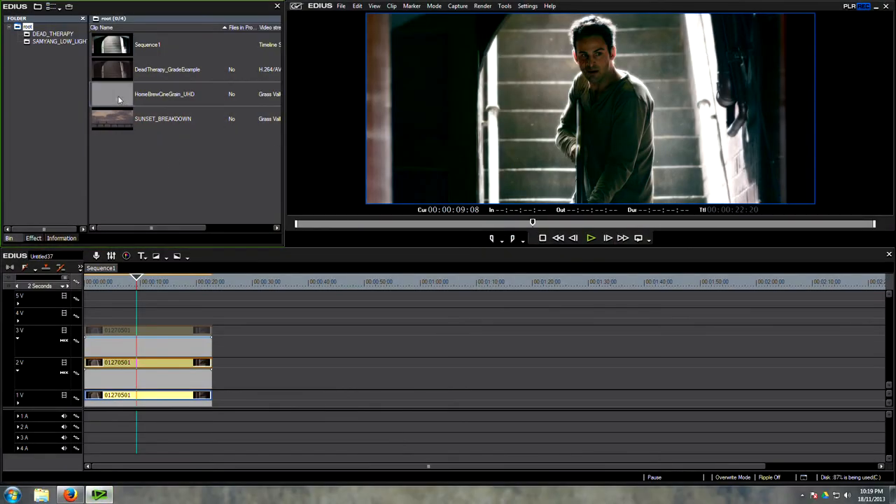
# Place HomeBrewCineGrain_UHD on track 4V and scale its Layouter to fill the frame width
pyautogui.moveTo(165, 93); pyautogui.dragTo(175, 313)
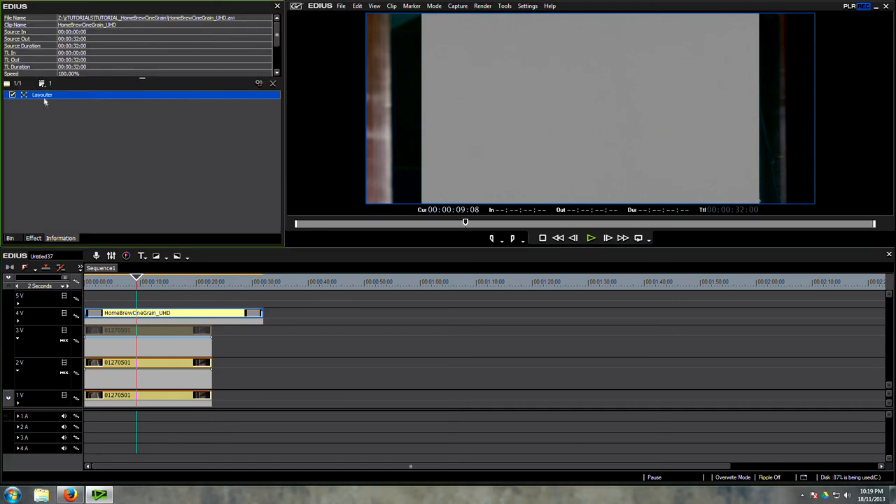
pyautogui.doubleClick(42, 94)
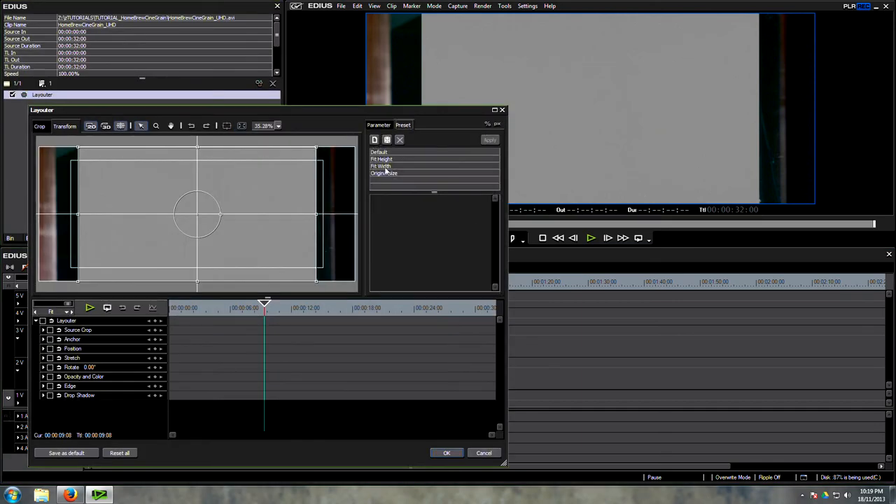
pyautogui.click(380, 166)
pyautogui.write('75')
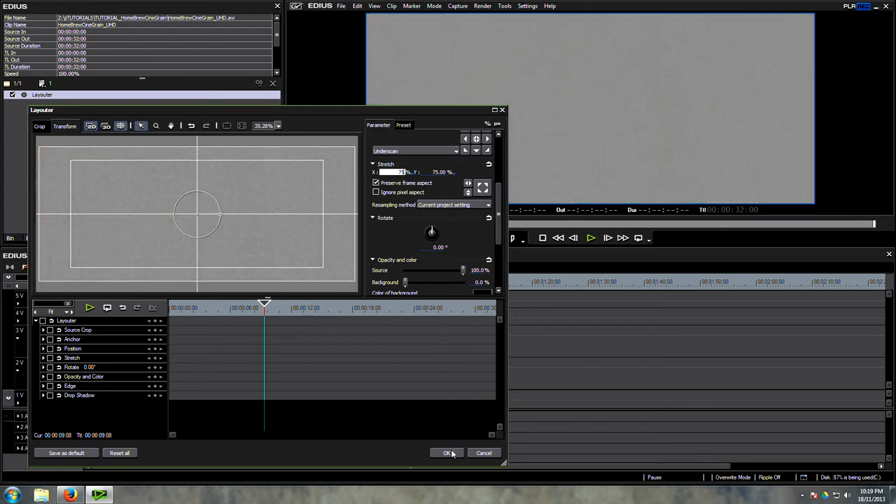
pyautogui.click(446, 452)
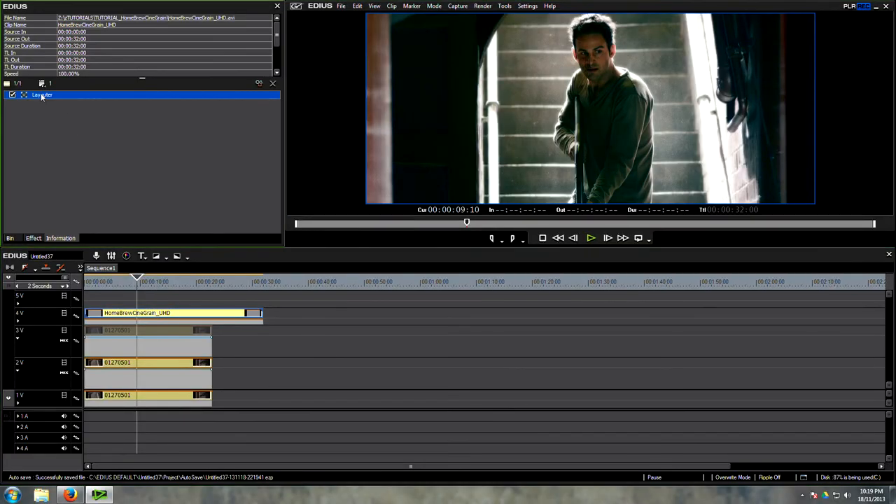
pyautogui.doubleClick(42, 95)
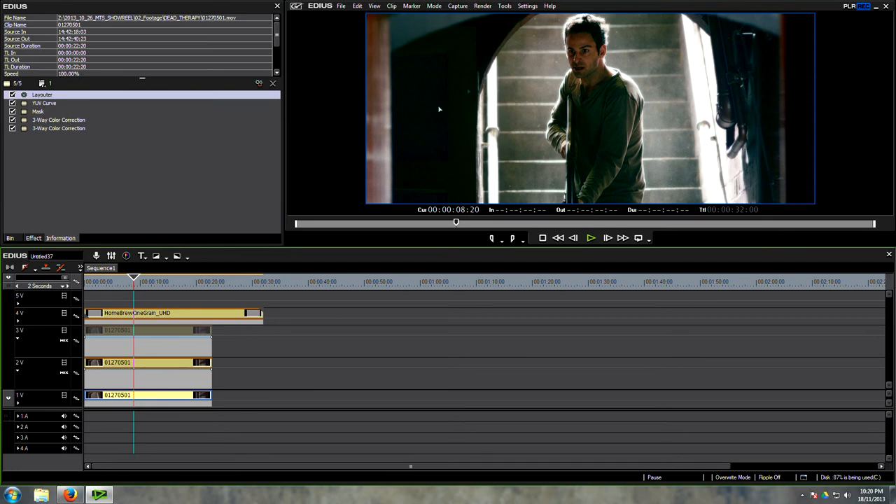
pyautogui.moveTo(449, 129)
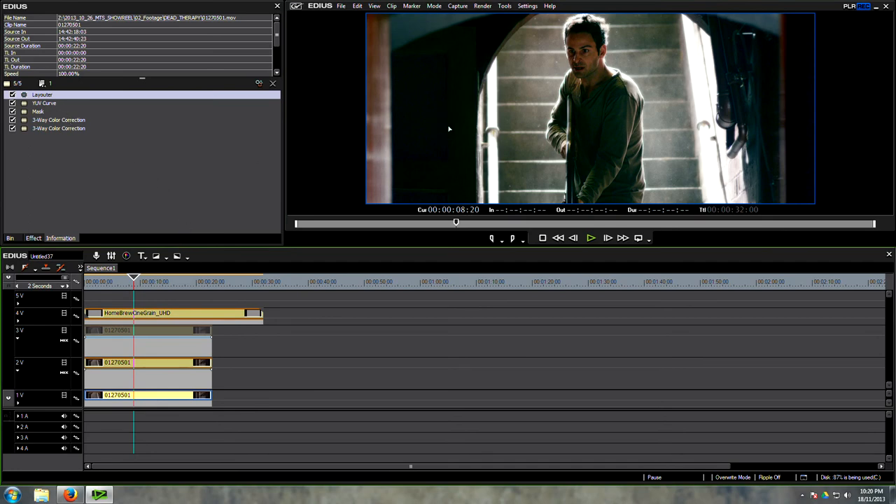
# Adjust the shadow end of the staircase clip's Y curve and confirm
pyautogui.doubleClick(44, 103)
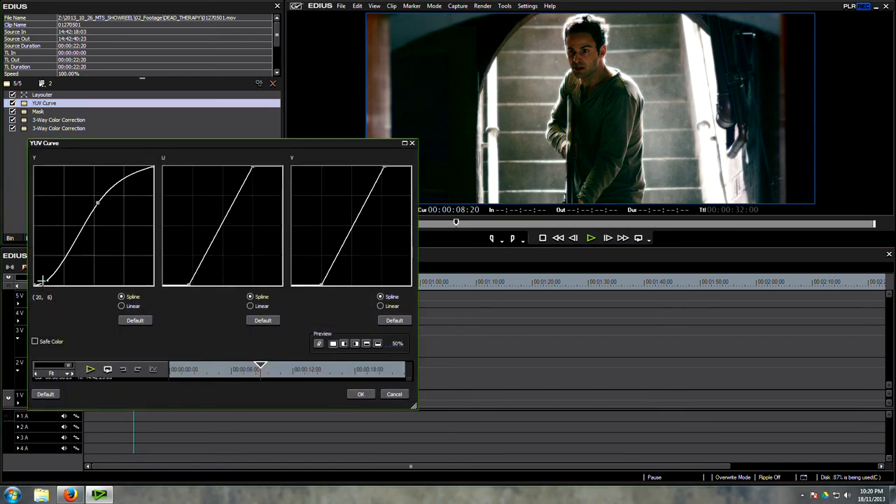
pyautogui.moveTo(41, 278); pyautogui.dragTo(42, 280)
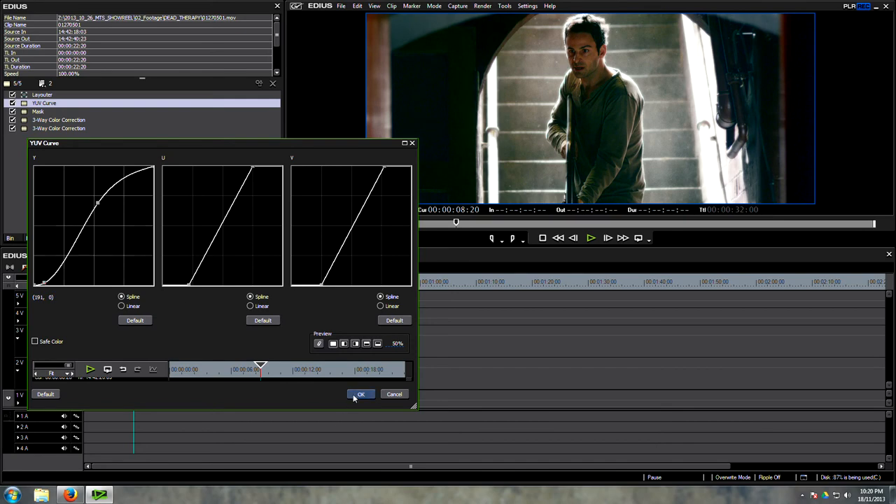
pyautogui.click(360, 394)
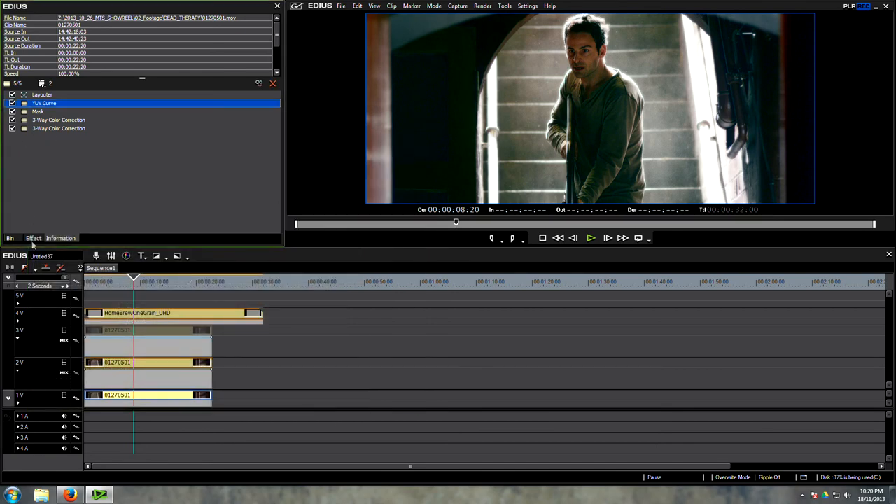
pyautogui.click(33, 238)
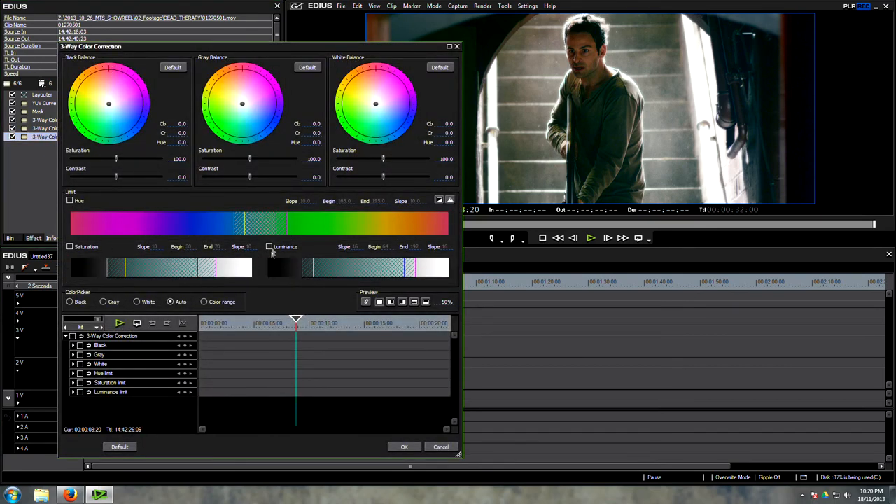
# Limit a 3-Way Color Correction to the darkest shadows and fine-tune shadow contrast
pyautogui.click(268, 247)
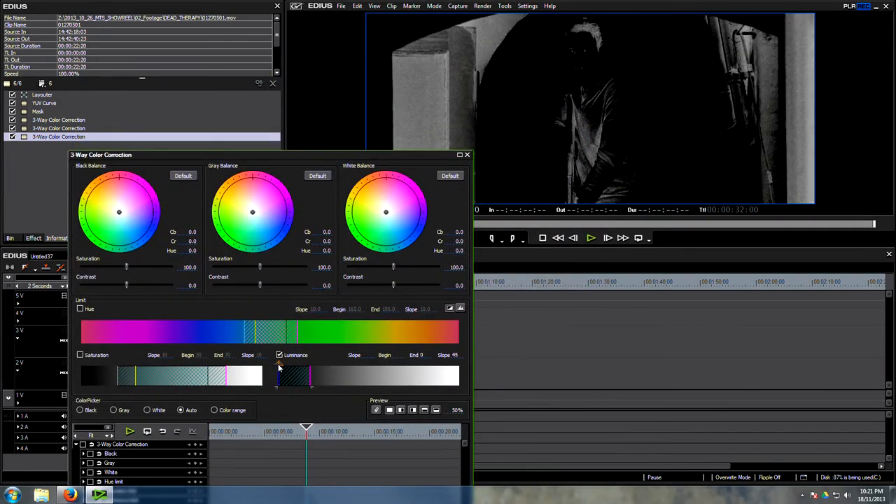
pyautogui.moveTo(312, 378); pyautogui.dragTo(287, 378)
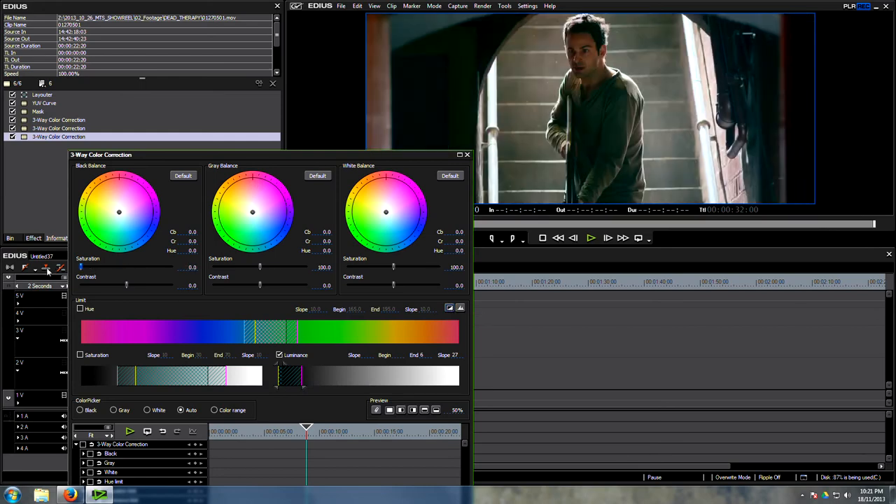
pyautogui.moveTo(81, 266); pyautogui.dragTo(132, 267)
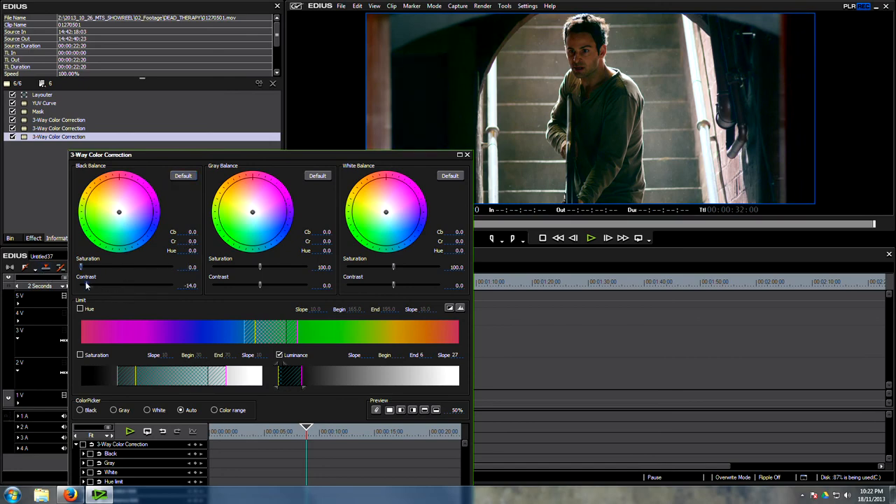
pyautogui.moveTo(86, 285); pyautogui.dragTo(146, 285)
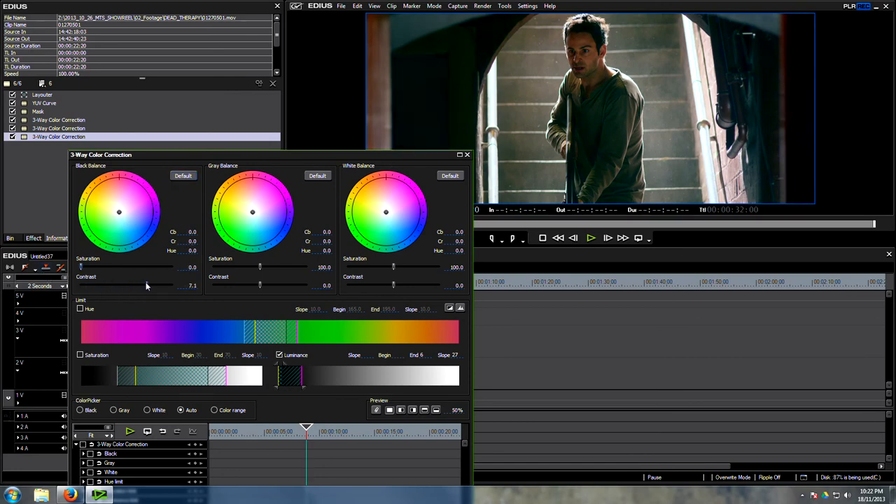
pyautogui.moveTo(157, 285); pyautogui.dragTo(81, 285)
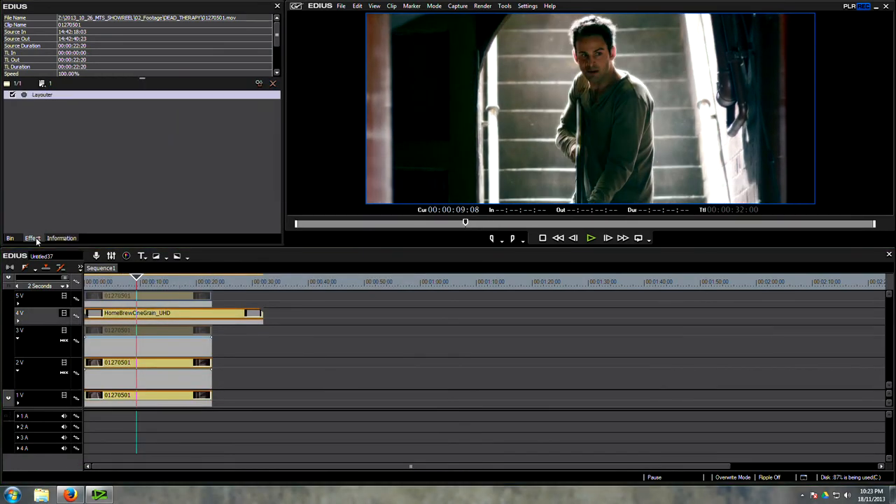
# Show the Effect library's video filters
pyautogui.click(32, 238)
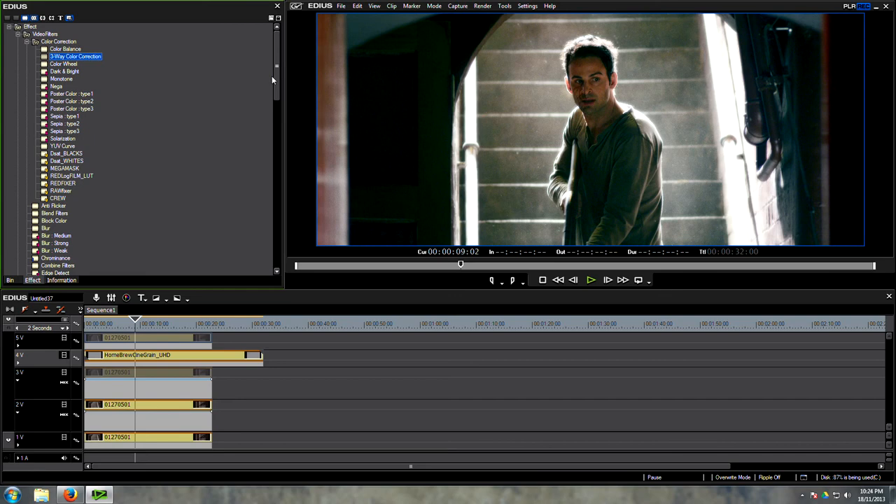
pyautogui.moveTo(614, 115)
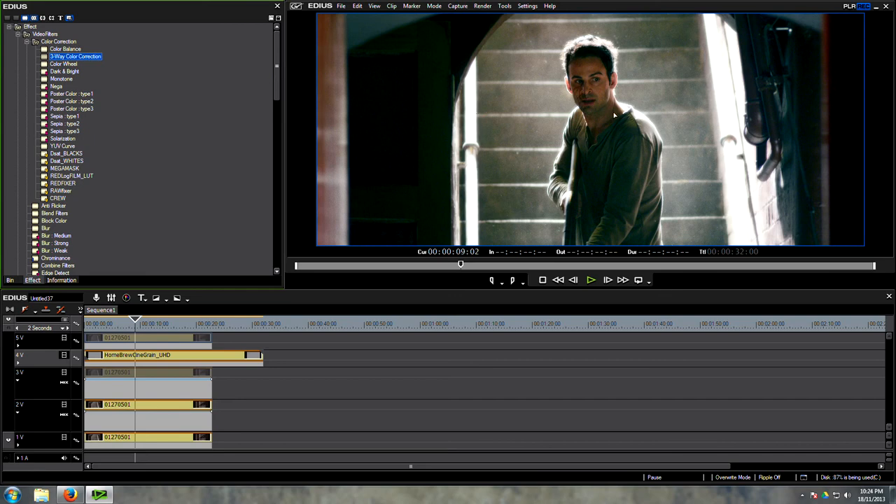
pyautogui.moveTo(609, 126)
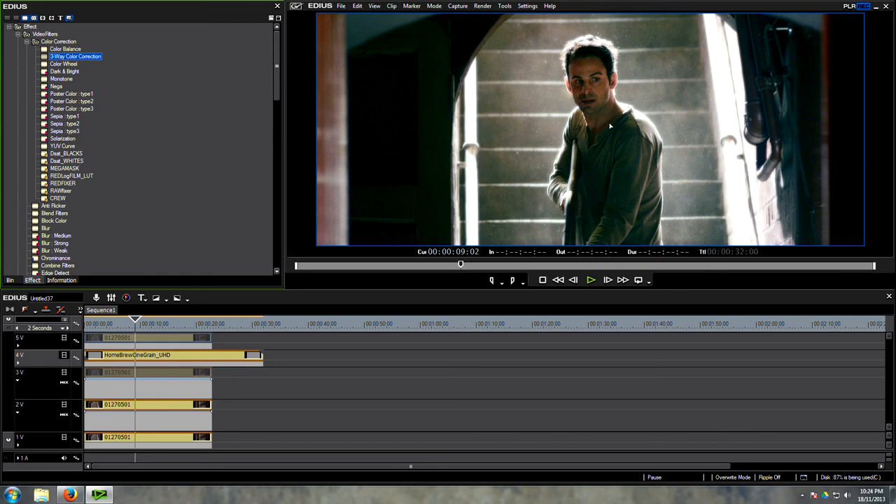
pyautogui.moveTo(606, 132)
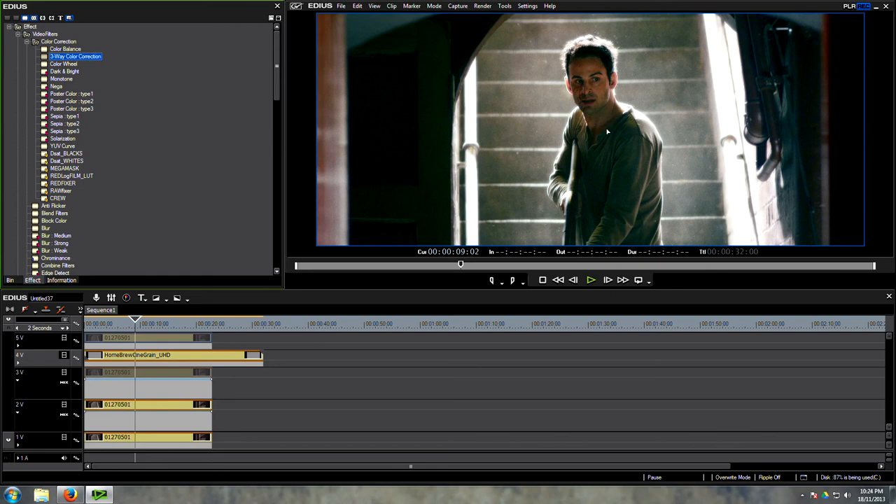
pyautogui.moveTo(548, 165)
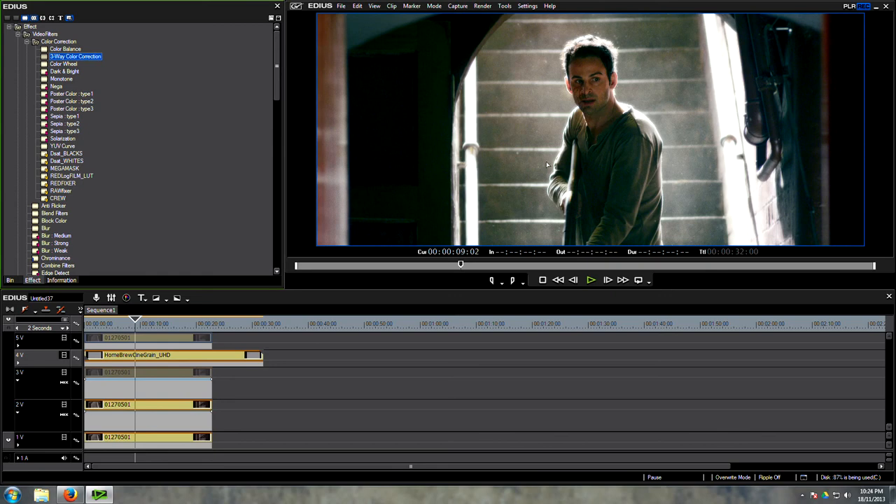
pyautogui.moveTo(588, 163)
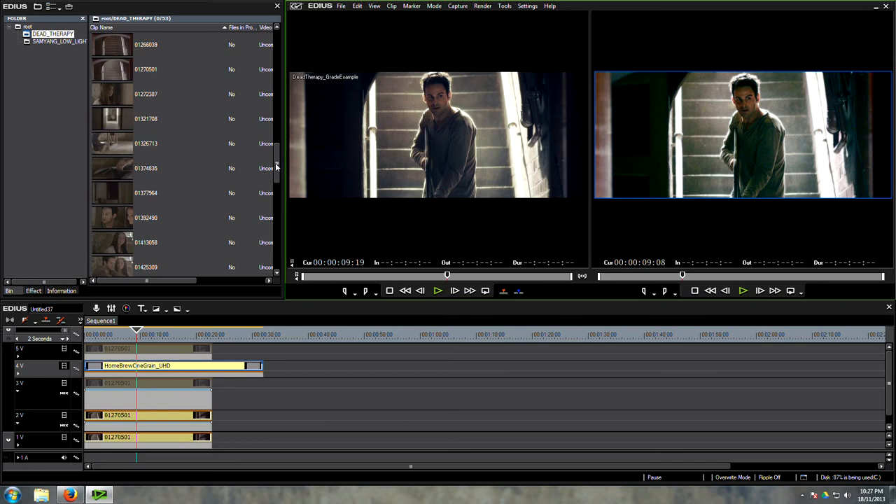
pyautogui.moveTo(163, 351)
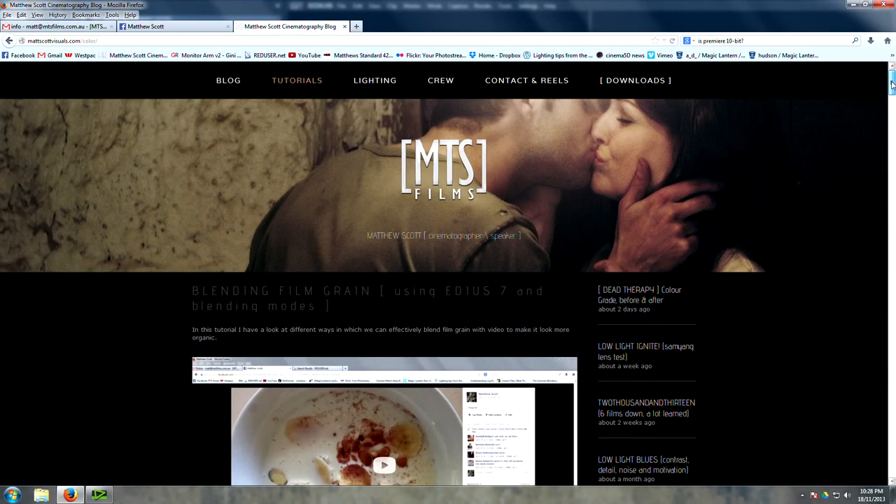
pyautogui.click(171, 26)
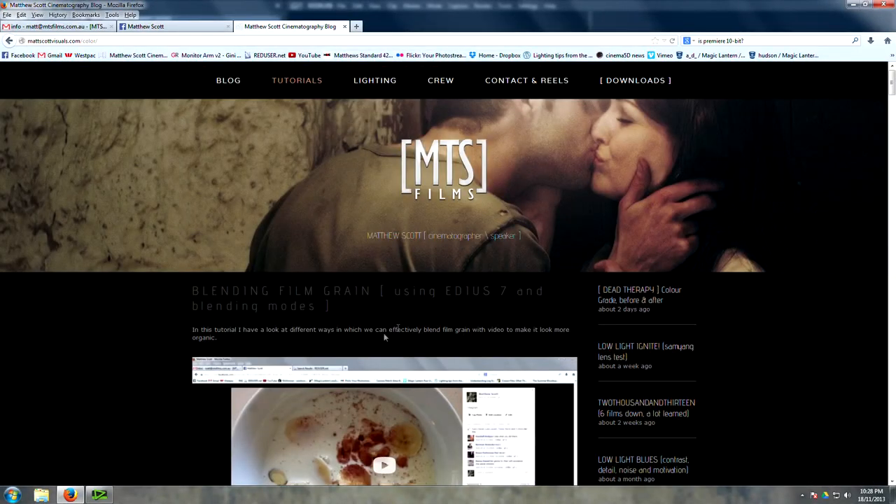
pyautogui.click(98, 496)
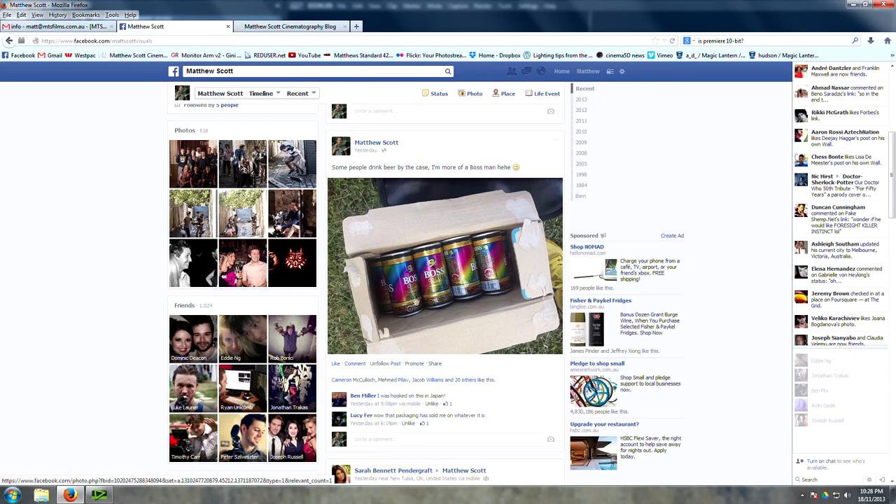
pyautogui.scroll(-3)
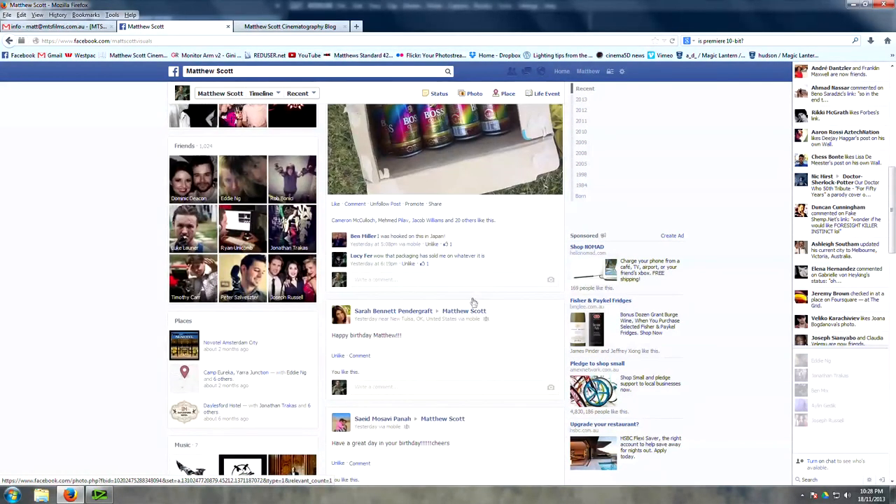